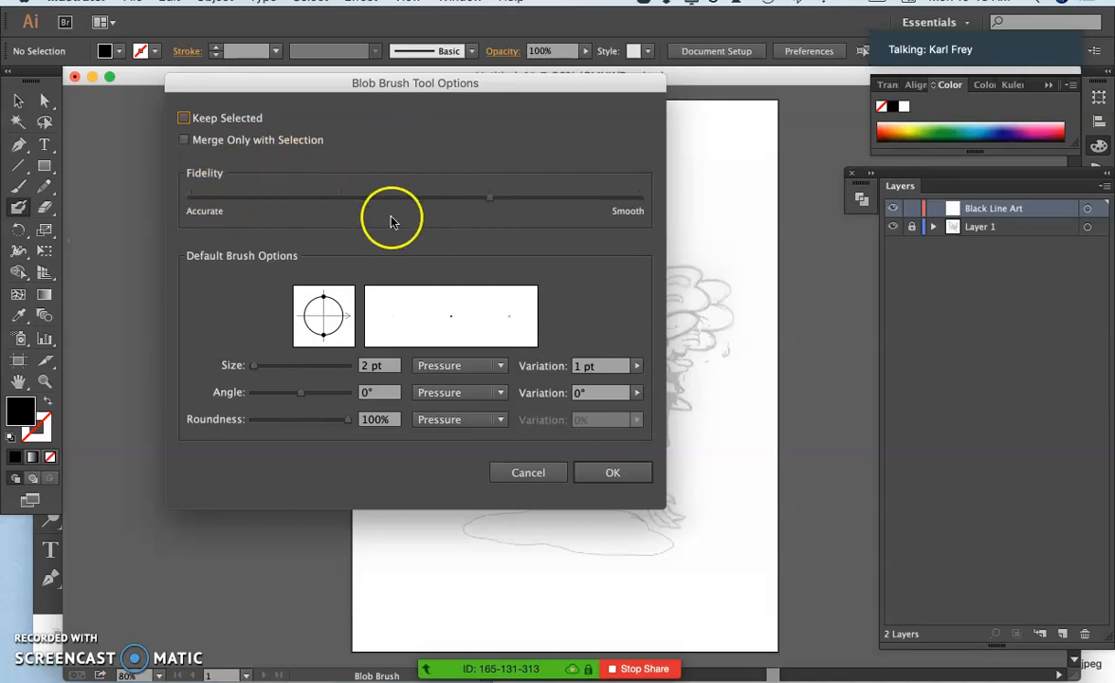
{"action": "mouse_move", "coordinate": [688, 170]}
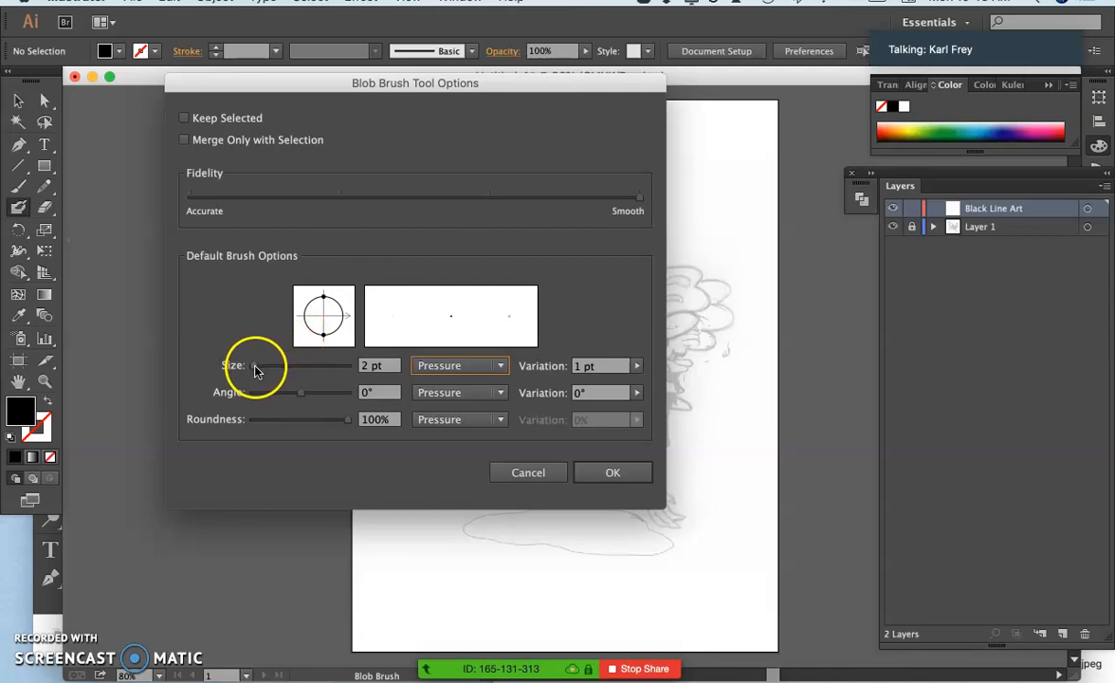
Set the blob brush size to about 27 pt with pressure variation matching the size
{"action": "left_click_drag", "start_coordinate": [256, 364], "coordinate": [269, 364]}
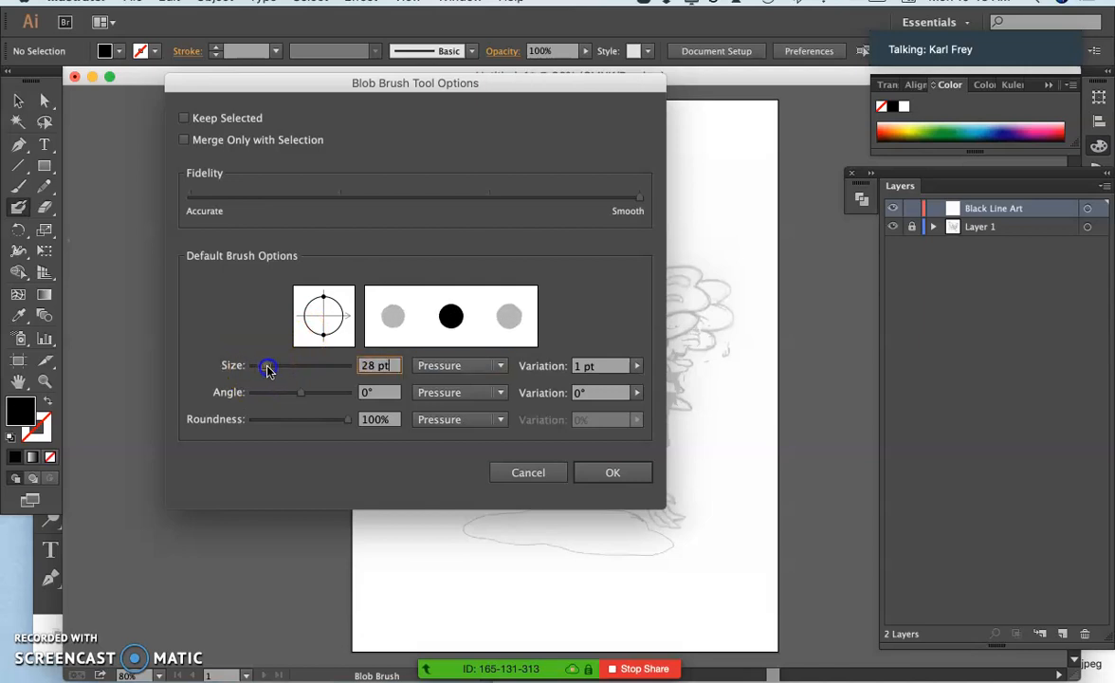
{"action": "left_click_drag", "start_coordinate": [269, 364], "coordinate": [268, 364]}
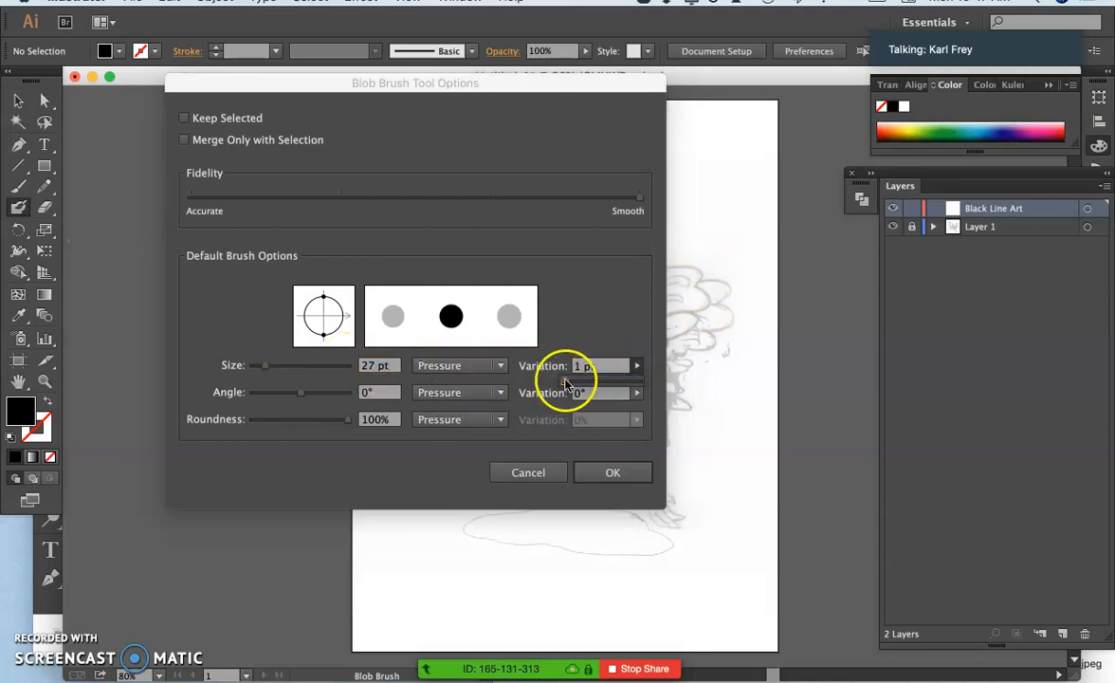
{"action": "left_click", "coordinate": [451, 314]}
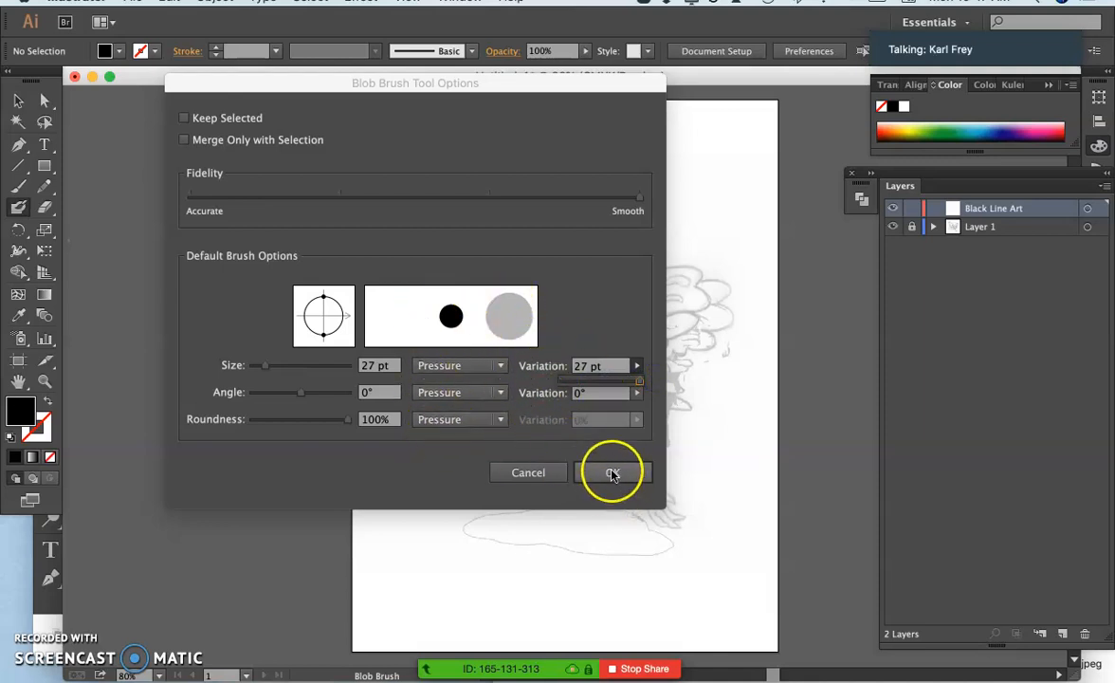
{"action": "left_click", "coordinate": [611, 472]}
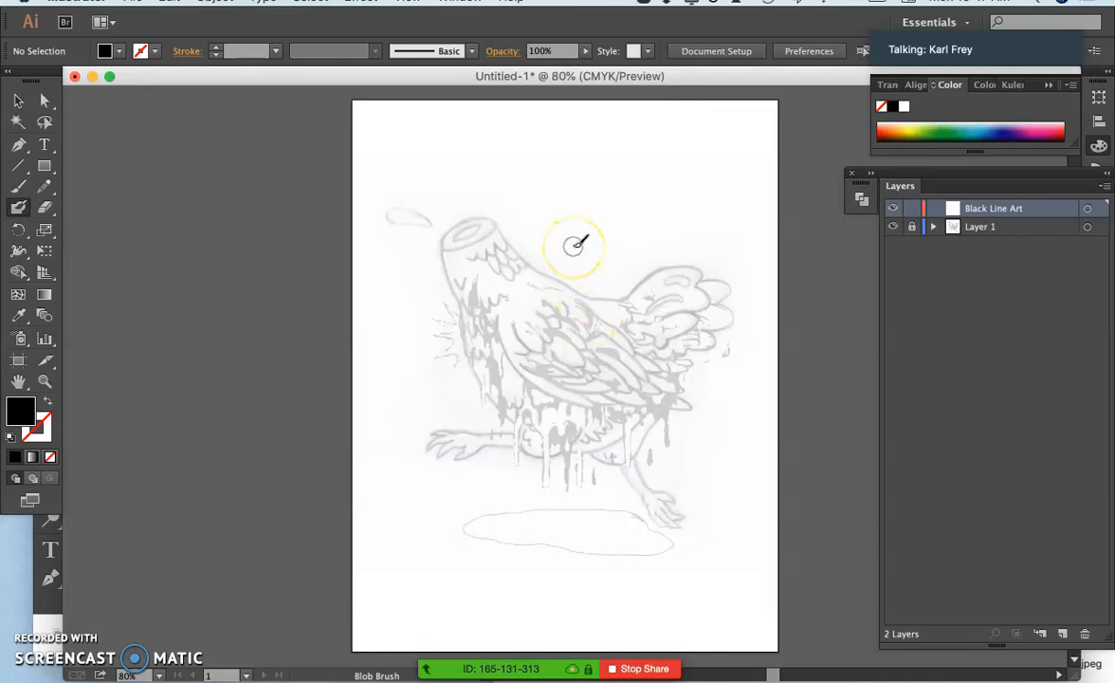
{"action": "mouse_move", "coordinate": [577, 182]}
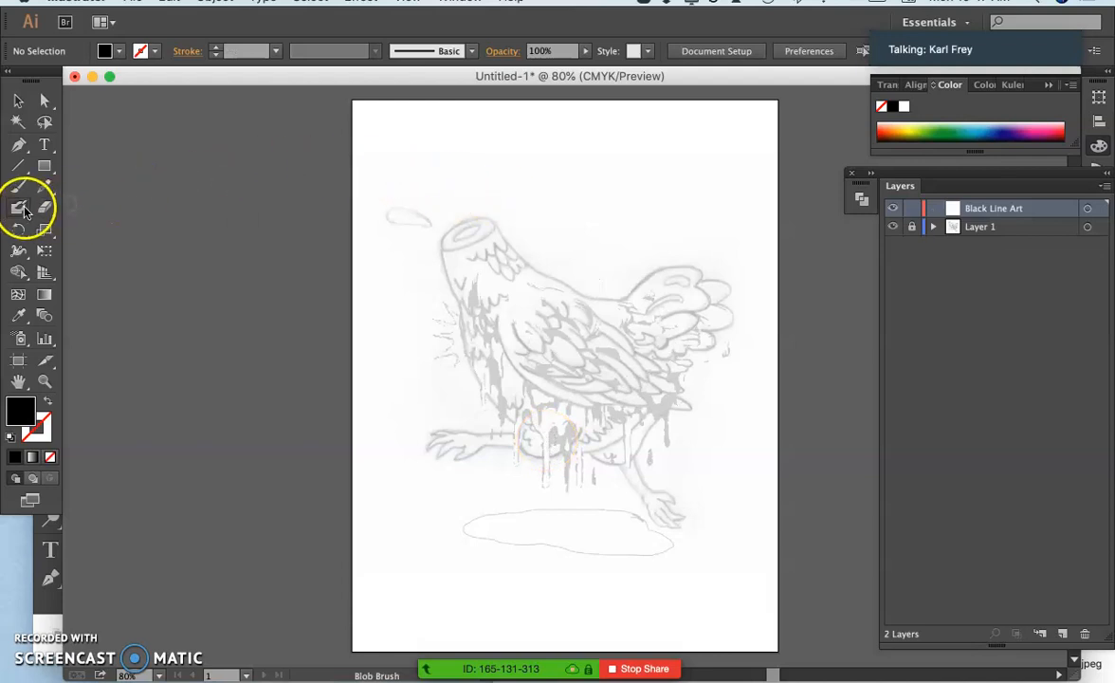
Reduce the blob brush size to 11 pt and confirm the settings
{"action": "double_click", "coordinate": [17, 207]}
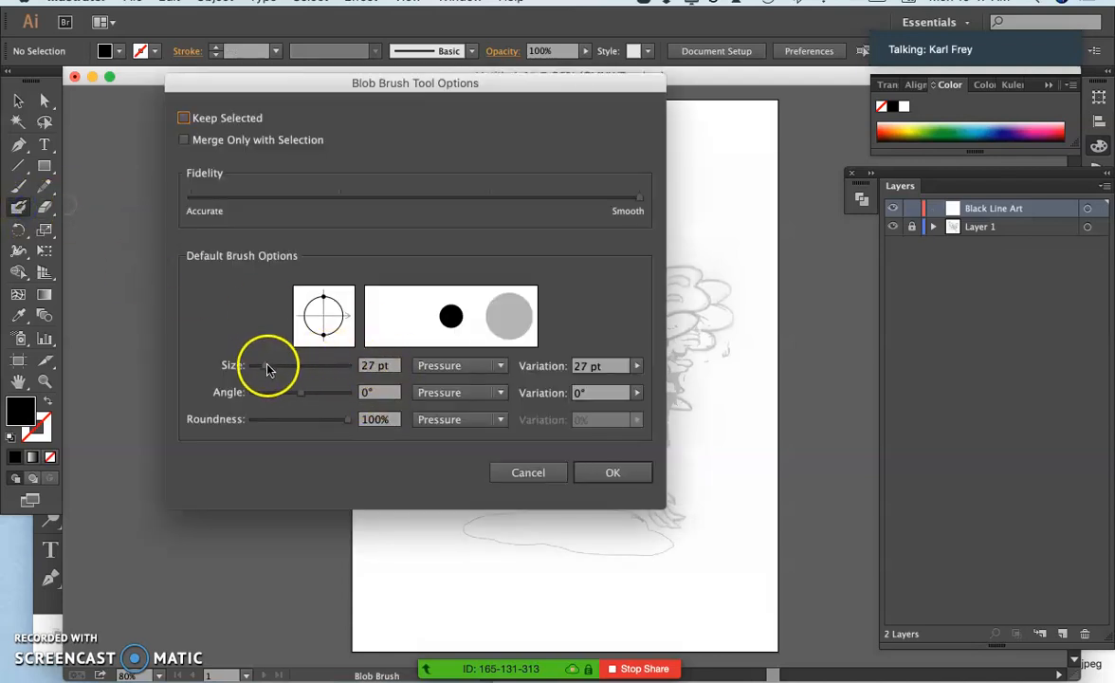
{"action": "left_click_drag", "start_coordinate": [299, 366], "coordinate": [258, 366]}
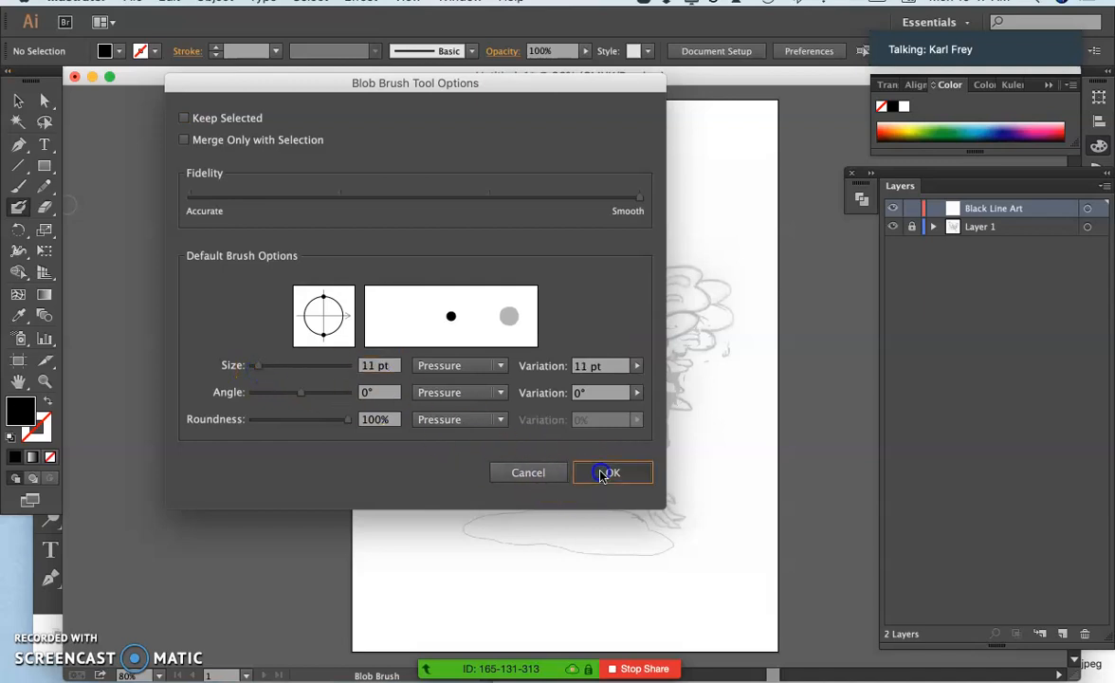
{"action": "left_click", "coordinate": [610, 472]}
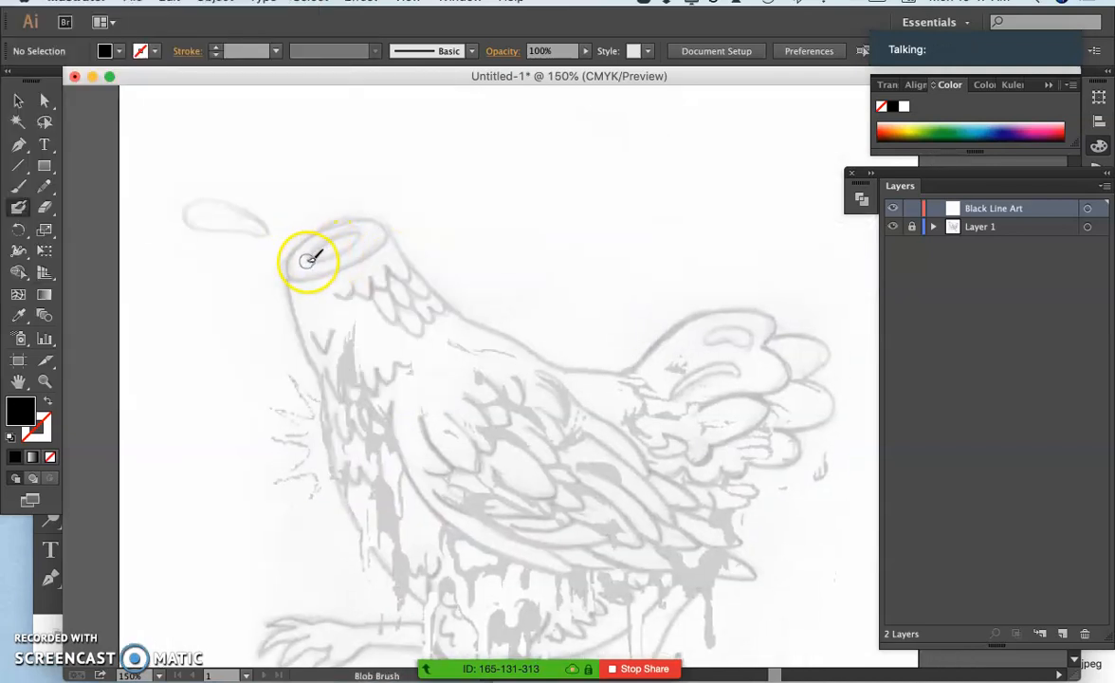
Ink the top rim and outer outline of the chicken's cut neck stump
{"action": "left_click_drag", "start_coordinate": [307, 246], "coordinate": [359, 231]}
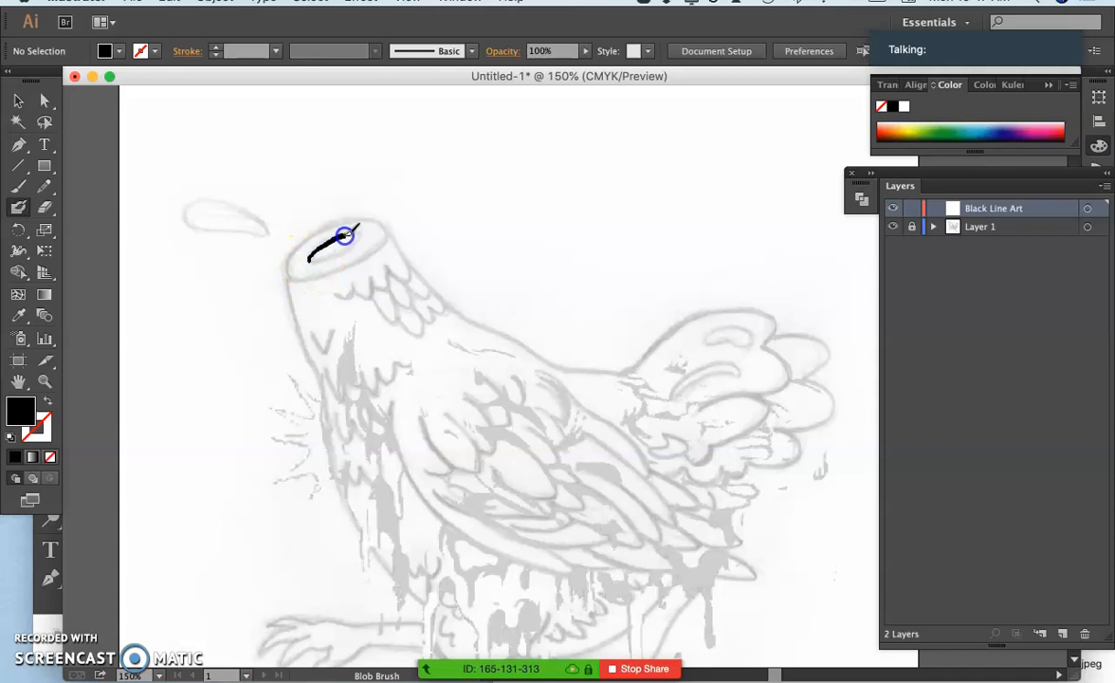
{"action": "left_click_drag", "start_coordinate": [345, 235], "coordinate": [320, 264]}
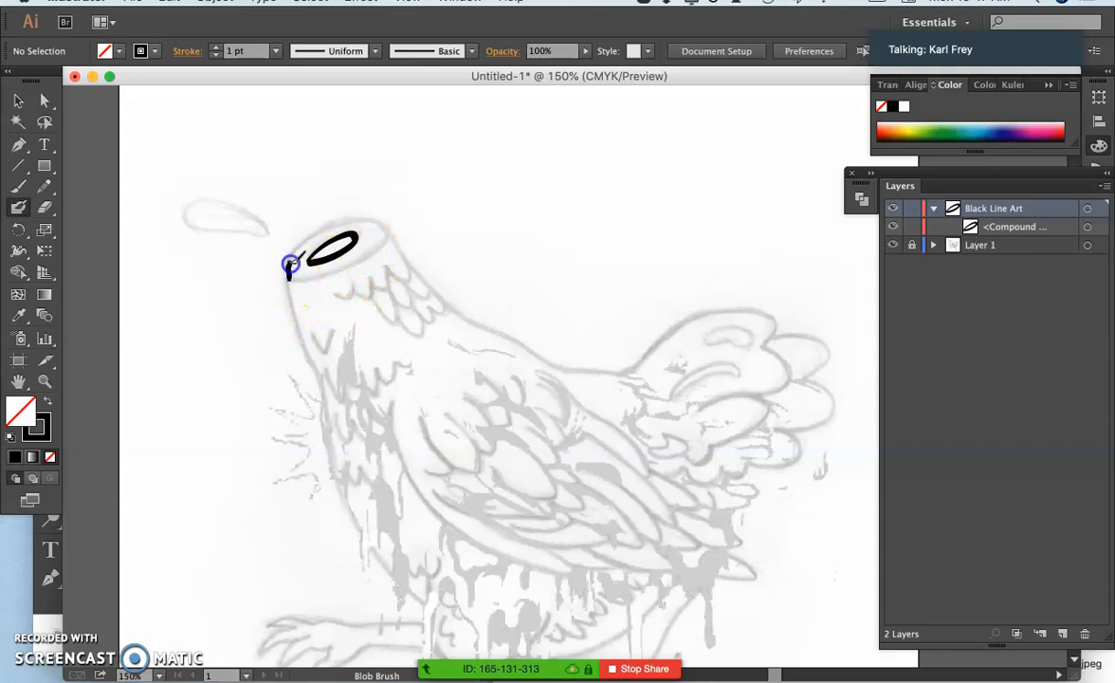
{"action": "left_click_drag", "start_coordinate": [292, 269], "coordinate": [383, 224]}
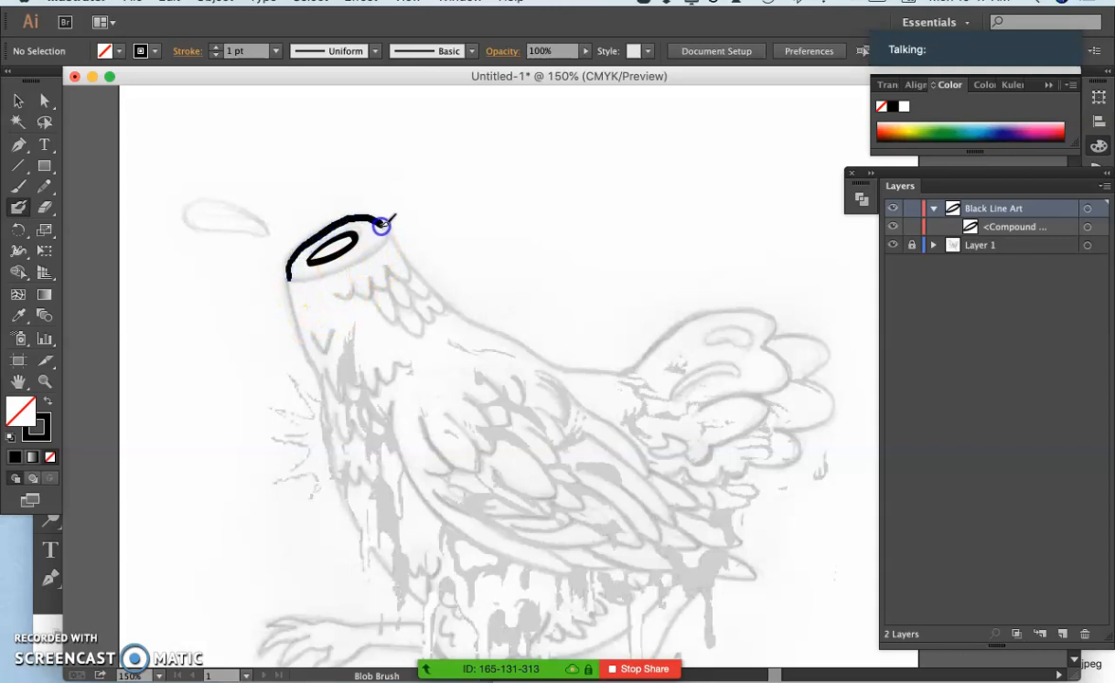
{"action": "left_click_drag", "start_coordinate": [383, 224], "coordinate": [301, 281]}
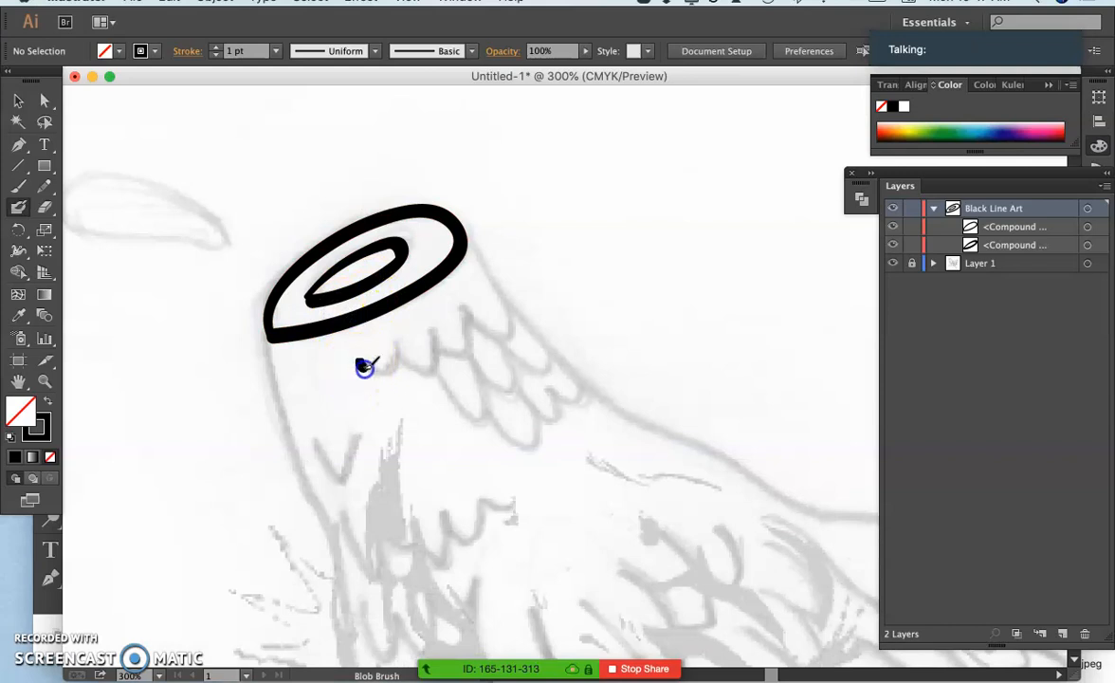
Ink the stump's side edge and the first scalloped rows of neck feathers
{"action": "left_click_drag", "start_coordinate": [364, 364], "coordinate": [398, 364]}
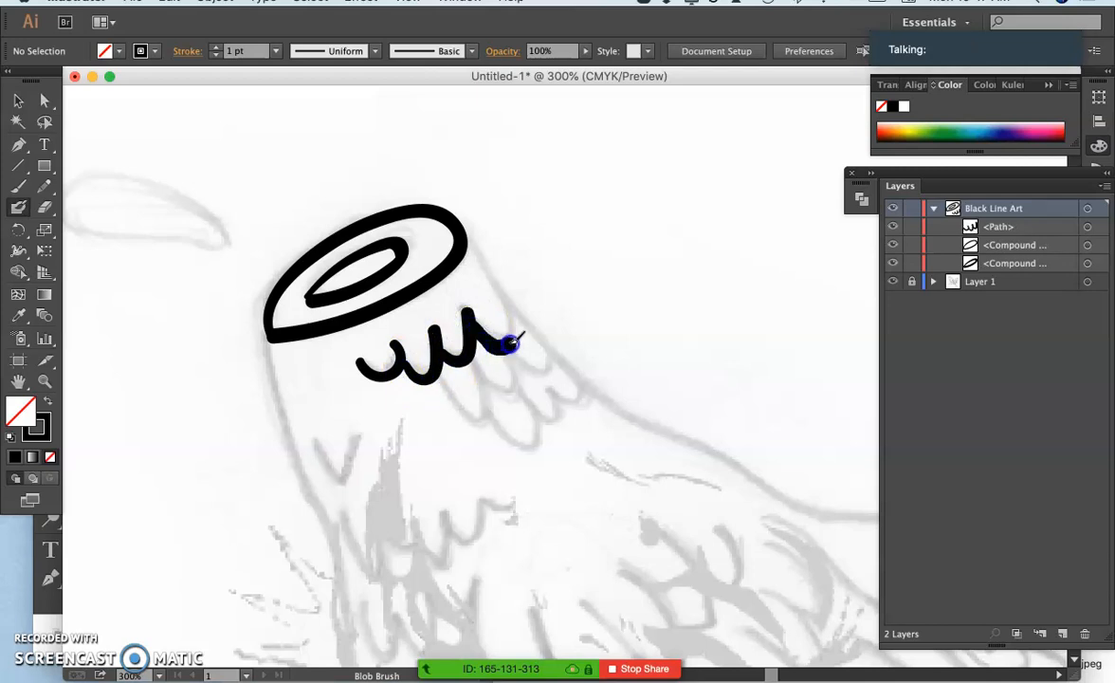
{"action": "left_click_drag", "start_coordinate": [512, 345], "coordinate": [464, 237]}
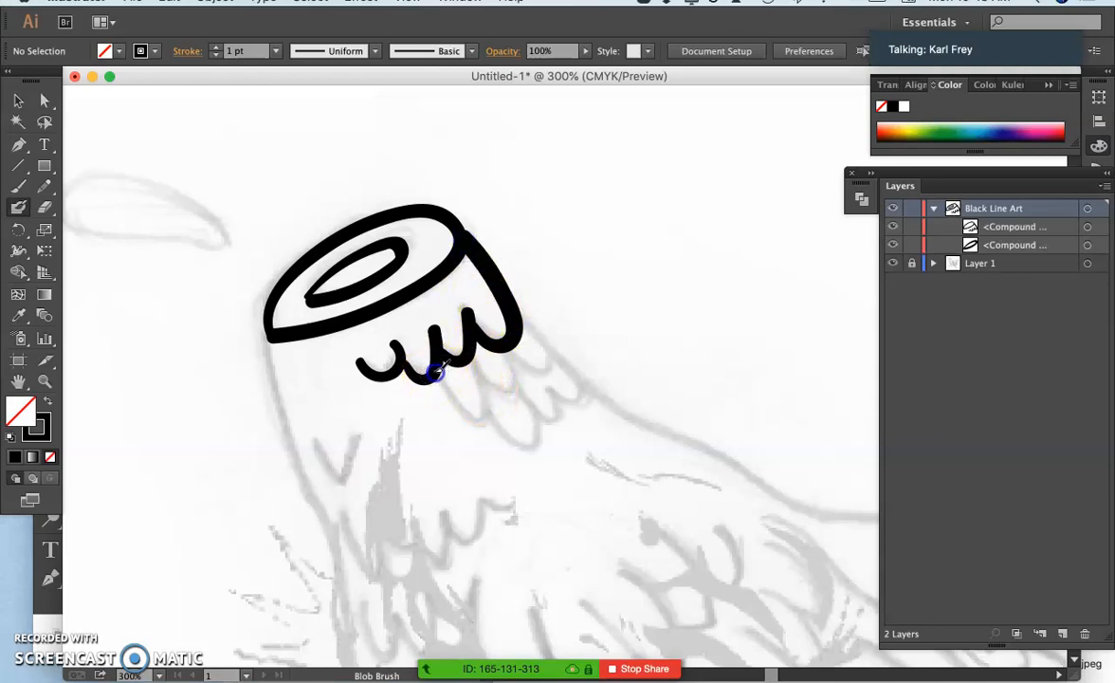
{"action": "left_click_drag", "start_coordinate": [433, 369], "coordinate": [474, 418]}
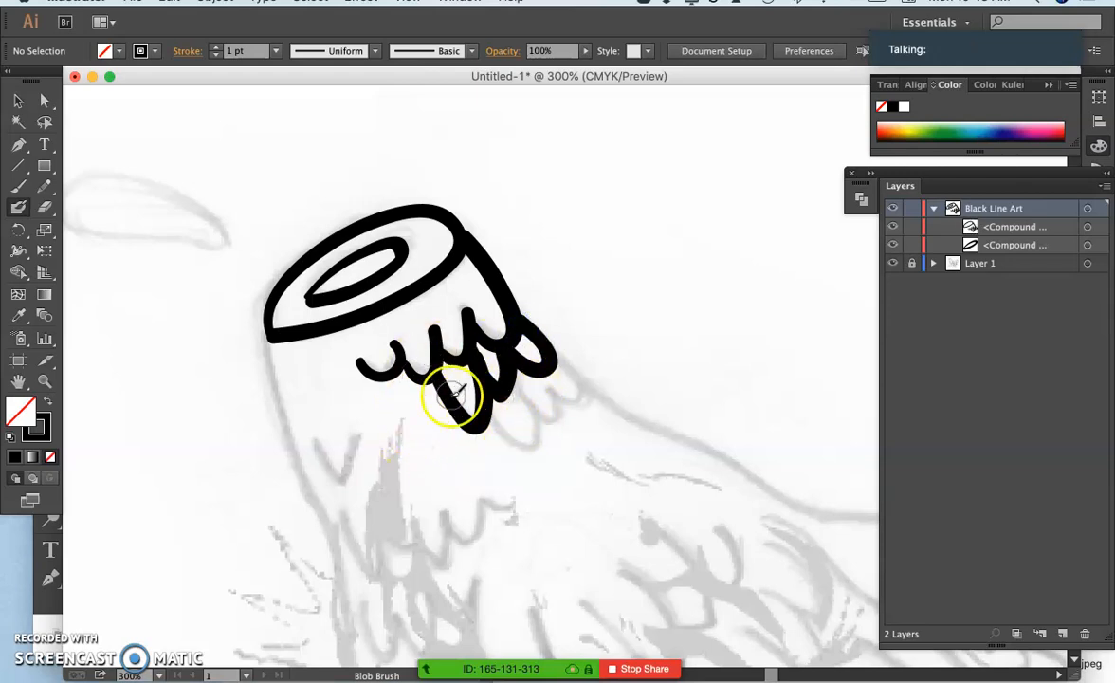
{"action": "left_click_drag", "start_coordinate": [451, 393], "coordinate": [508, 446]}
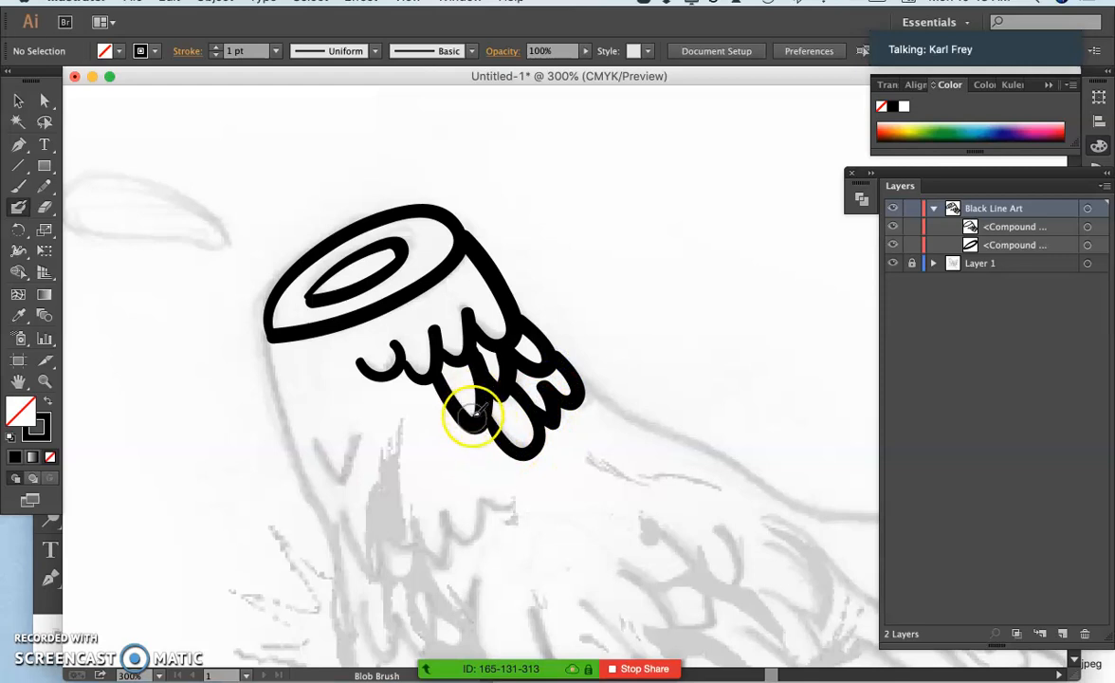
{"action": "mouse_move", "coordinate": [95, 148]}
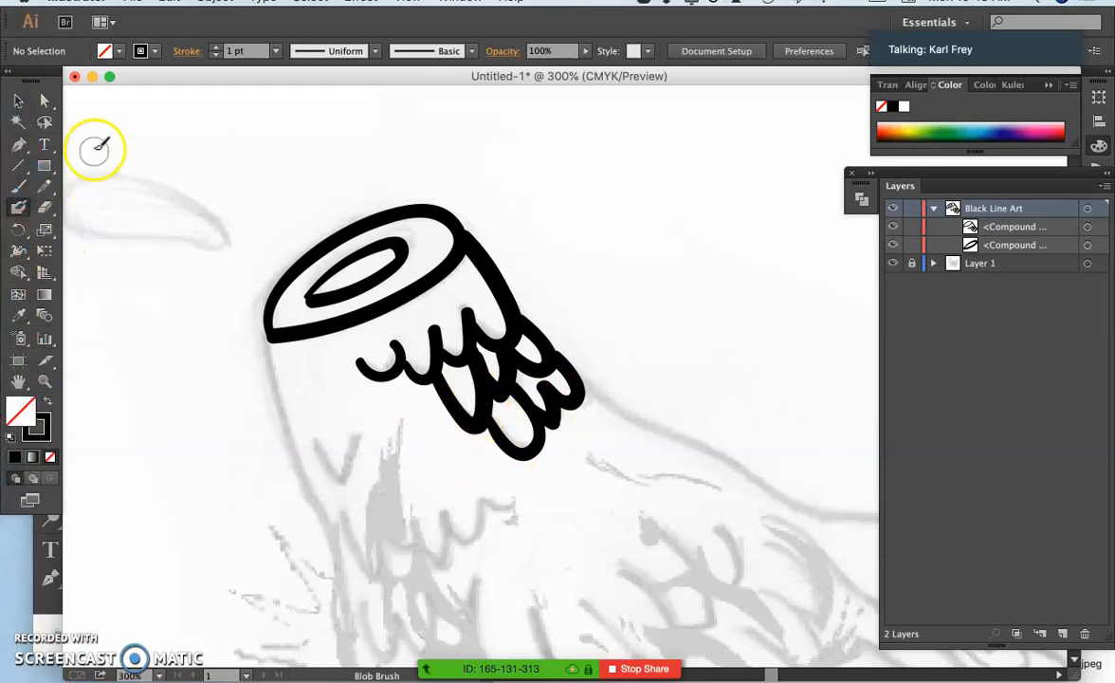
{"action": "mouse_move", "coordinate": [34, 182]}
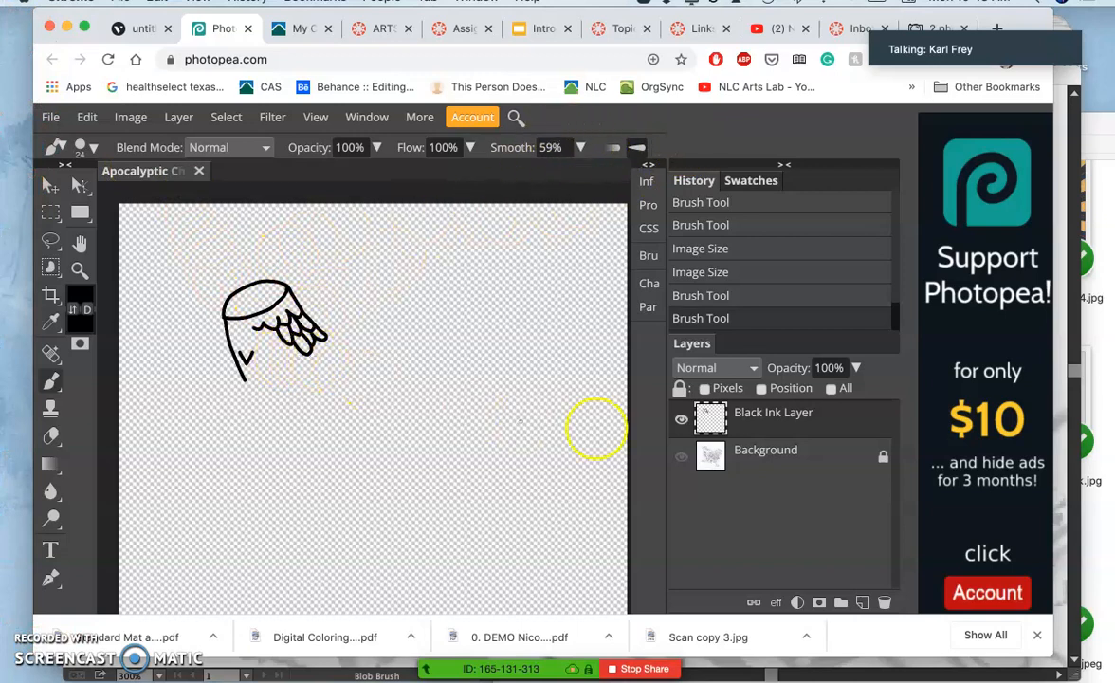
Show the Photopea ink drawing, then return to Illustrator with the blob-brush strokes undone
{"action": "left_click", "coordinate": [681, 455]}
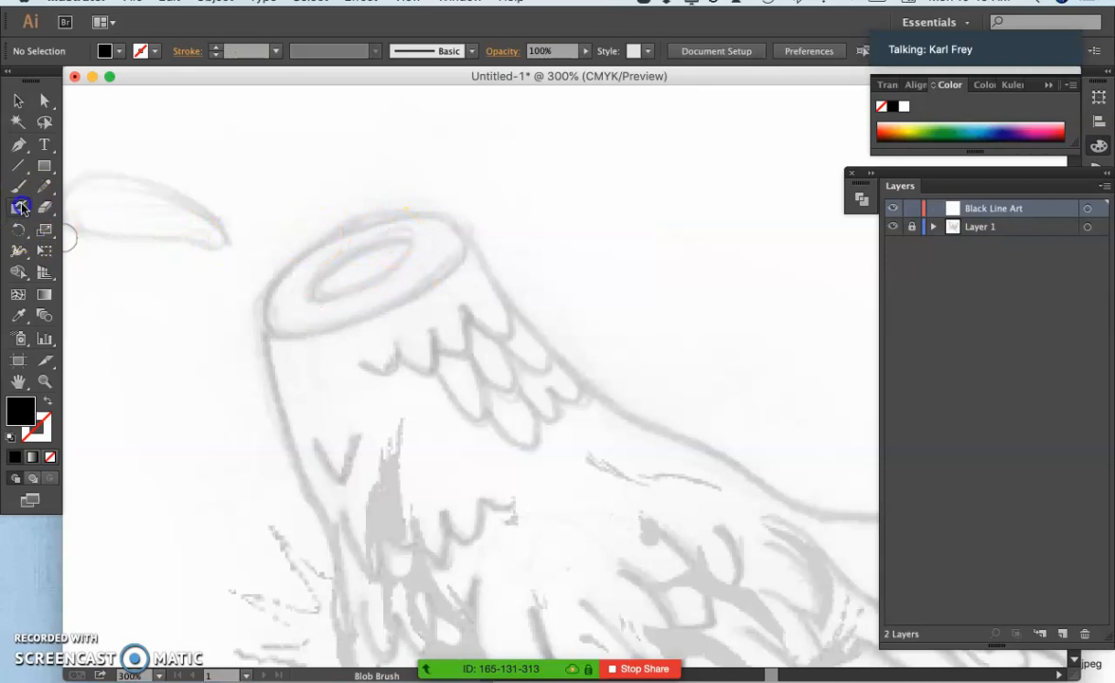
Make the blob brush size fixed instead of pressure-varied and test a stroke
{"action": "double_click", "coordinate": [21, 207]}
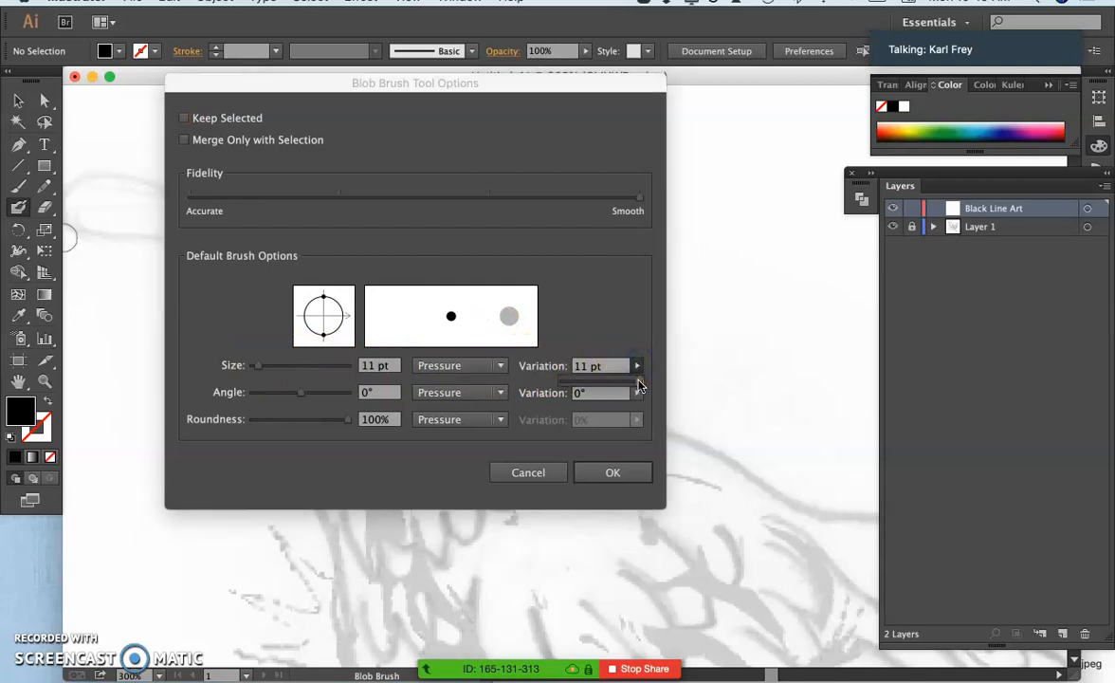
{"action": "left_click_drag", "start_coordinate": [635, 379], "coordinate": [592, 379]}
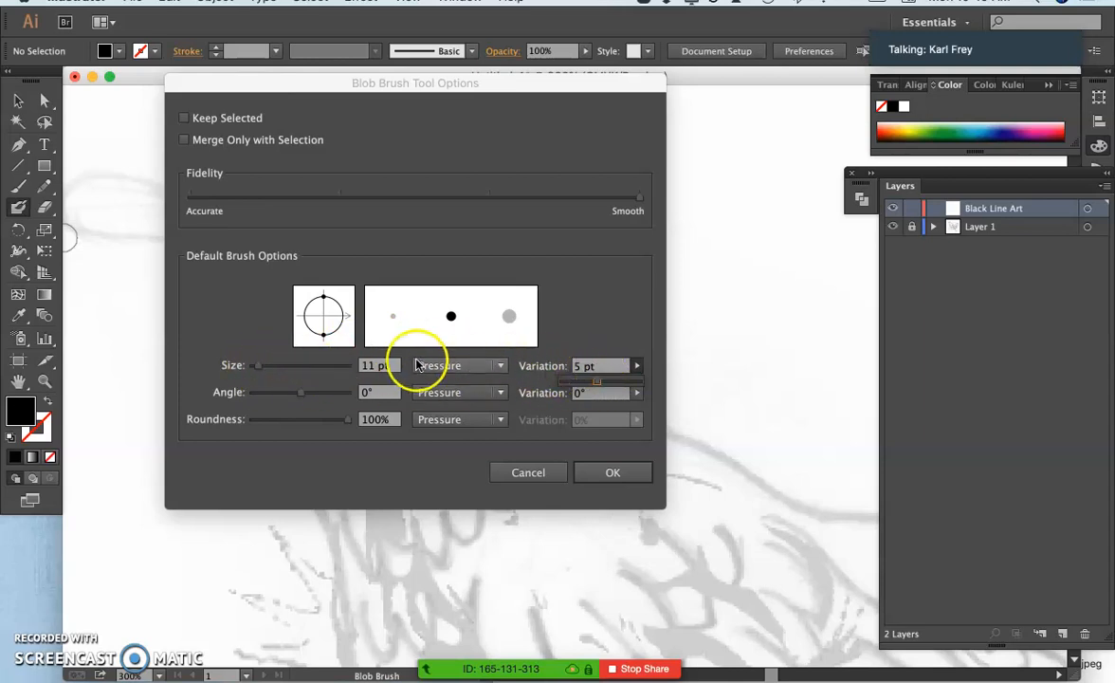
{"action": "left_click", "coordinate": [459, 364]}
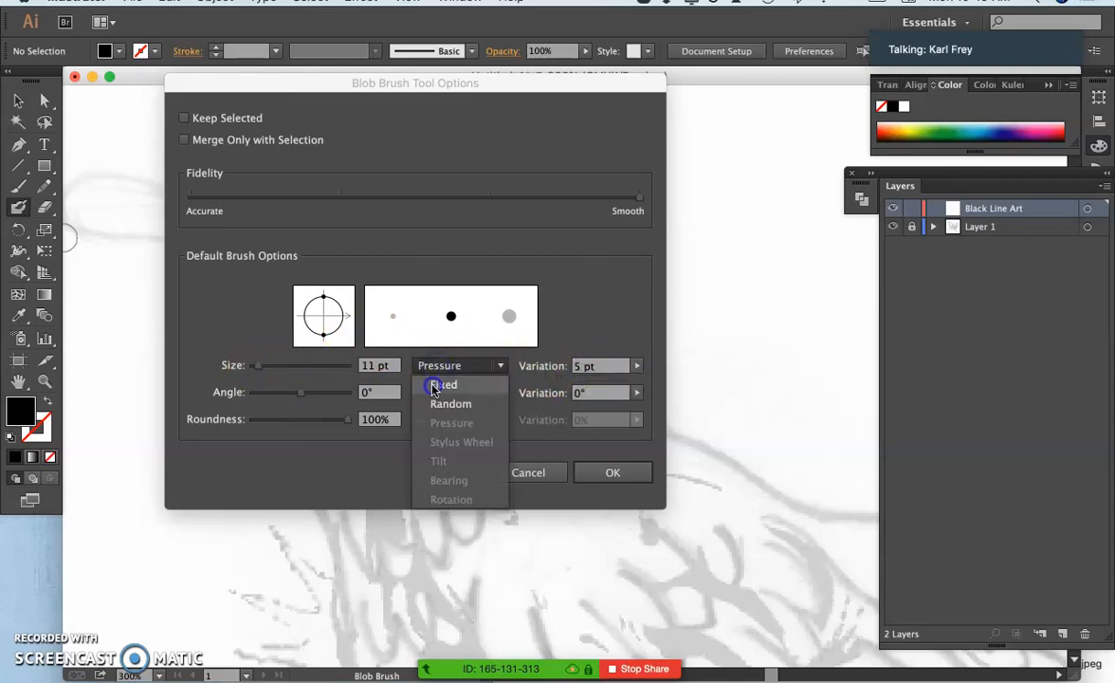
{"action": "left_click", "coordinate": [442, 383]}
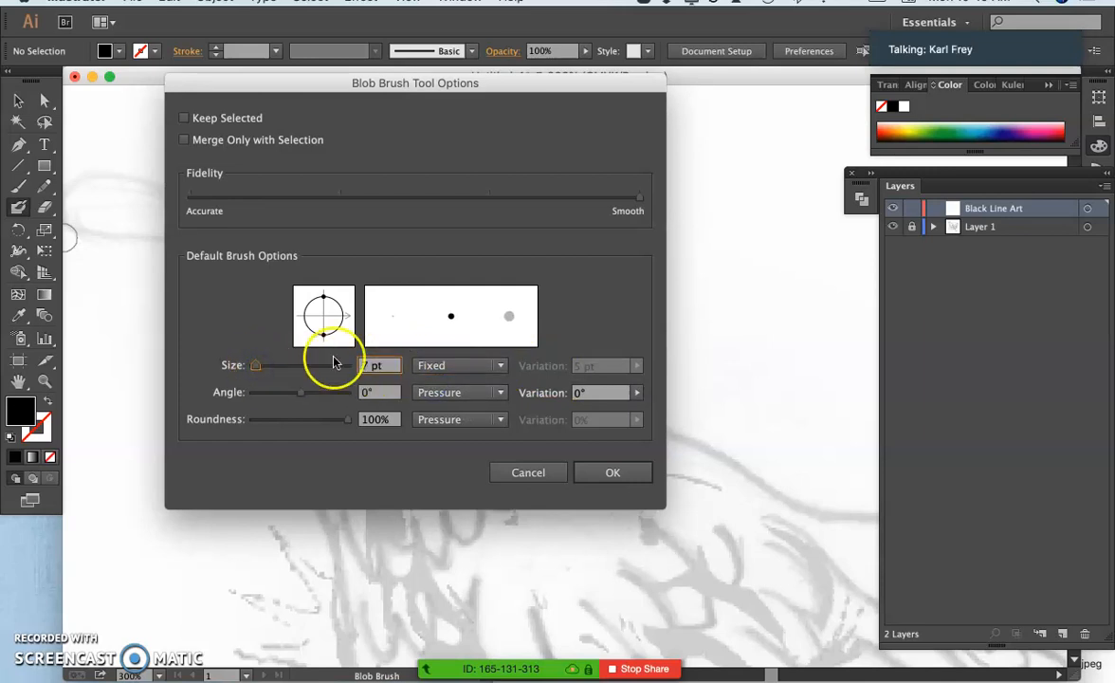
{"action": "left_click", "coordinate": [612, 472]}
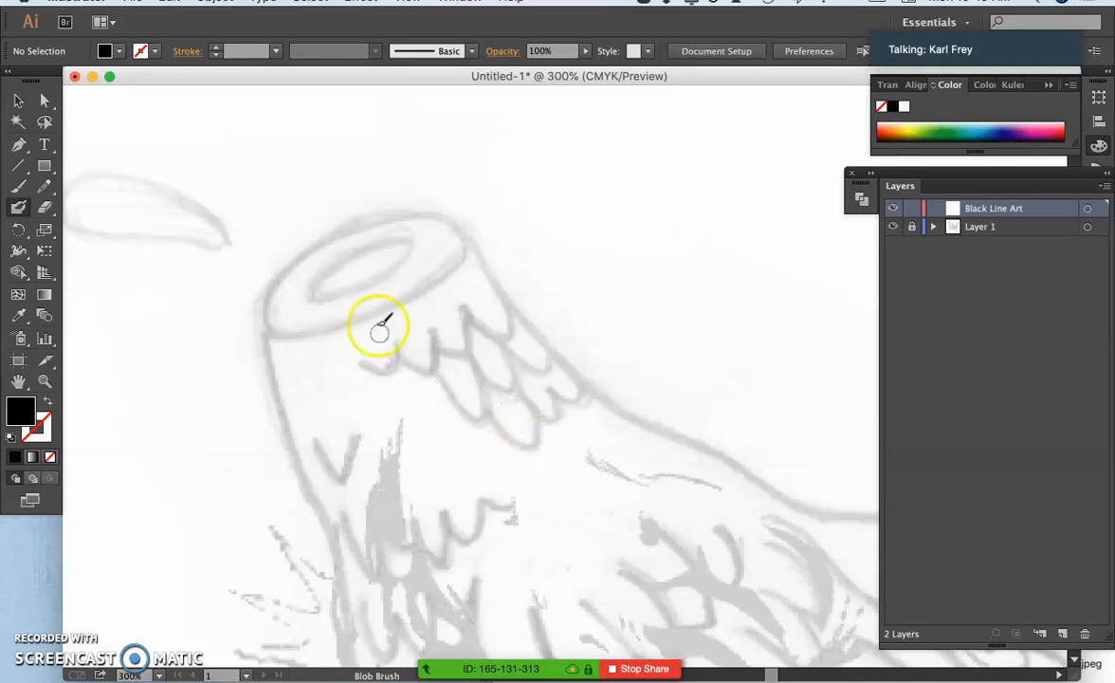
{"action": "left_click_drag", "start_coordinate": [379, 326], "coordinate": [326, 274]}
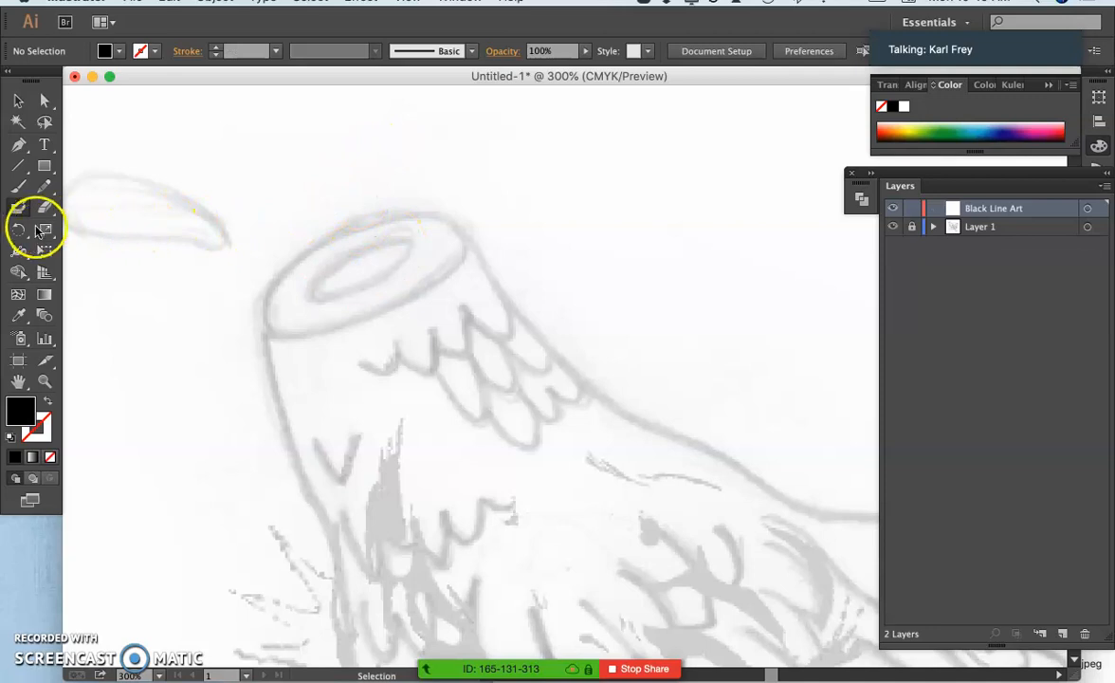
Reduce the fixed blob brush size from 8 pt to 6 pt
{"action": "double_click", "coordinate": [44, 229]}
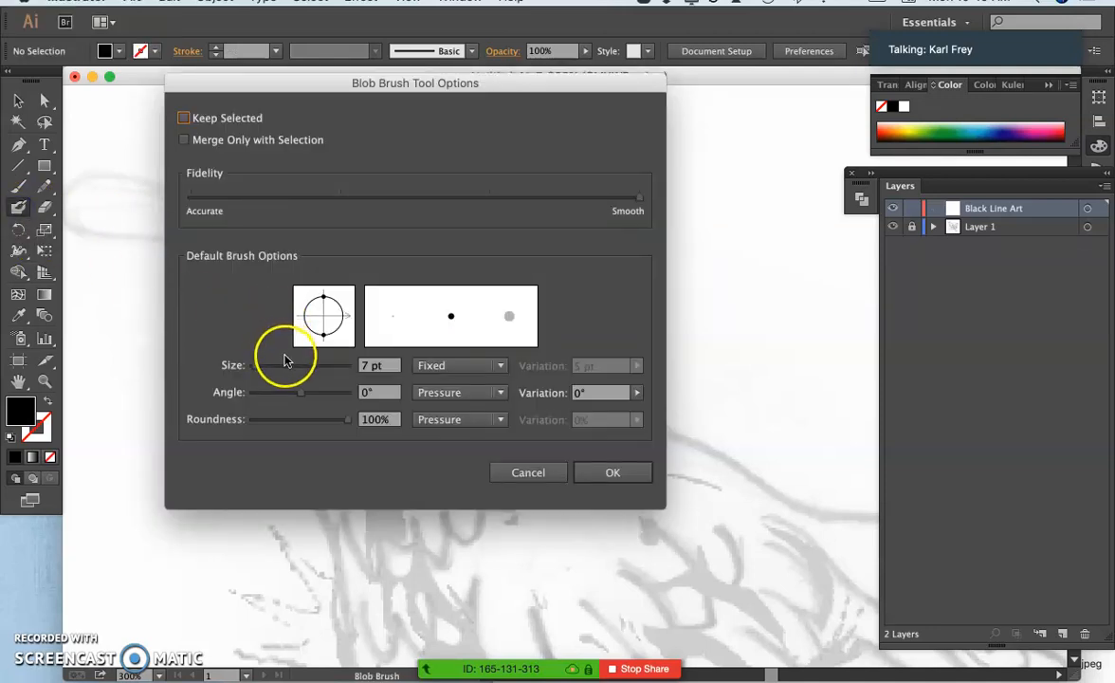
{"action": "left_click_drag", "start_coordinate": [300, 364], "coordinate": [256, 364]}
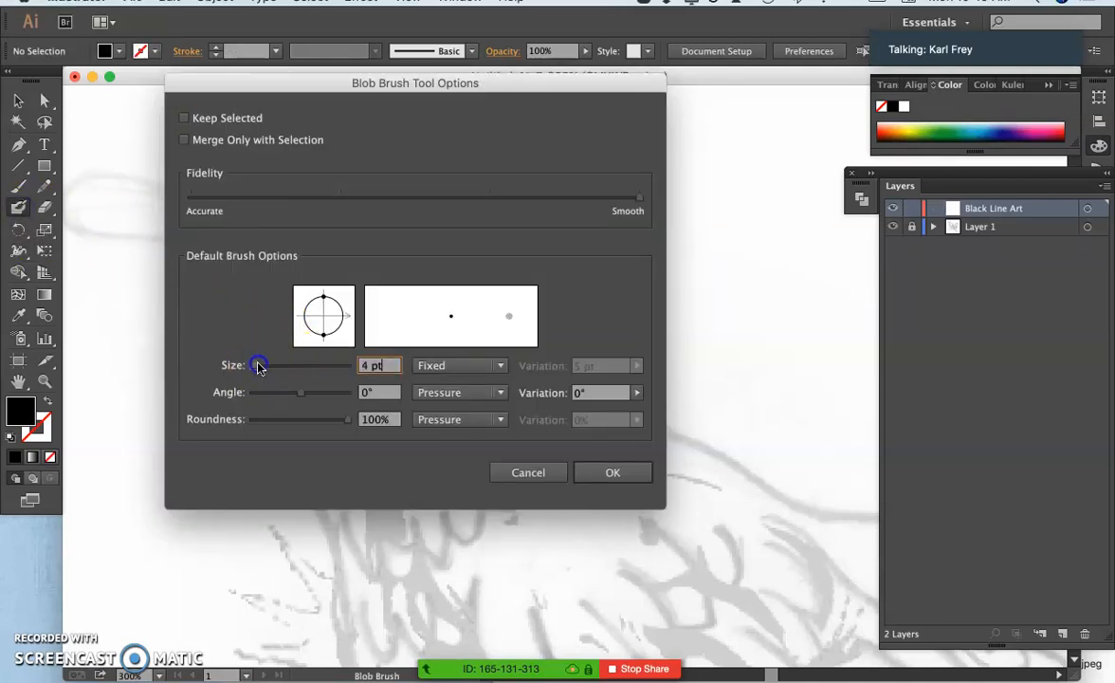
{"action": "left_click_drag", "start_coordinate": [258, 366], "coordinate": [294, 365]}
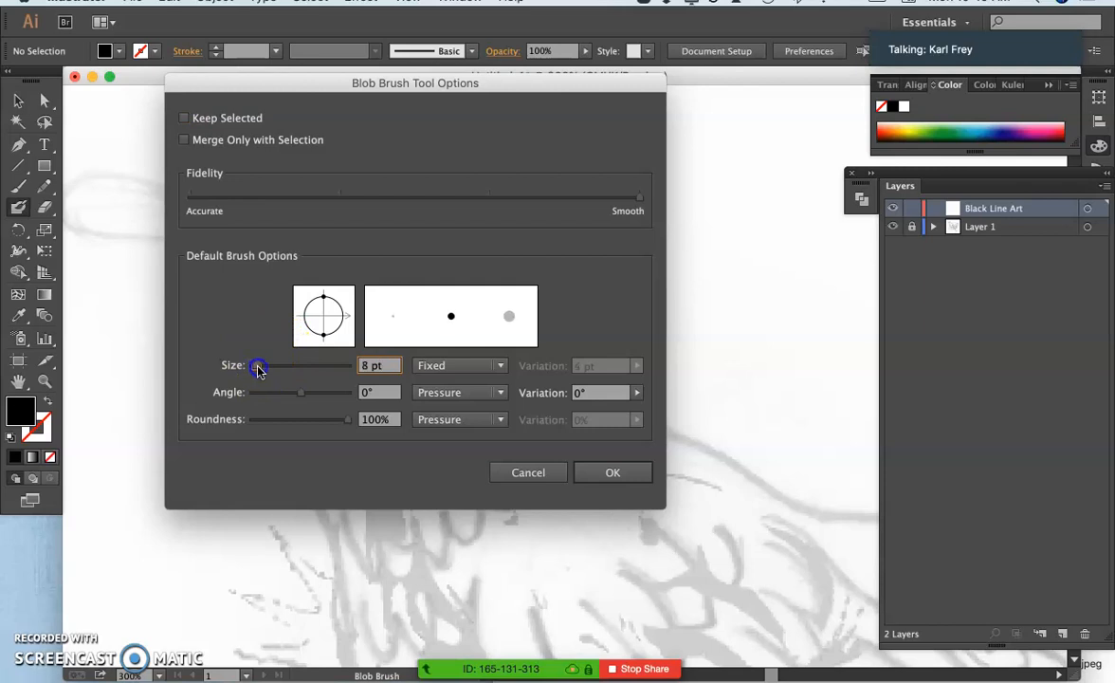
{"action": "left_click_drag", "start_coordinate": [258, 368], "coordinate": [254, 364]}
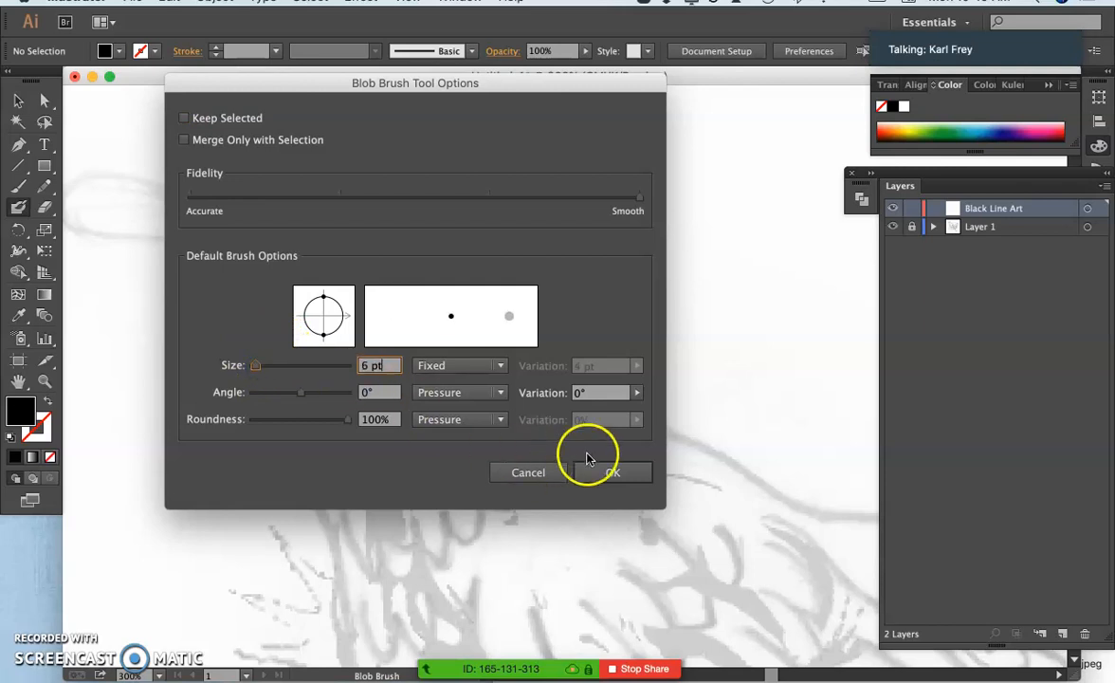
{"action": "left_click", "coordinate": [611, 472]}
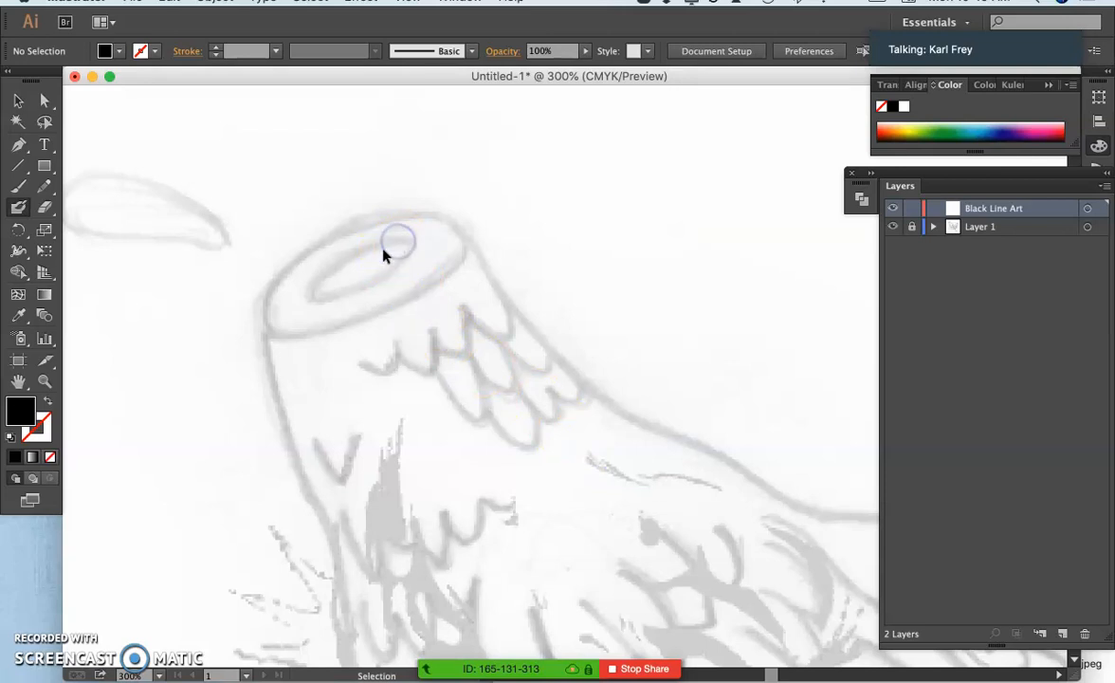
{"action": "double_click", "coordinate": [17, 207]}
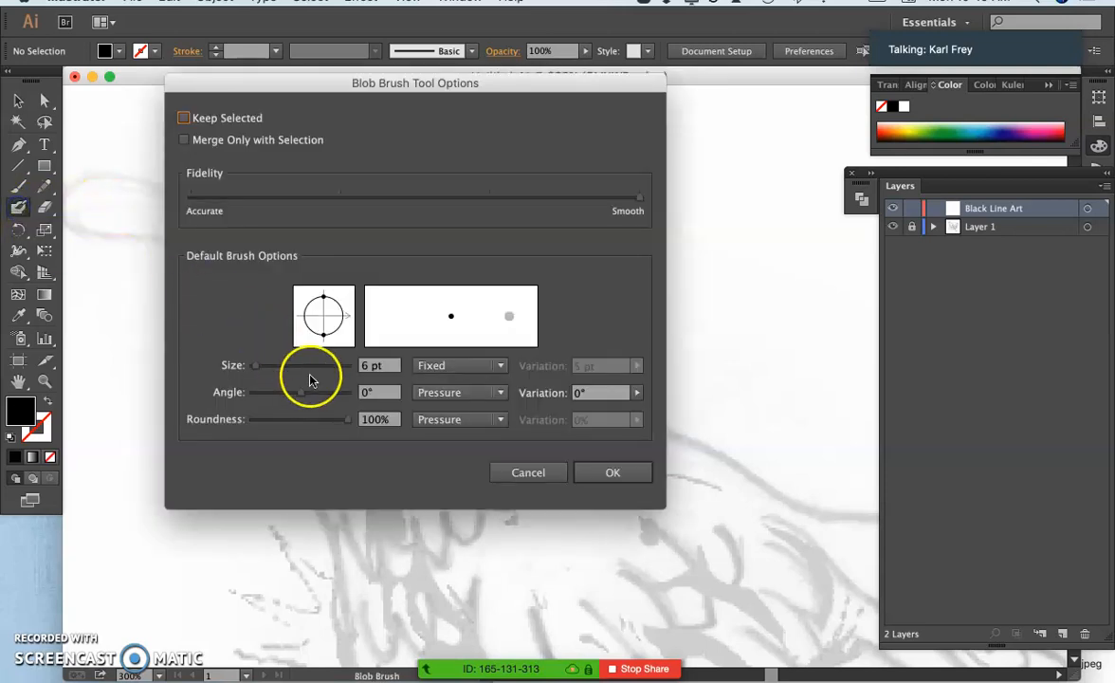
{"action": "left_click", "coordinate": [612, 472]}
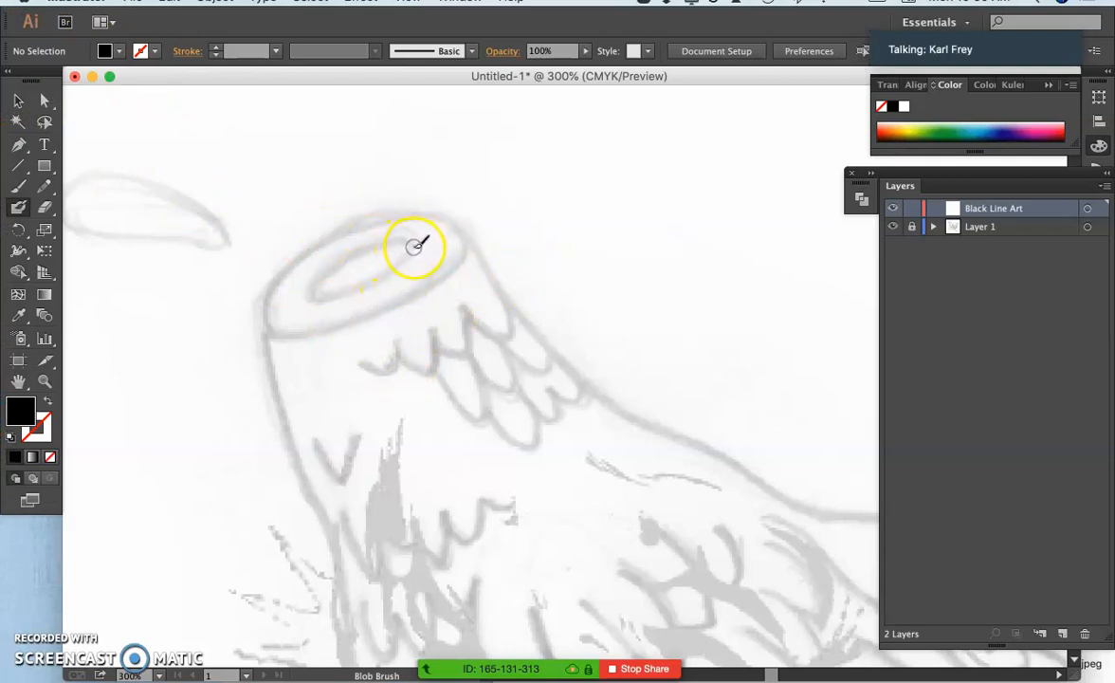
Ink the oval head top, its inner ring and the left neck edge
{"action": "left_click_drag", "start_coordinate": [421, 242], "coordinate": [315, 281]}
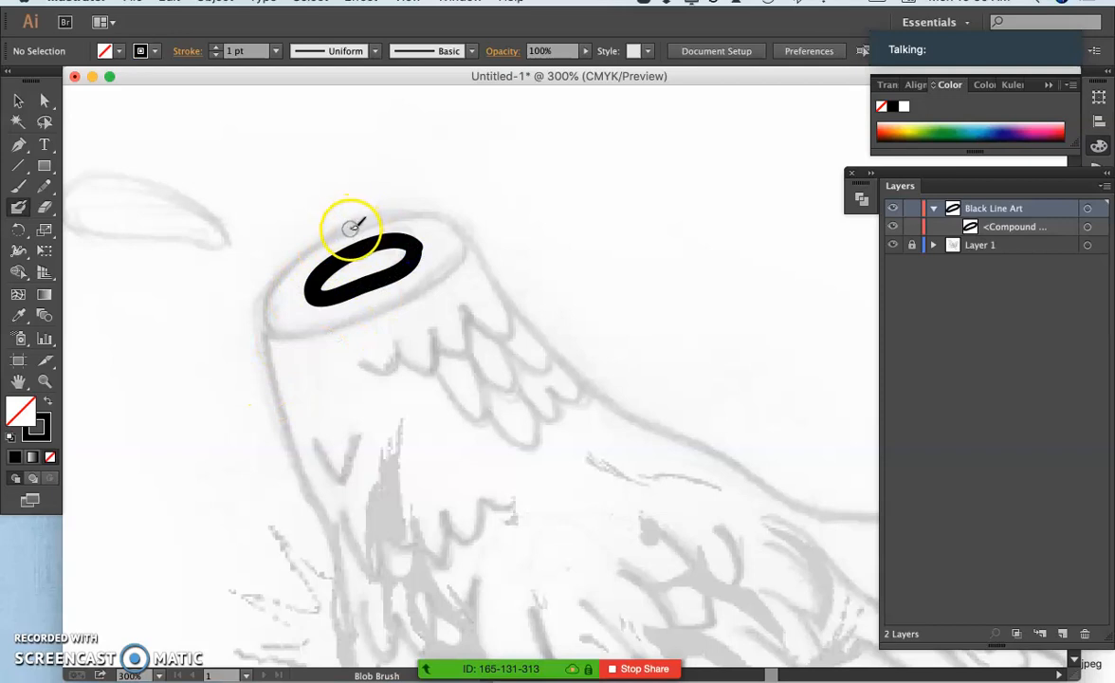
{"action": "left_click_drag", "start_coordinate": [350, 227], "coordinate": [265, 326]}
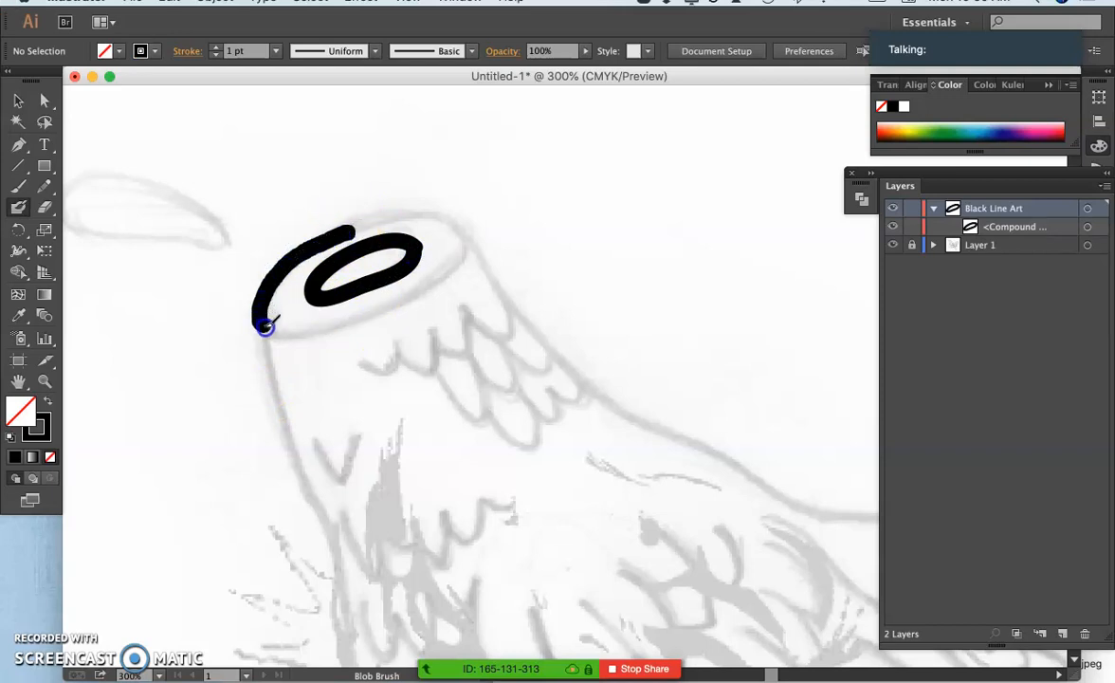
{"action": "left_click_drag", "start_coordinate": [265, 326], "coordinate": [467, 251]}
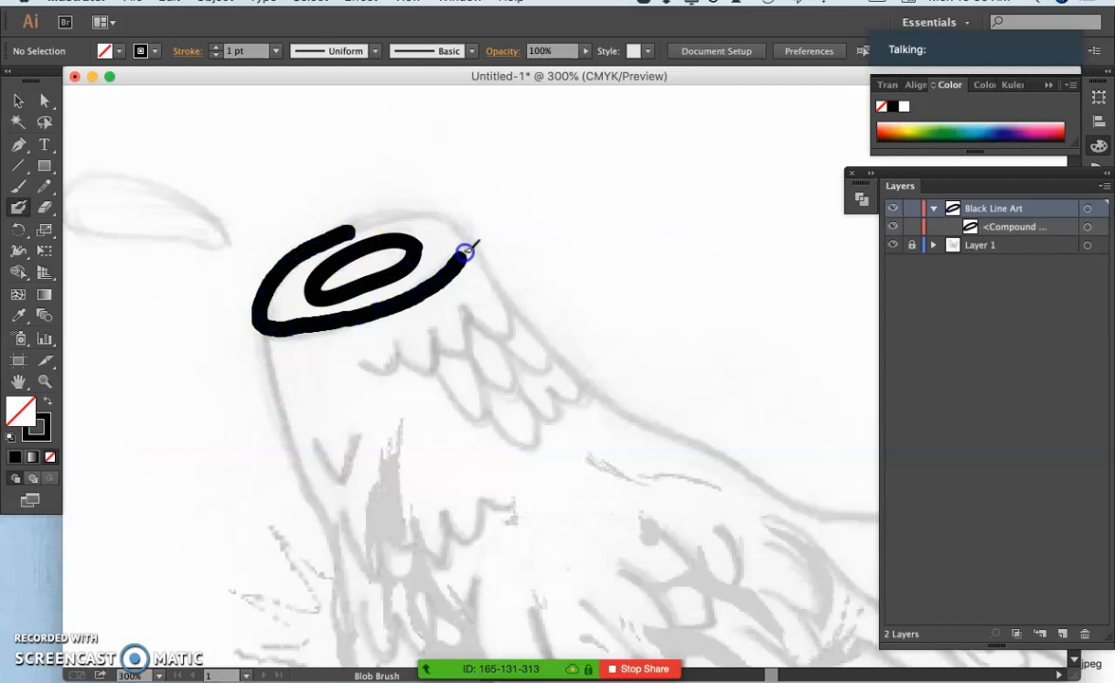
{"action": "left_click_drag", "start_coordinate": [464, 250], "coordinate": [341, 235]}
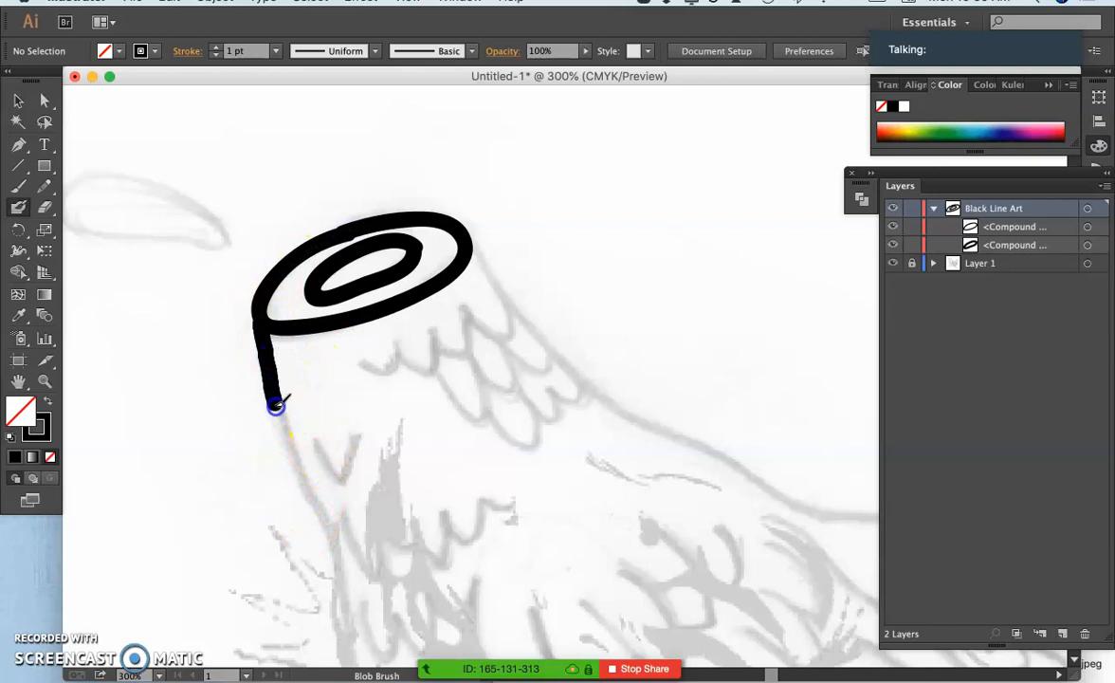
{"action": "left_click_drag", "start_coordinate": [275, 402], "coordinate": [341, 635]}
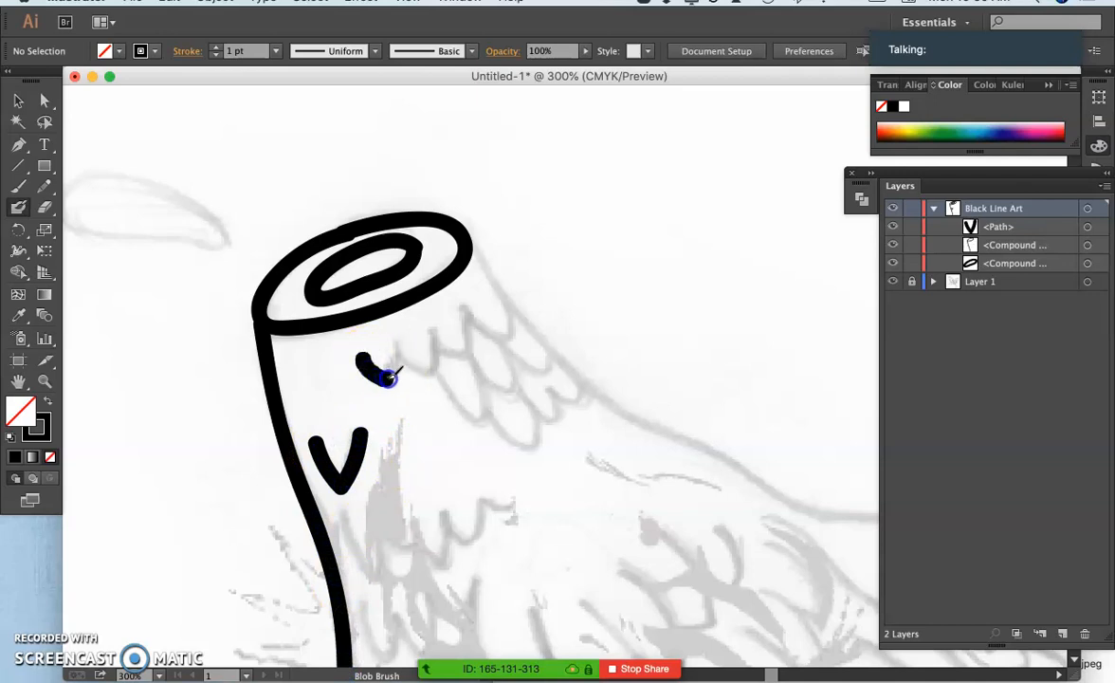
Ink the scalloped feather rows, curling feathers and pointed tips along the neck
{"action": "left_click_drag", "start_coordinate": [357, 379], "coordinate": [436, 332]}
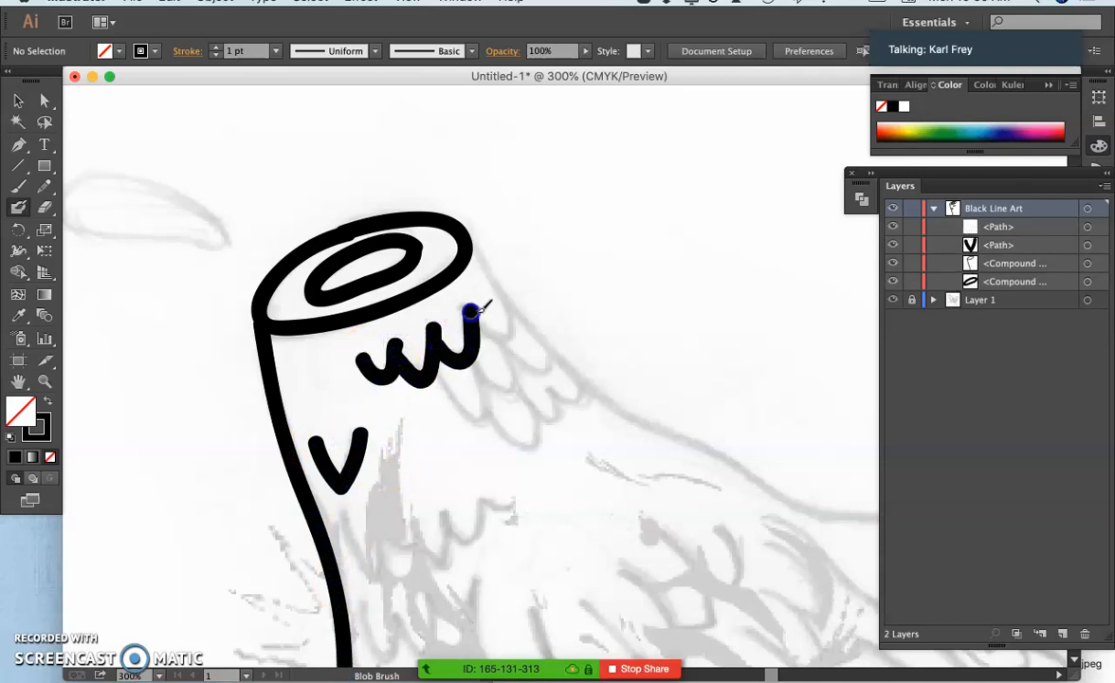
{"action": "left_click_drag", "start_coordinate": [478, 303], "coordinate": [497, 280]}
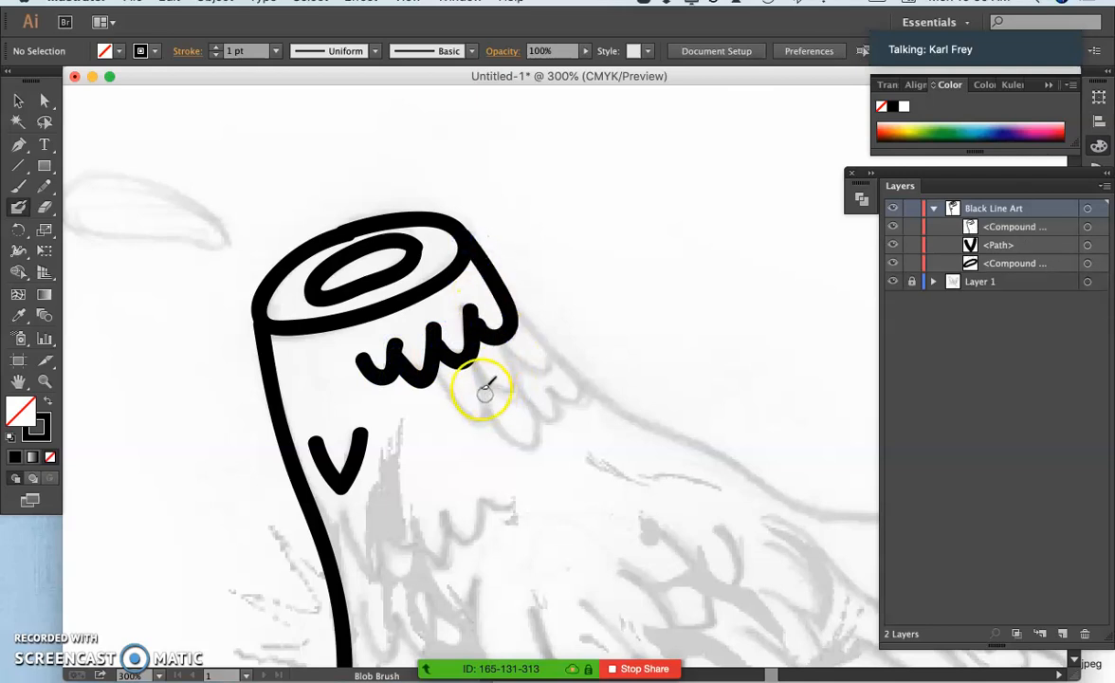
{"action": "left_click_drag", "start_coordinate": [464, 380], "coordinate": [483, 408]}
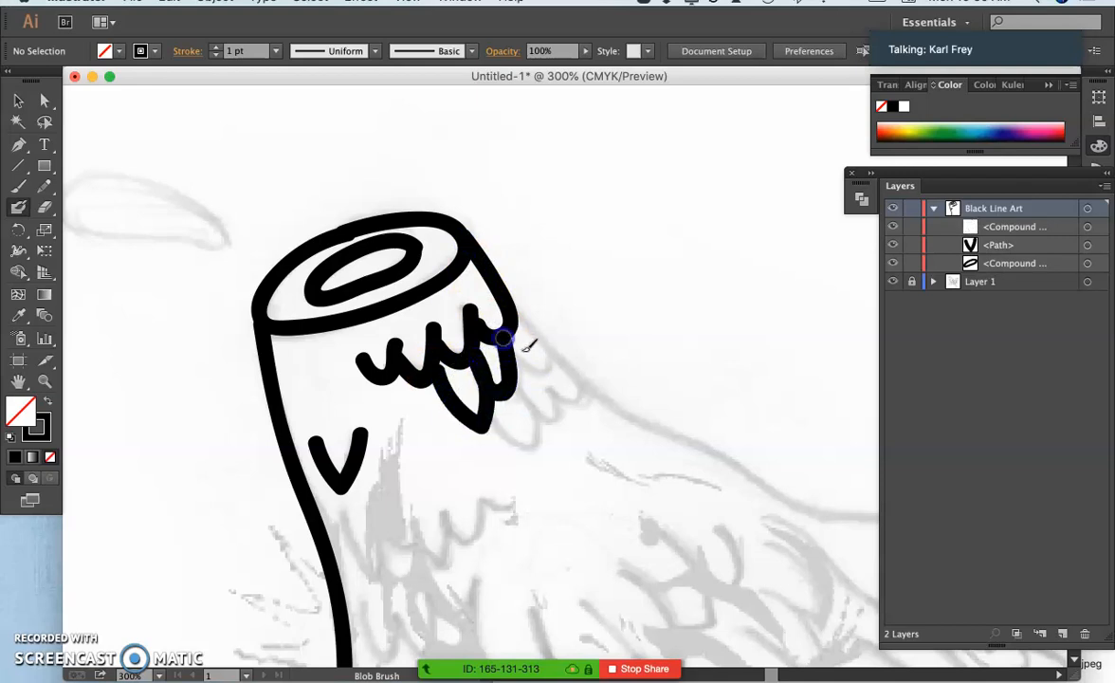
{"action": "left_click_drag", "start_coordinate": [503, 341], "coordinate": [546, 370]}
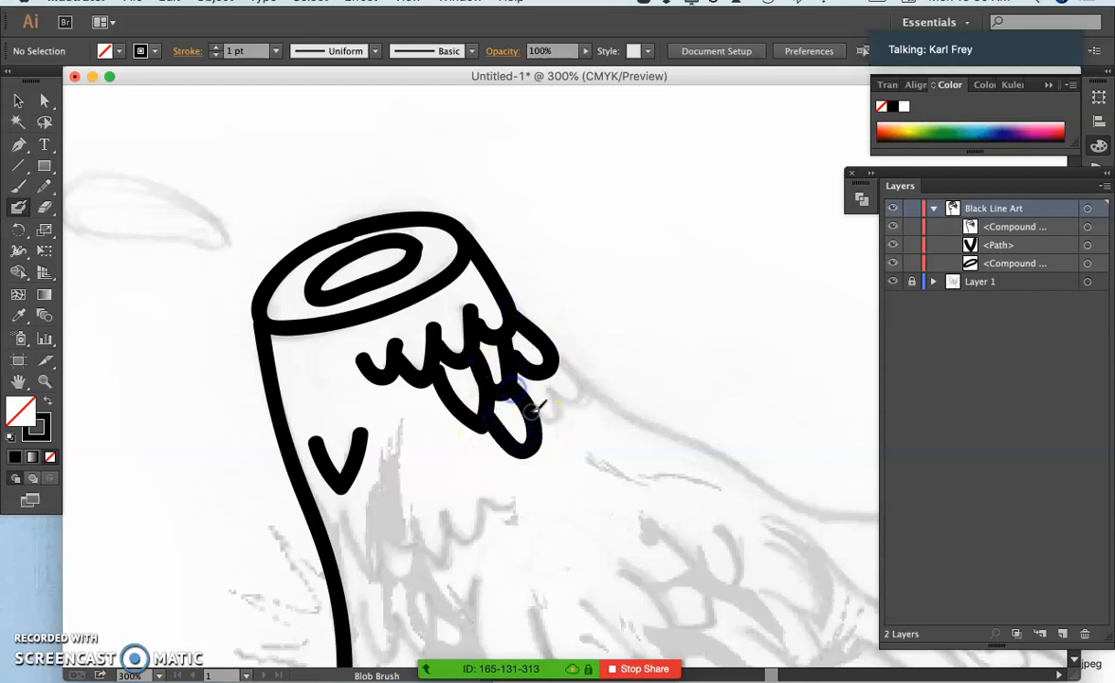
{"action": "left_click_drag", "start_coordinate": [521, 408], "coordinate": [565, 370]}
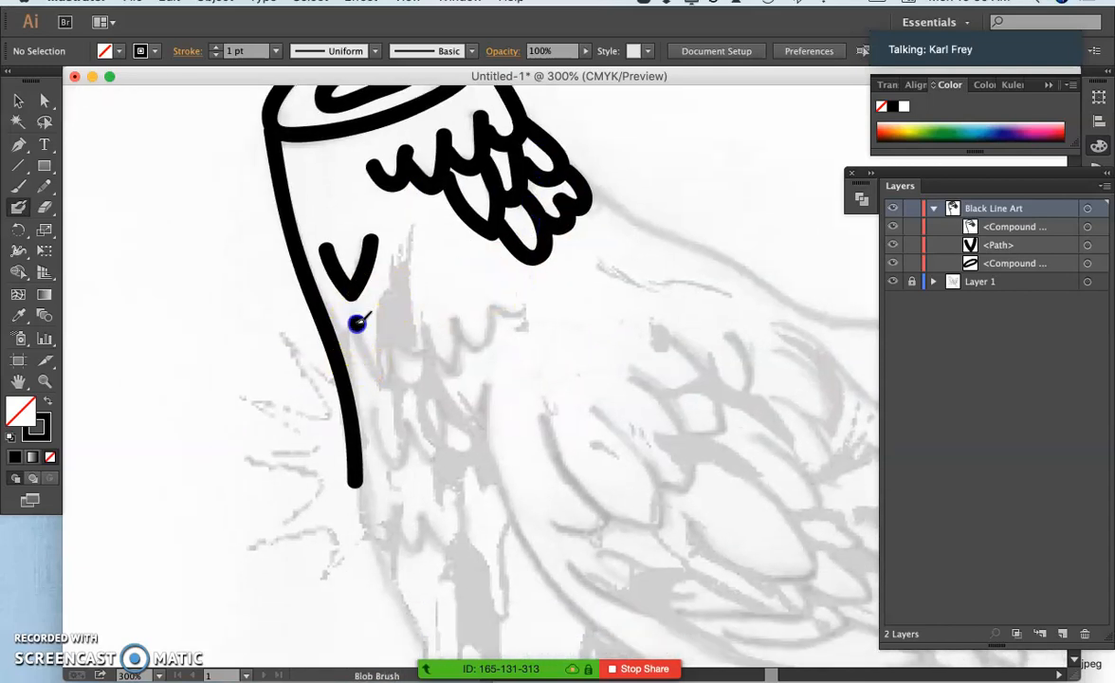
{"action": "left_click_drag", "start_coordinate": [359, 323], "coordinate": [413, 360]}
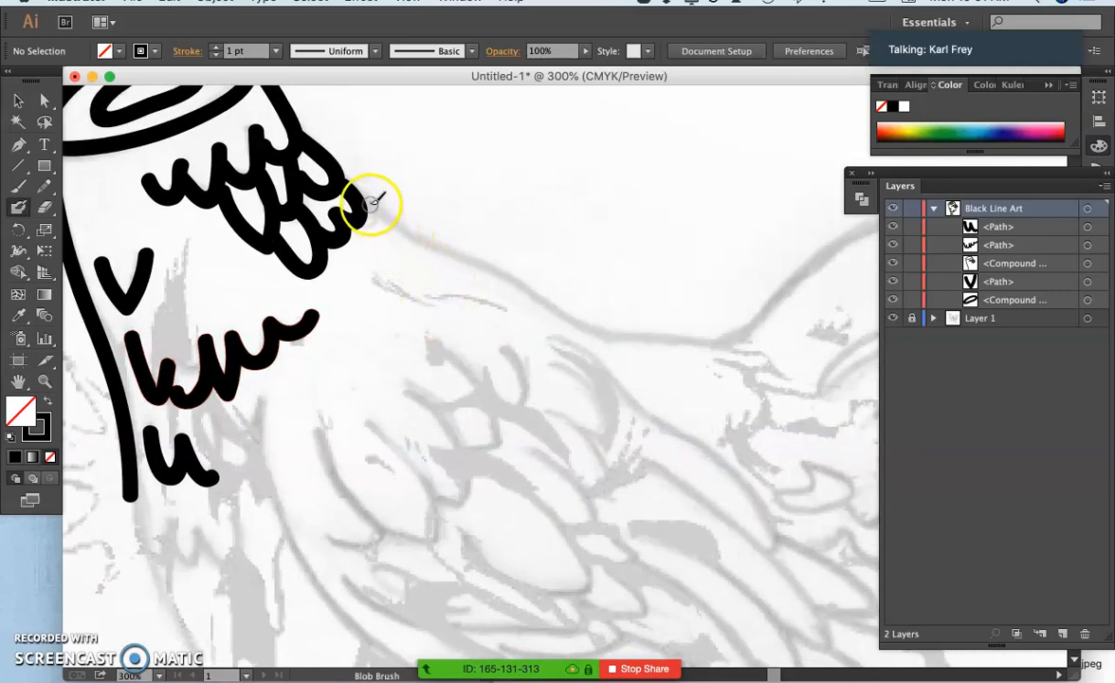
{"action": "left_click_drag", "start_coordinate": [370, 205], "coordinate": [573, 322]}
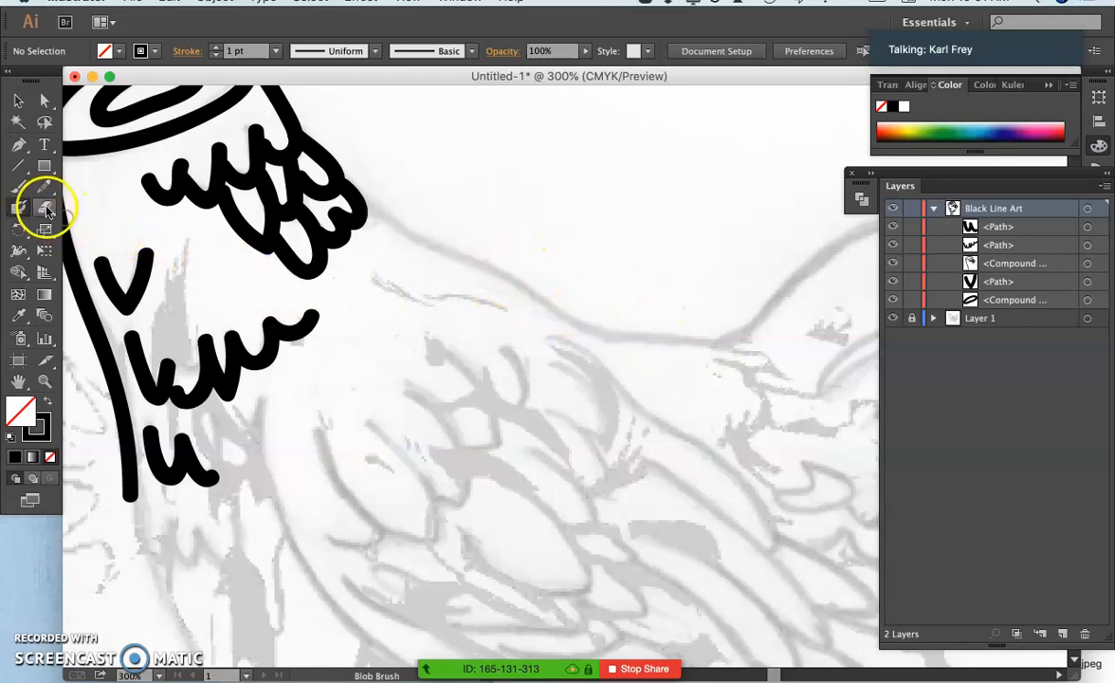
Draw and drop a trial back stroke, then set blob brush fidelity closer to Accurate
{"action": "double_click", "coordinate": [19, 208]}
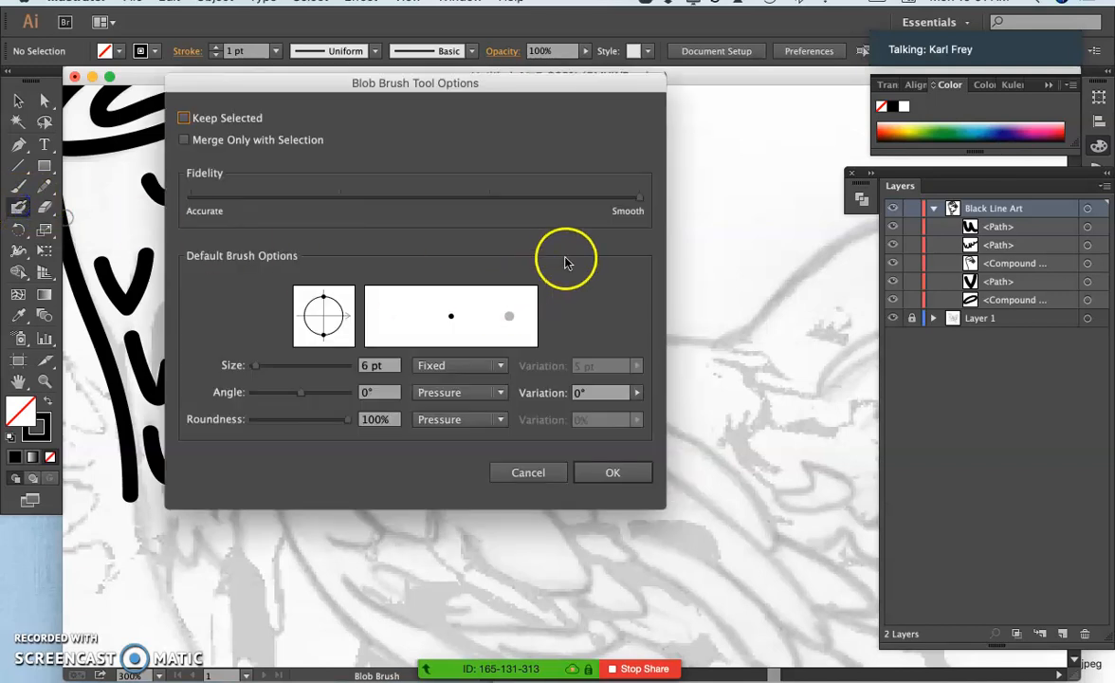
{"action": "left_click", "coordinate": [612, 472]}
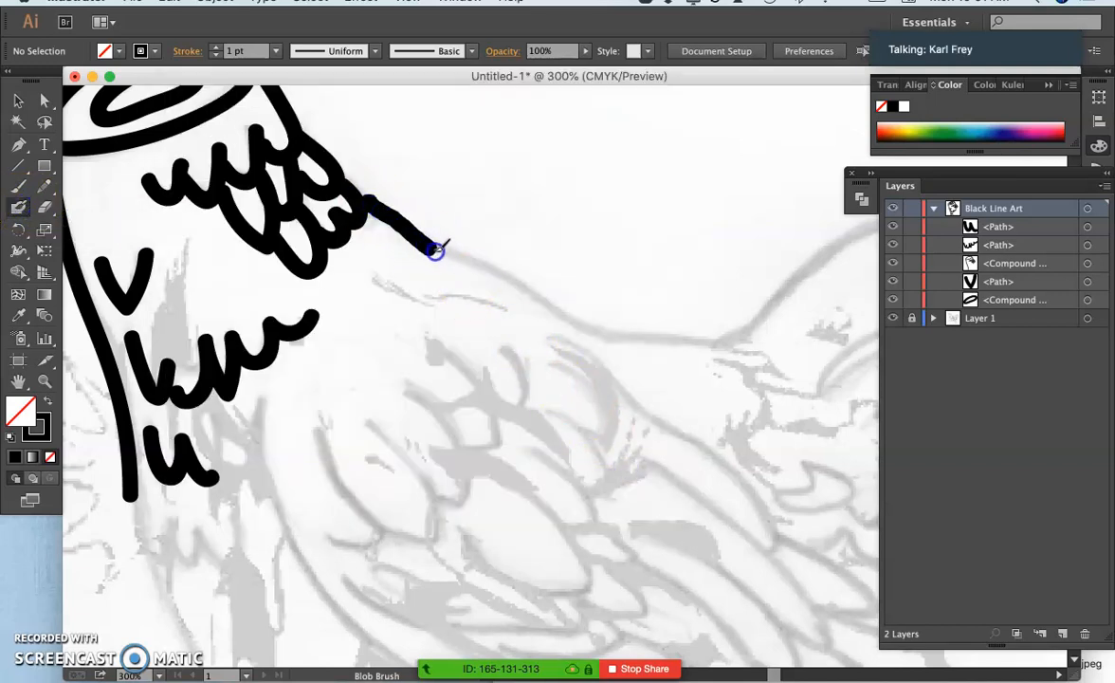
{"action": "left_click_drag", "start_coordinate": [436, 250], "coordinate": [724, 348]}
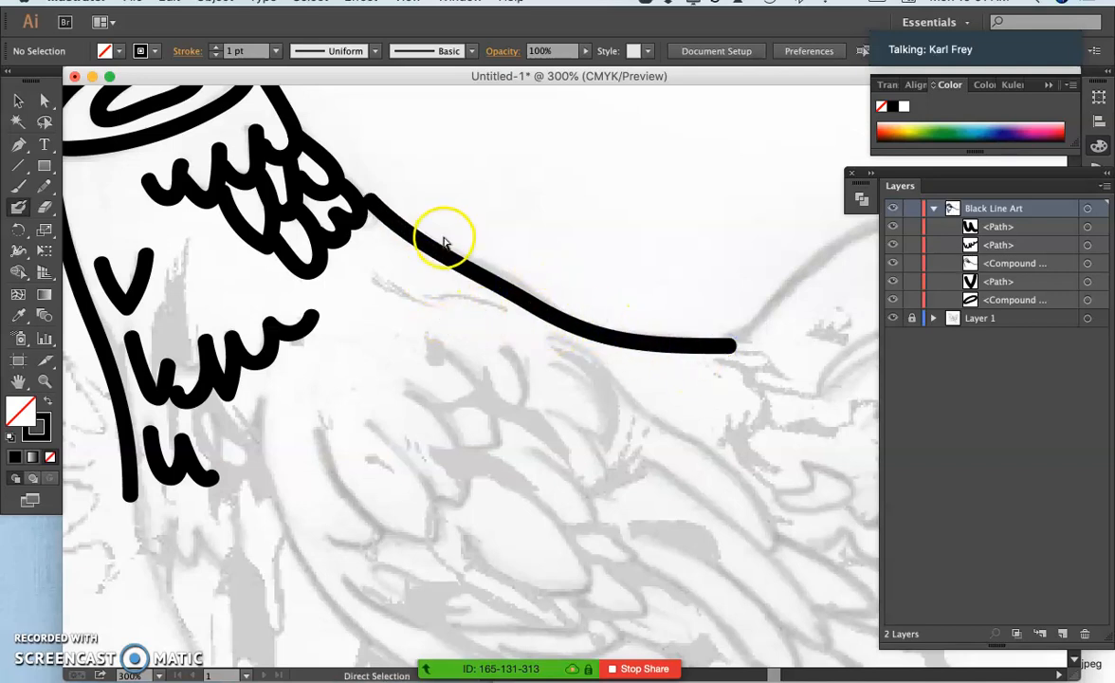
{"action": "double_click", "coordinate": [43, 187]}
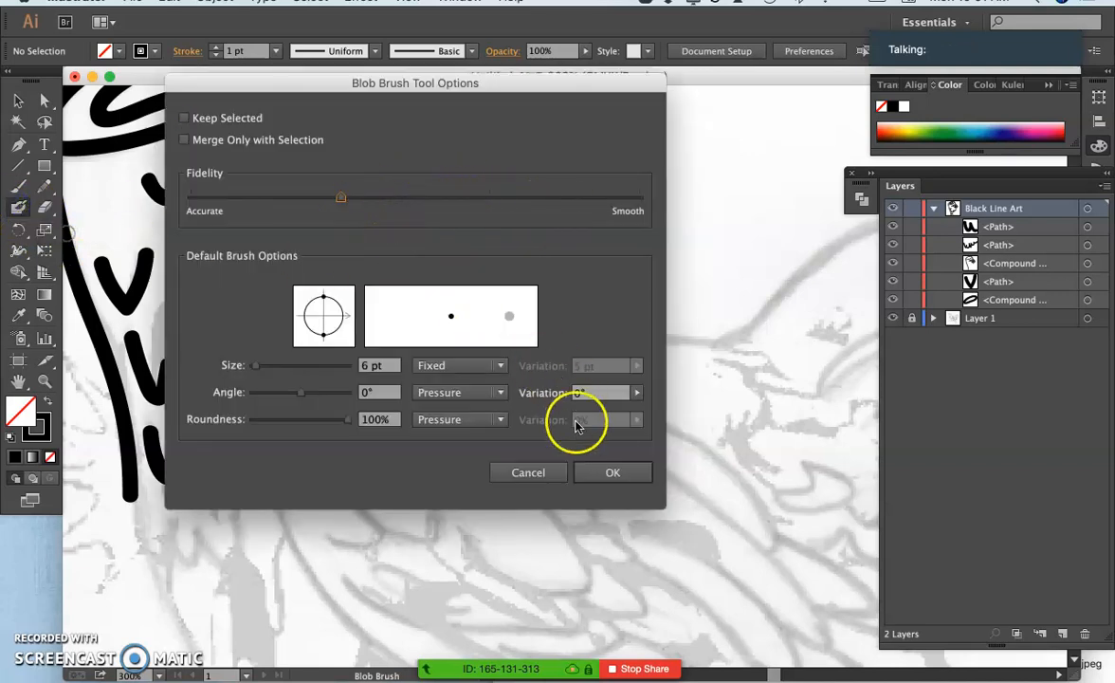
{"action": "left_click", "coordinate": [612, 472]}
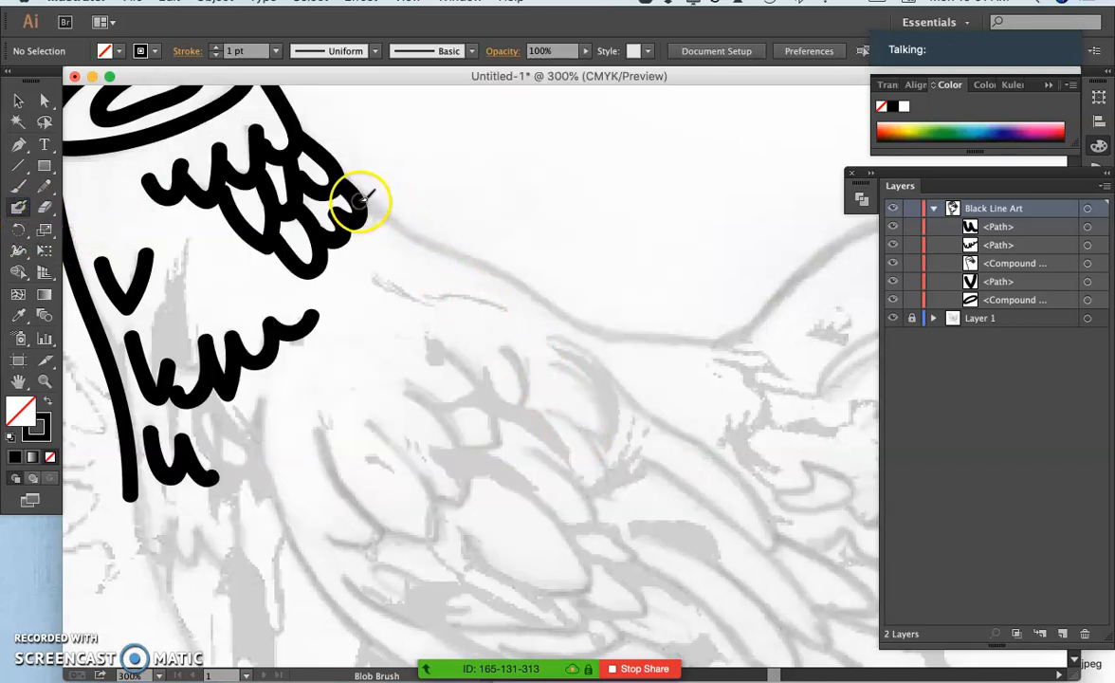
Ink the long back line from the neck curving up over the first tail feather
{"action": "left_click_drag", "start_coordinate": [364, 205], "coordinate": [546, 301]}
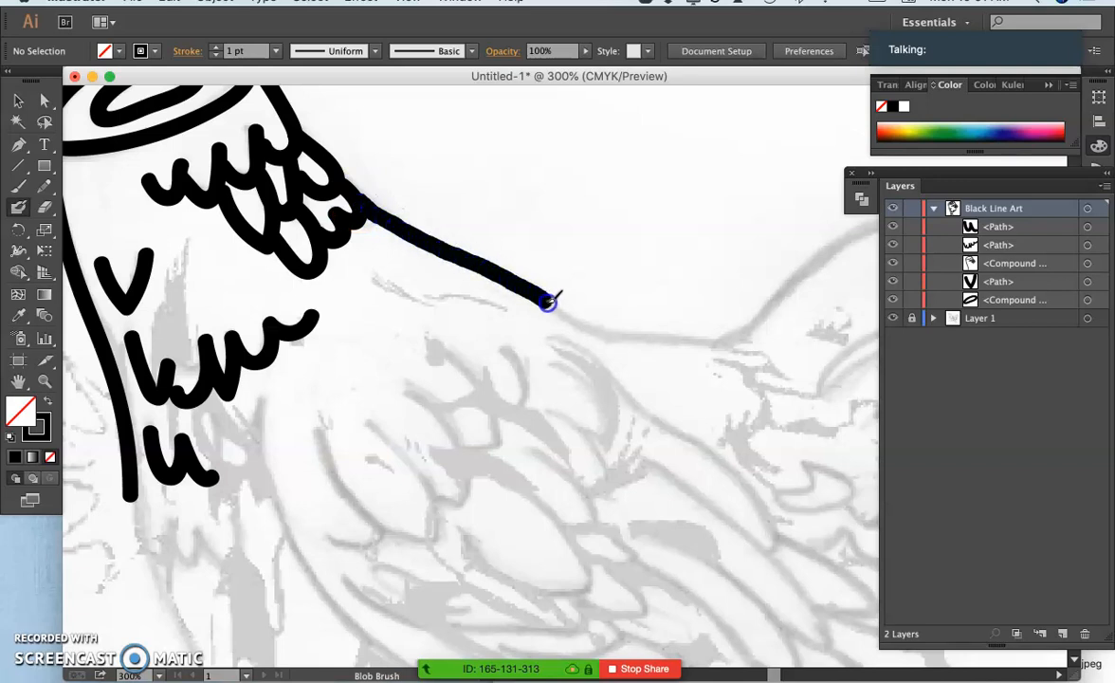
{"action": "left_click_drag", "start_coordinate": [547, 302], "coordinate": [736, 349]}
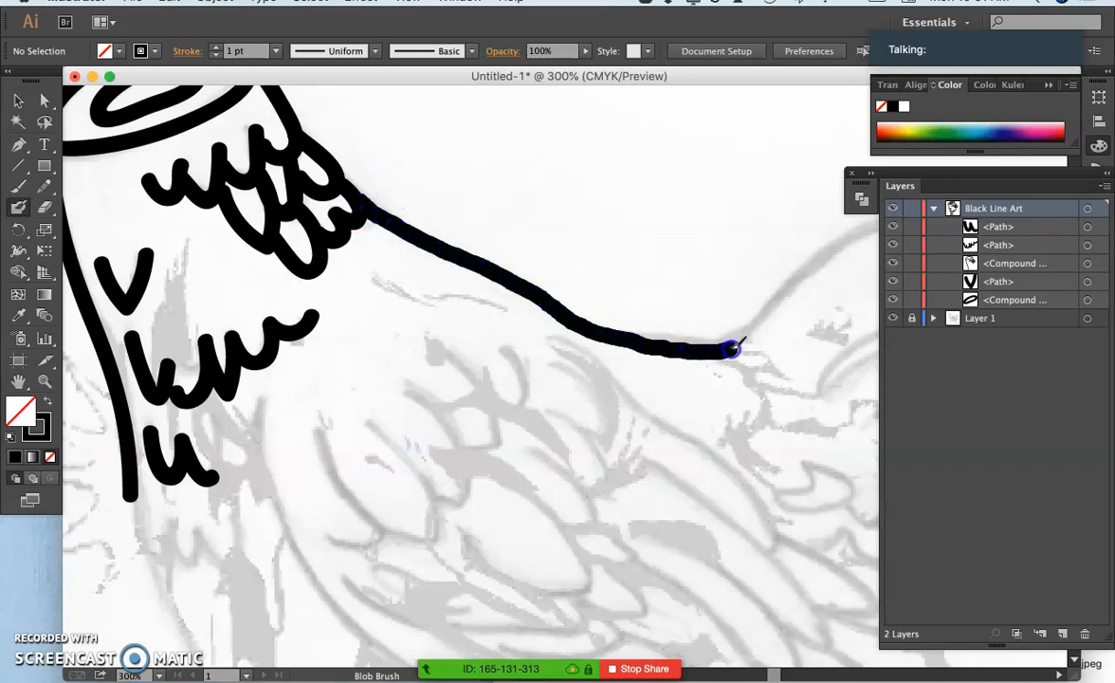
{"action": "left_click_drag", "start_coordinate": [735, 349], "coordinate": [819, 256]}
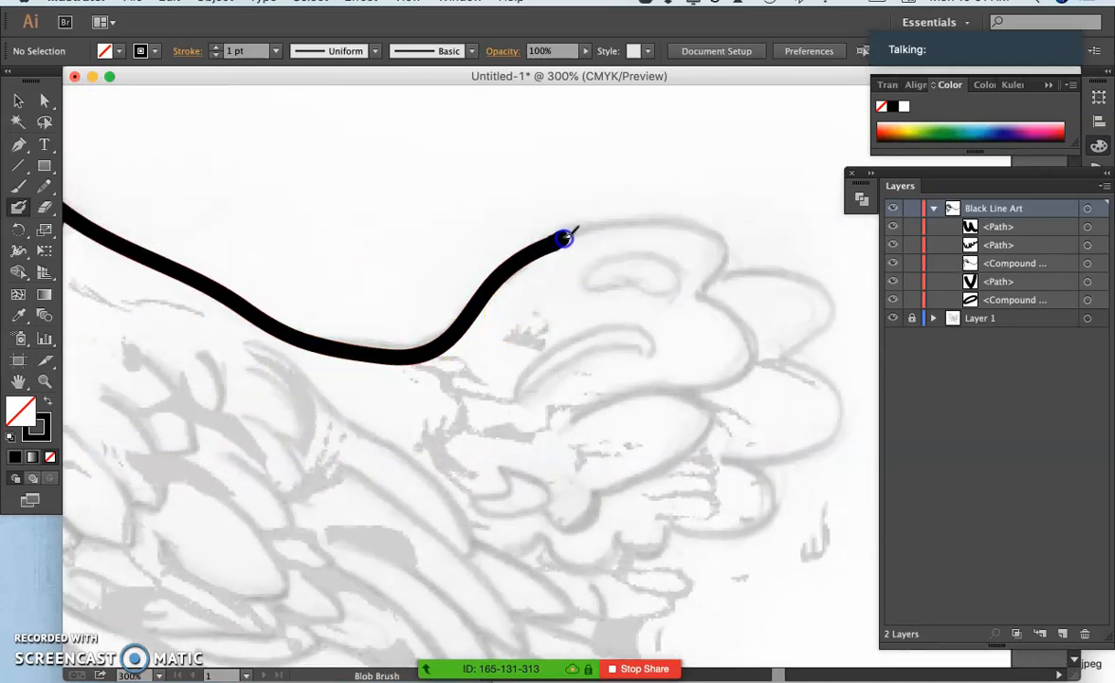
{"action": "left_click_drag", "start_coordinate": [565, 237], "coordinate": [711, 289]}
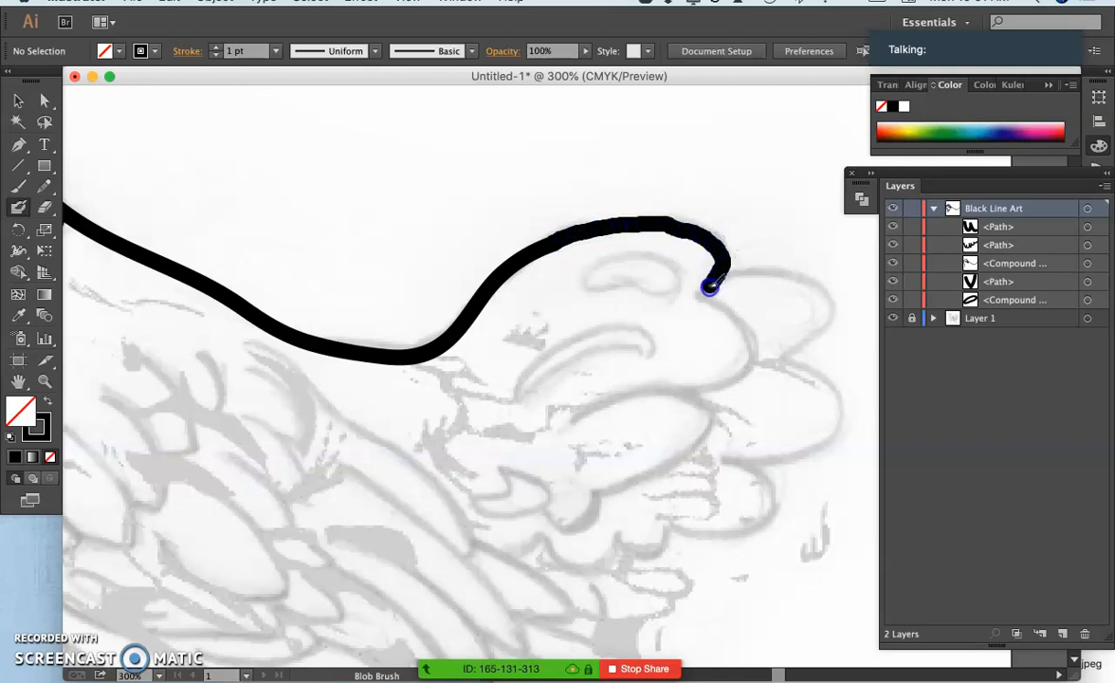
{"action": "left_click_drag", "start_coordinate": [711, 284], "coordinate": [685, 390]}
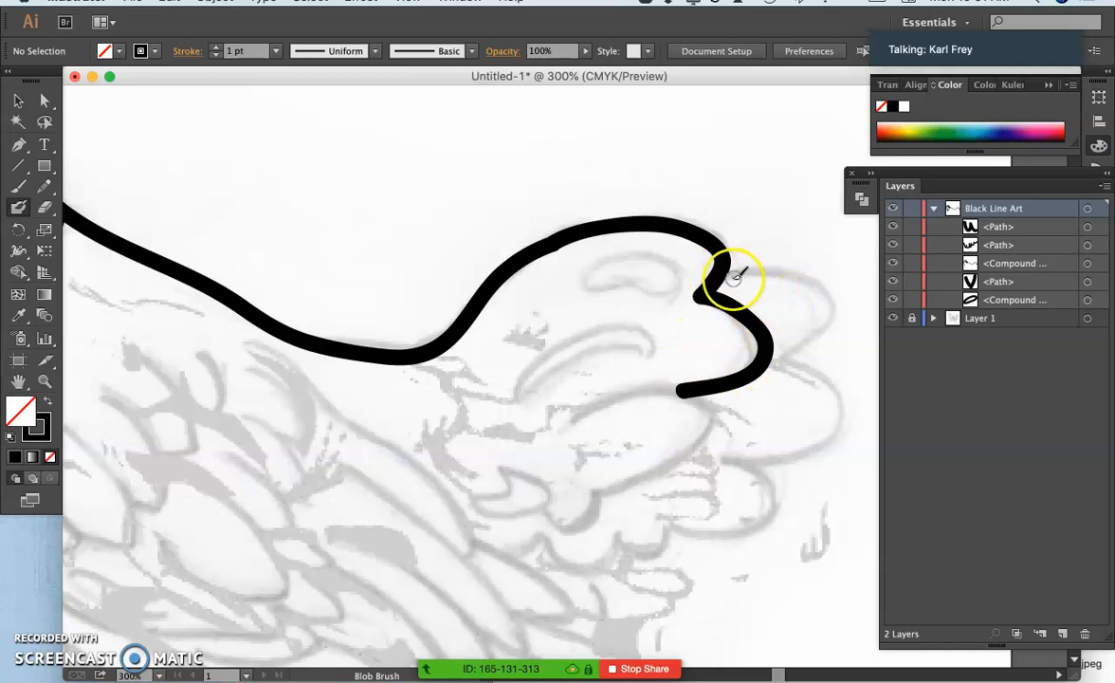
{"action": "left_click_drag", "start_coordinate": [736, 277], "coordinate": [823, 322]}
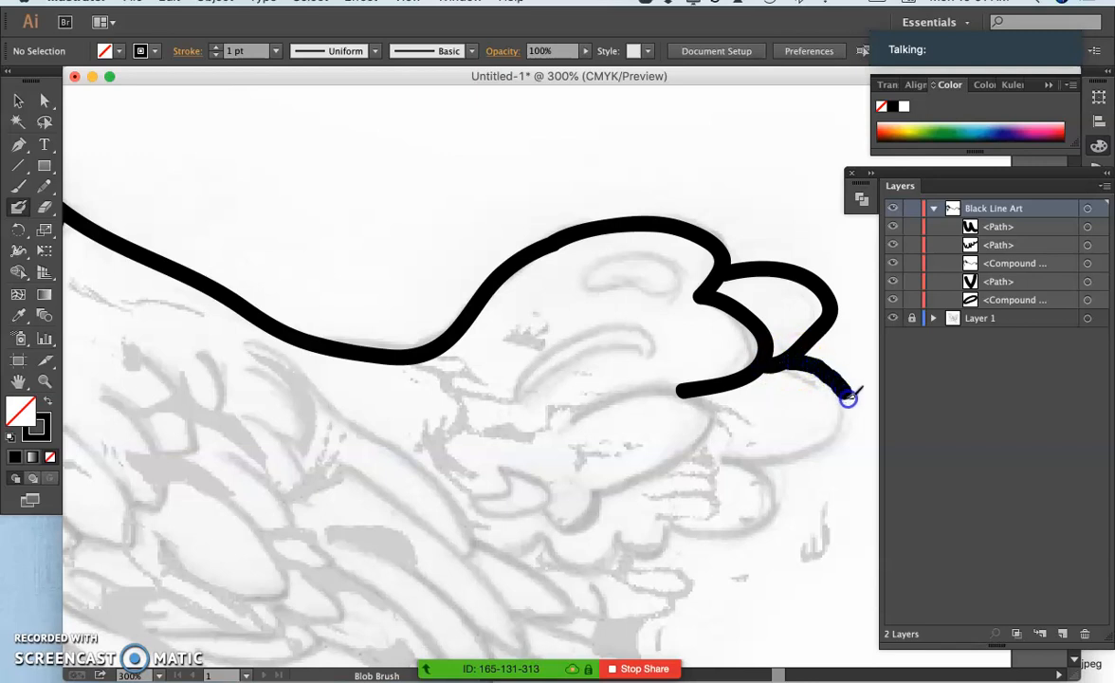
Outline the next tail feather and the wing's scalloped feather edge below
{"action": "left_click_drag", "start_coordinate": [849, 398], "coordinate": [774, 484]}
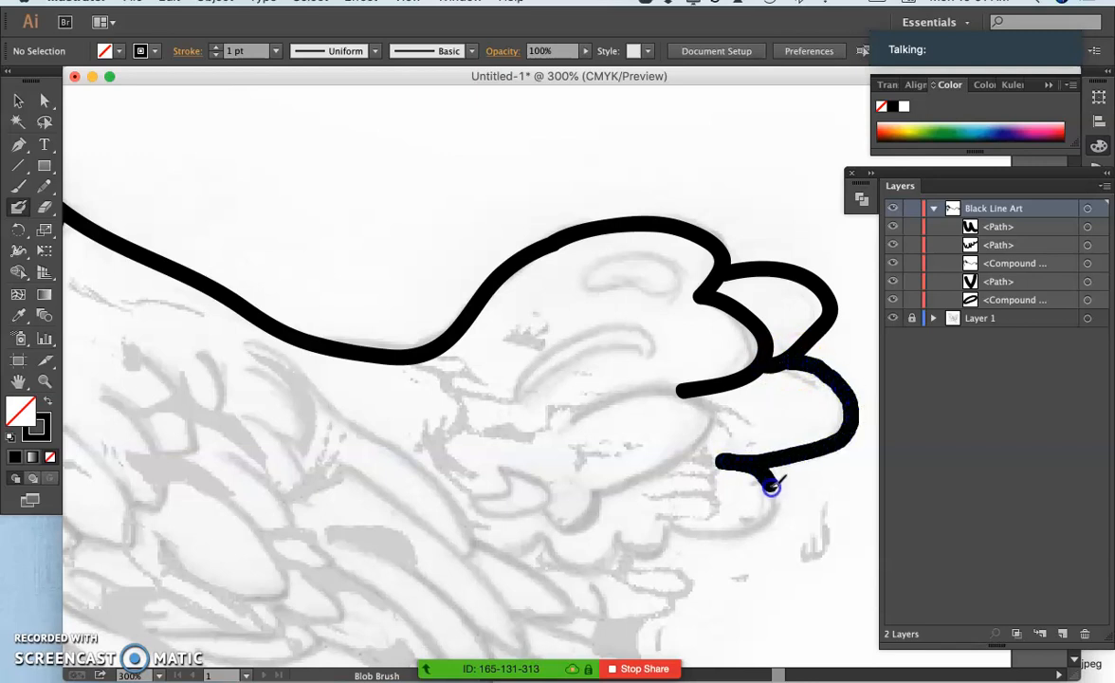
{"action": "left_click_drag", "start_coordinate": [770, 486], "coordinate": [625, 546]}
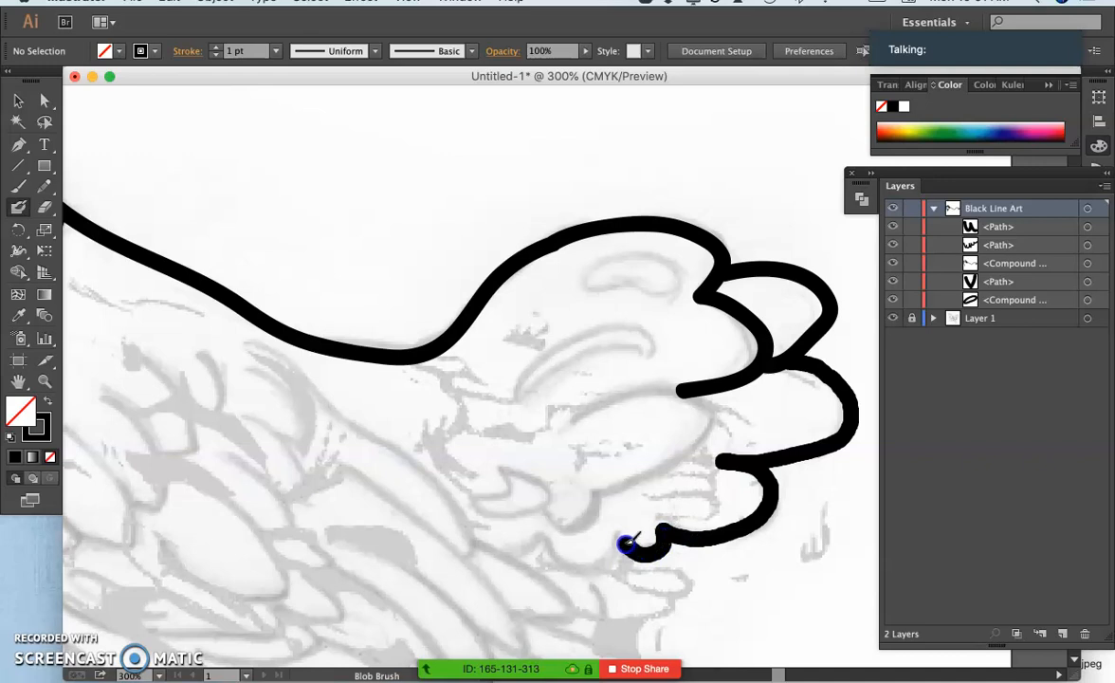
{"action": "left_click_drag", "start_coordinate": [630, 542], "coordinate": [534, 548]}
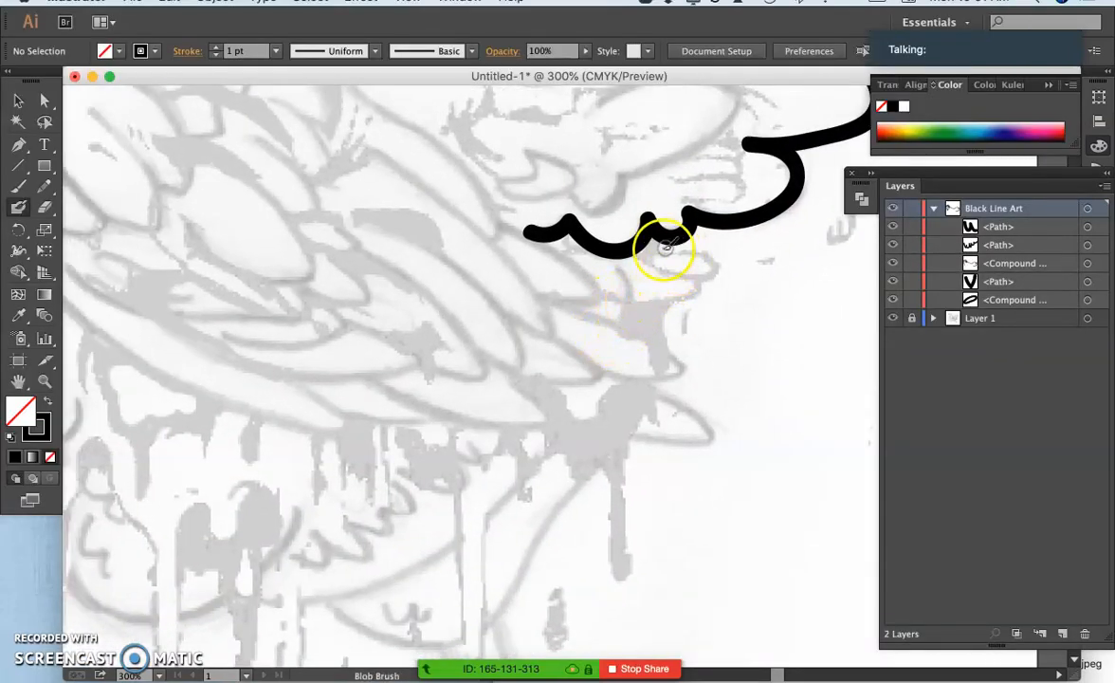
Ink the stacked zigzag feather tips and a long curved feather beneath them
{"action": "left_click_drag", "start_coordinate": [663, 246], "coordinate": [720, 269]}
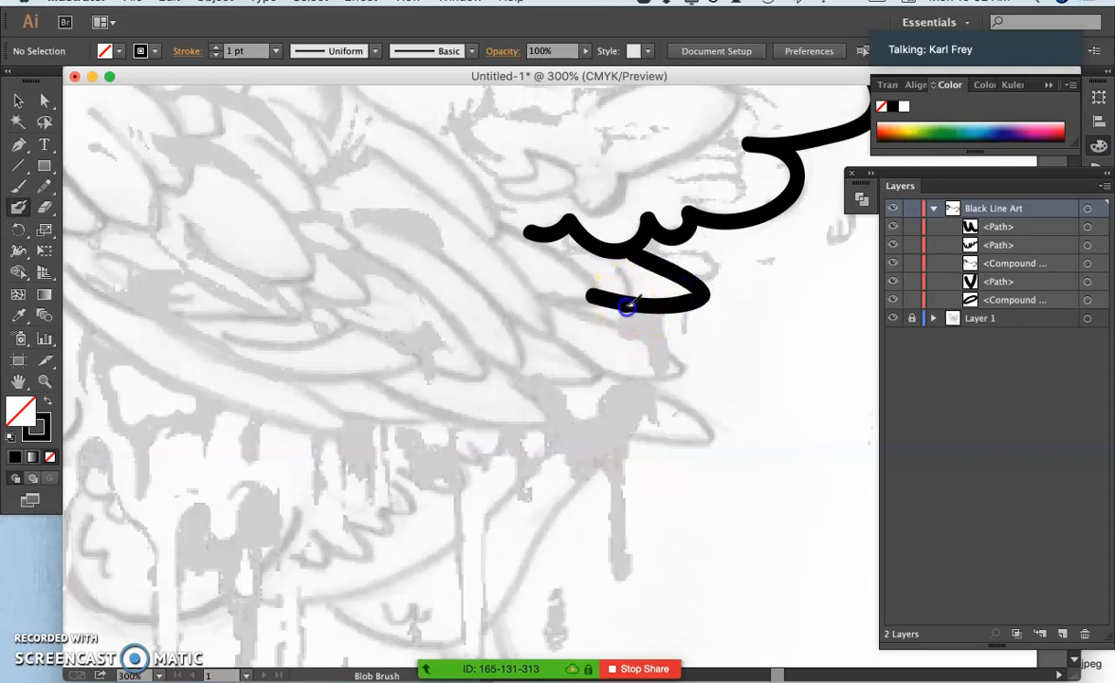
{"action": "left_click_drag", "start_coordinate": [626, 303], "coordinate": [648, 334]}
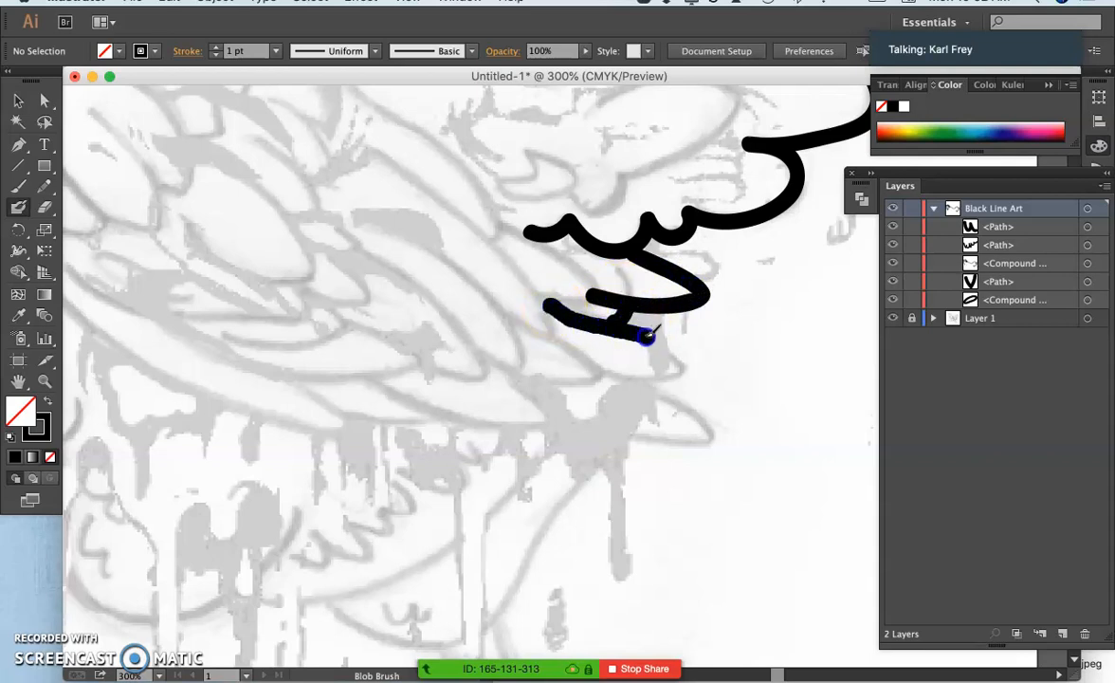
{"action": "left_click_drag", "start_coordinate": [649, 334], "coordinate": [648, 388]}
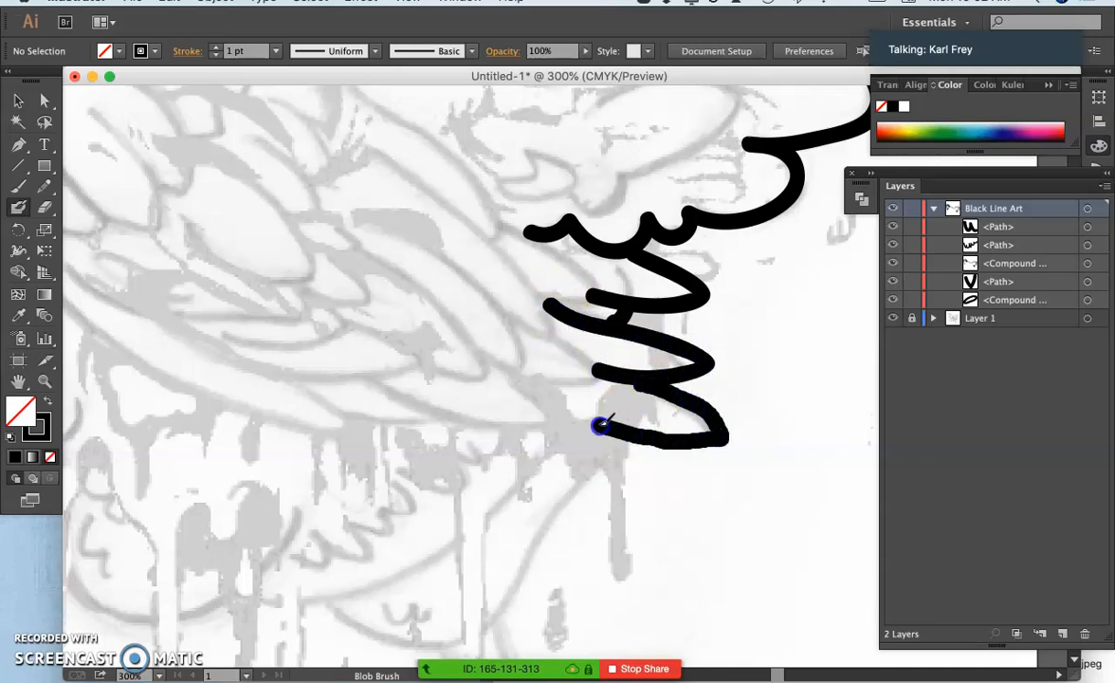
{"action": "left_click_drag", "start_coordinate": [603, 424], "coordinate": [515, 380]}
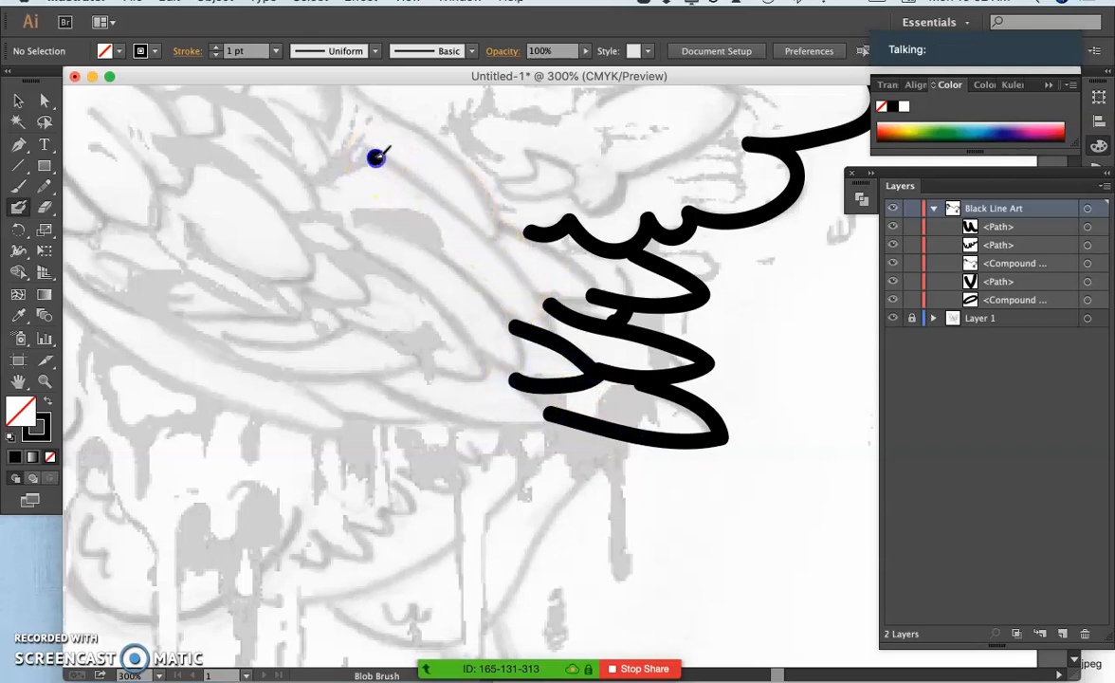
Draw the long diagonal wing lines and feather curves across the wing
{"action": "left_click_drag", "start_coordinate": [375, 155], "coordinate": [553, 326]}
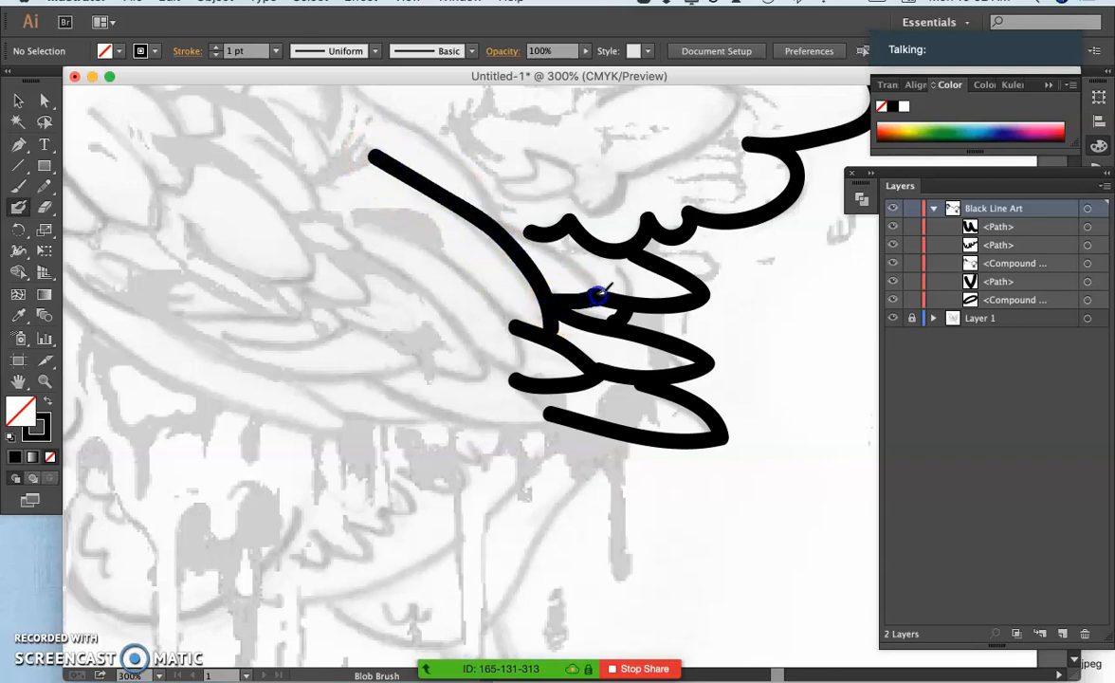
{"action": "left_click_drag", "start_coordinate": [599, 296], "coordinate": [501, 235]}
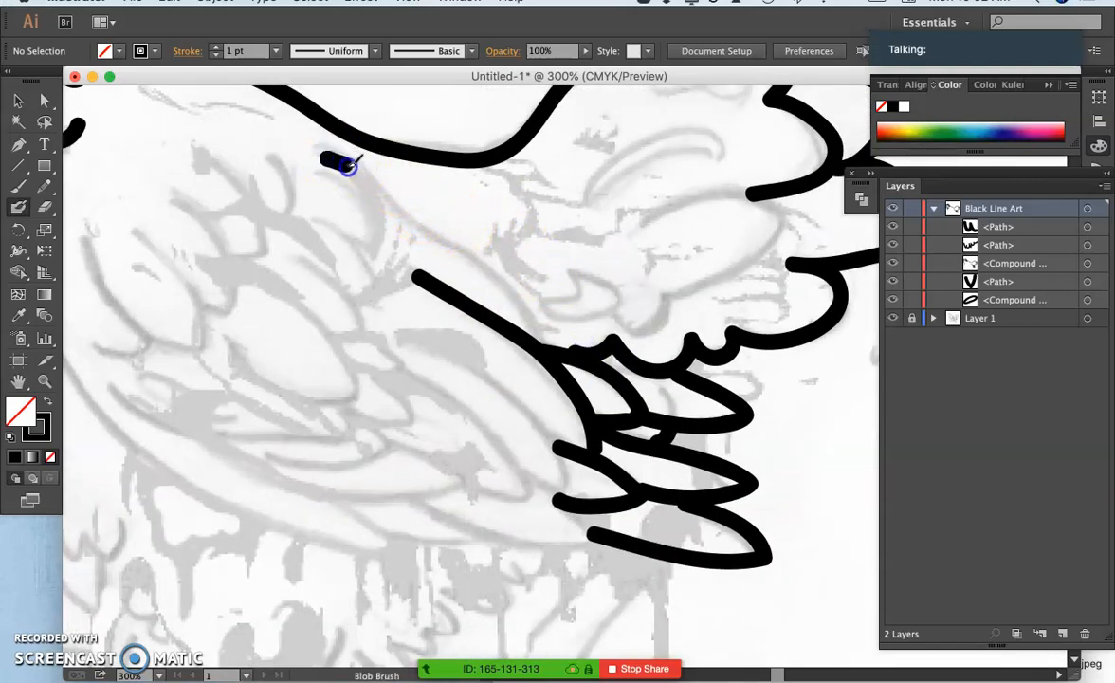
{"action": "left_click_drag", "start_coordinate": [342, 167], "coordinate": [546, 337]}
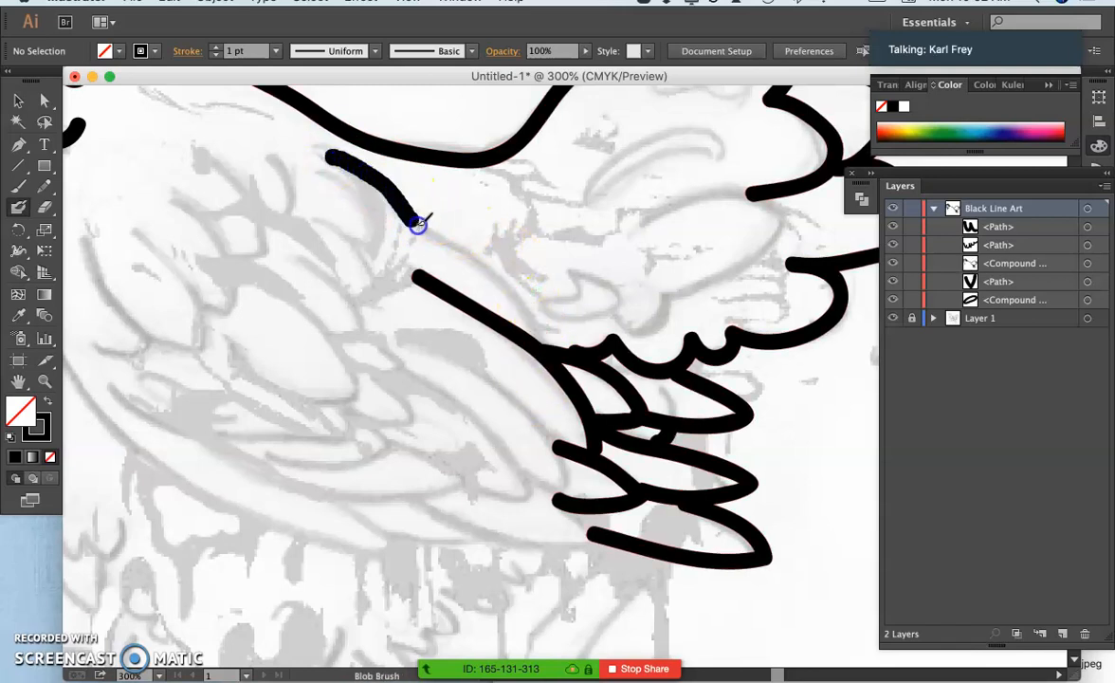
{"action": "left_click_drag", "start_coordinate": [417, 224], "coordinate": [564, 345]}
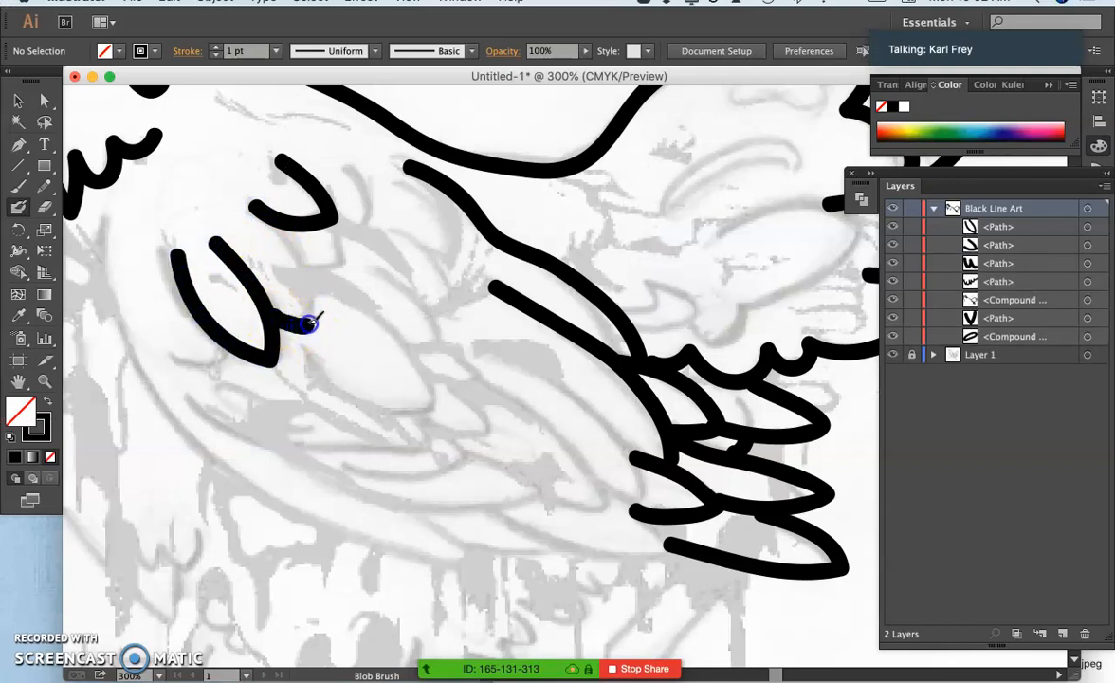
Fill the upper wing with rows of curved and parallel black feather strokes
{"action": "left_click_drag", "start_coordinate": [307, 326], "coordinate": [256, 205]}
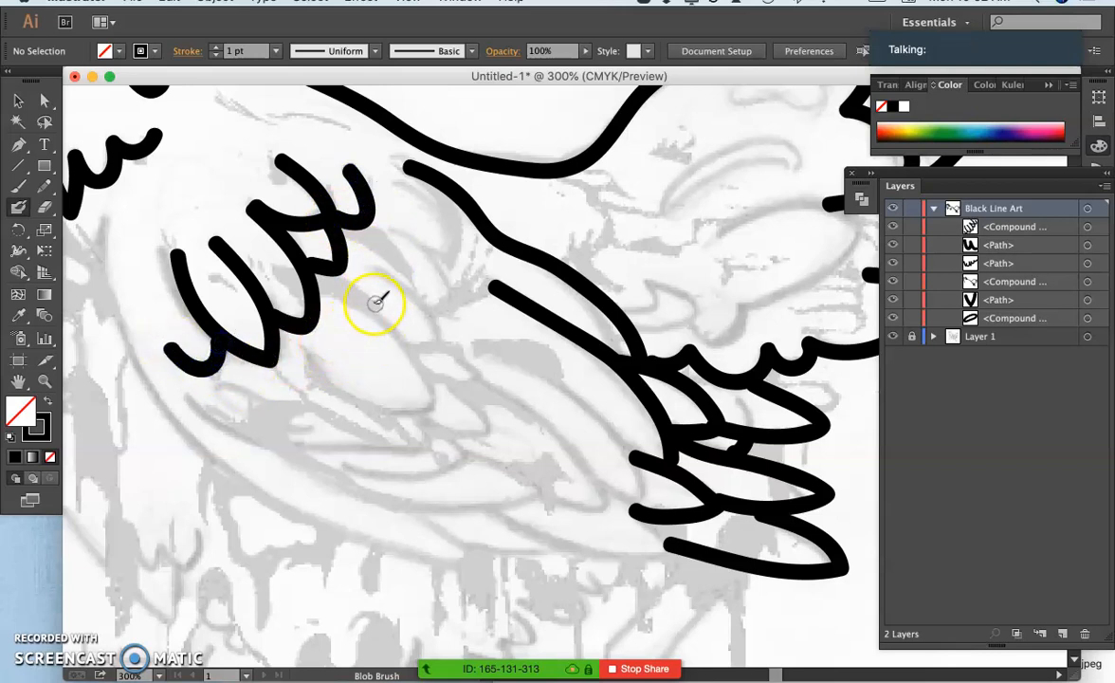
{"action": "left_click_drag", "start_coordinate": [303, 364], "coordinate": [426, 417]}
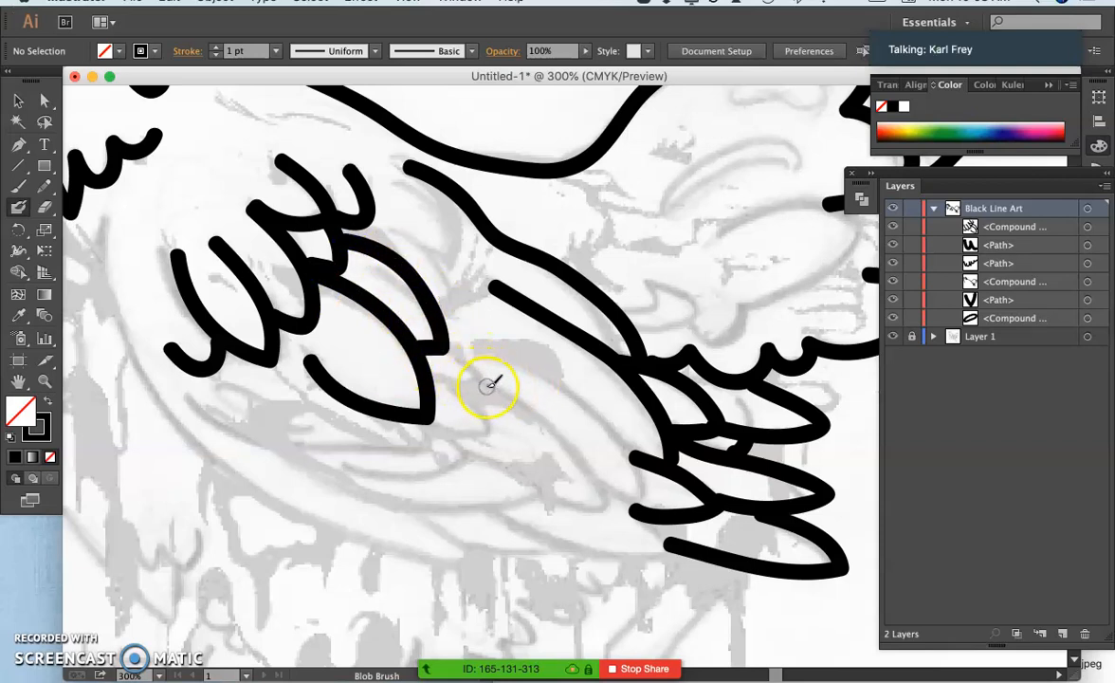
{"action": "left_click_drag", "start_coordinate": [489, 383], "coordinate": [591, 508]}
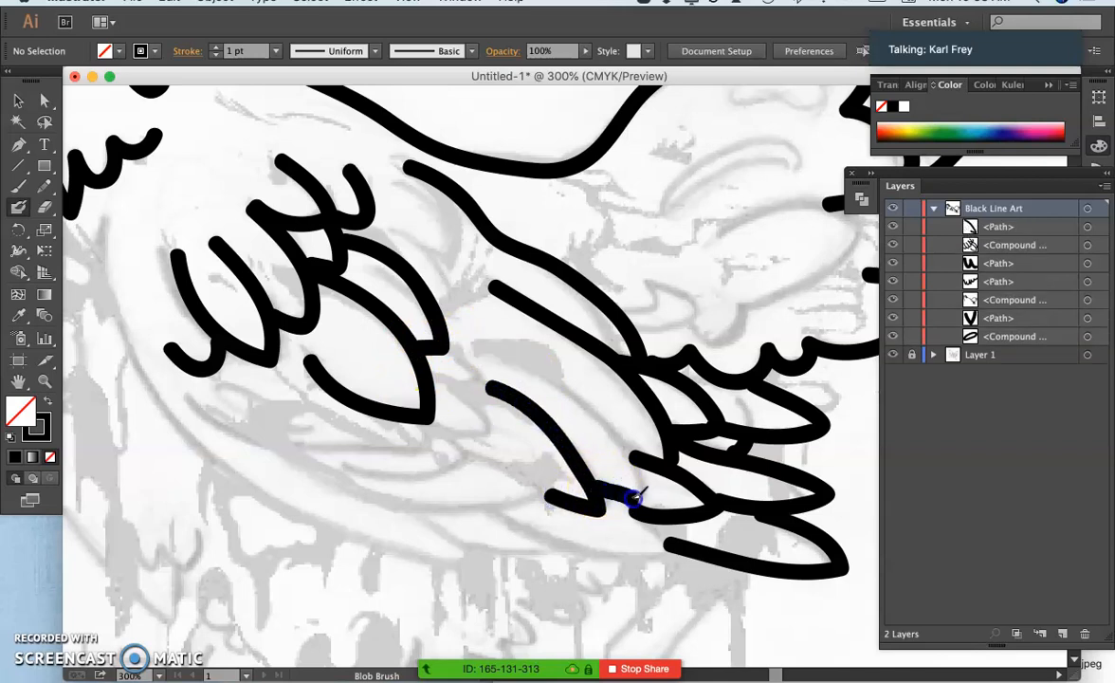
{"action": "left_click_drag", "start_coordinate": [636, 496], "coordinate": [474, 338]}
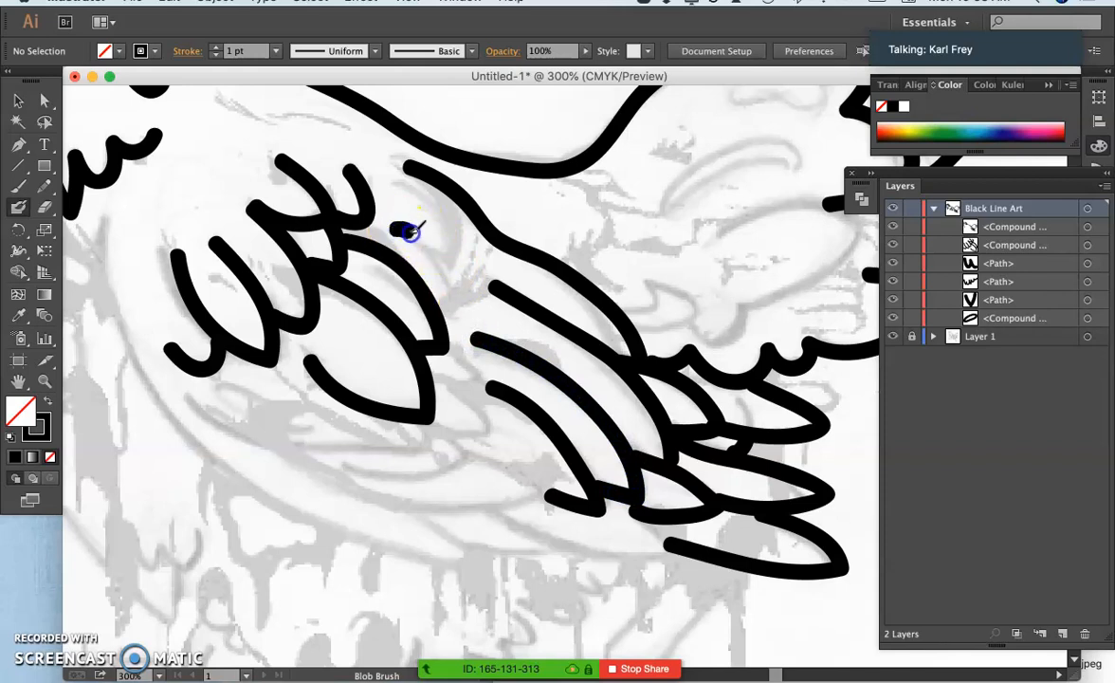
{"action": "left_click_drag", "start_coordinate": [402, 227], "coordinate": [451, 304]}
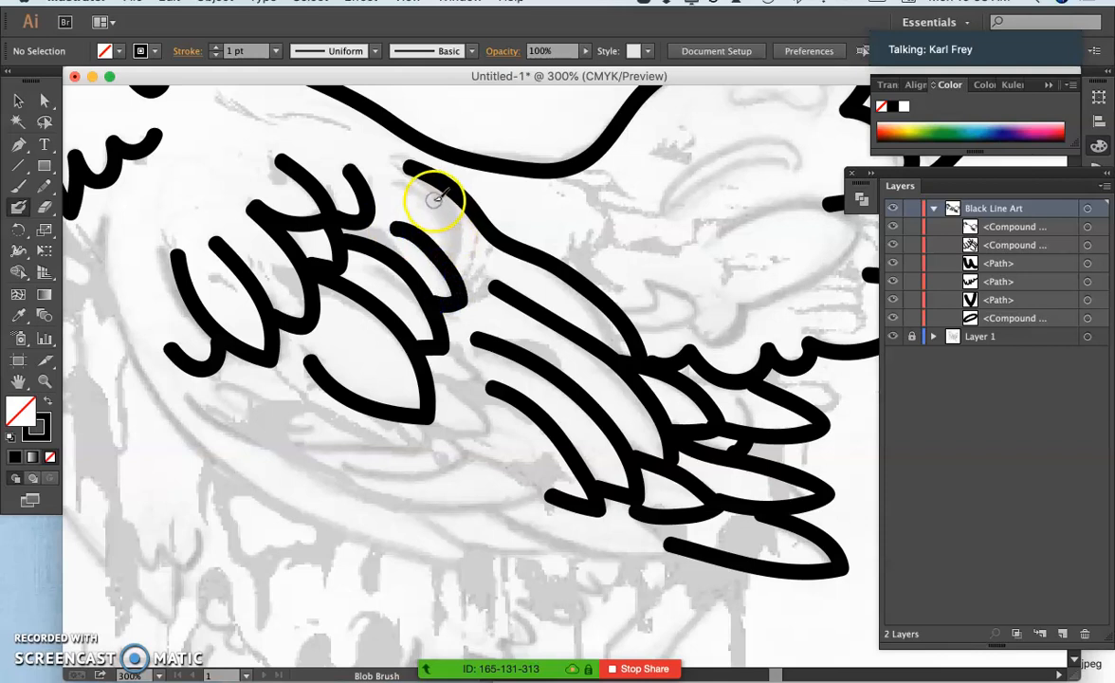
{"action": "left_click_drag", "start_coordinate": [432, 199], "coordinate": [445, 256]}
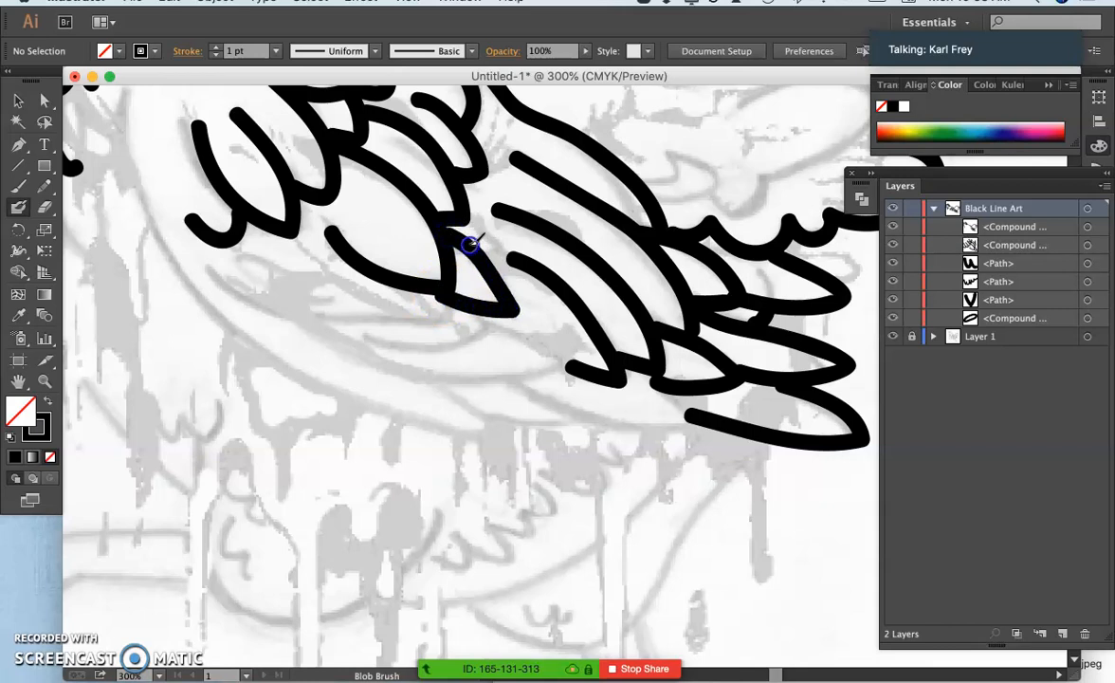
{"action": "left_click_drag", "start_coordinate": [474, 245], "coordinate": [465, 182]}
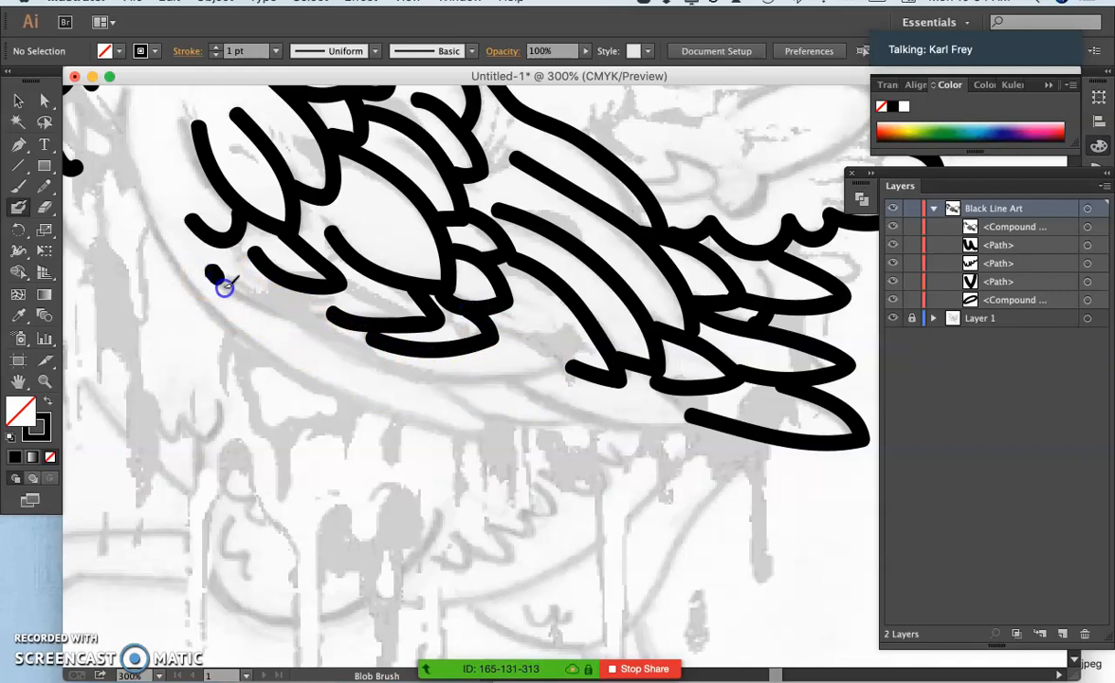
Ink the lower row of feather curves along the wing bottom
{"action": "left_click_drag", "start_coordinate": [218, 275], "coordinate": [360, 350]}
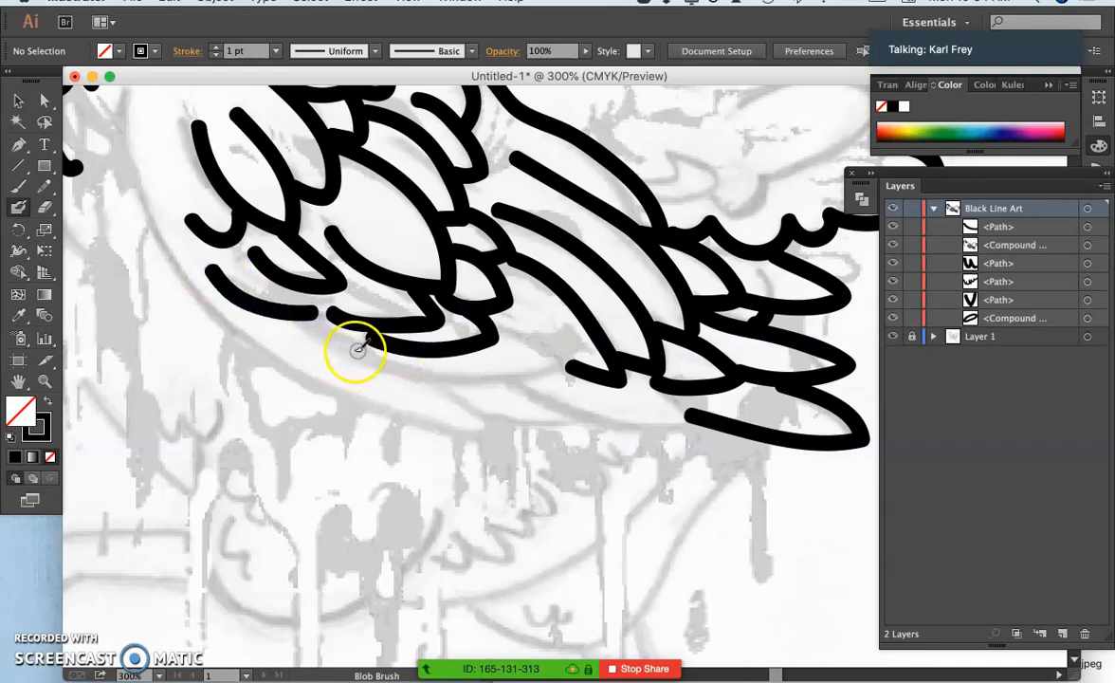
{"action": "left_click_drag", "start_coordinate": [356, 351], "coordinate": [550, 379]}
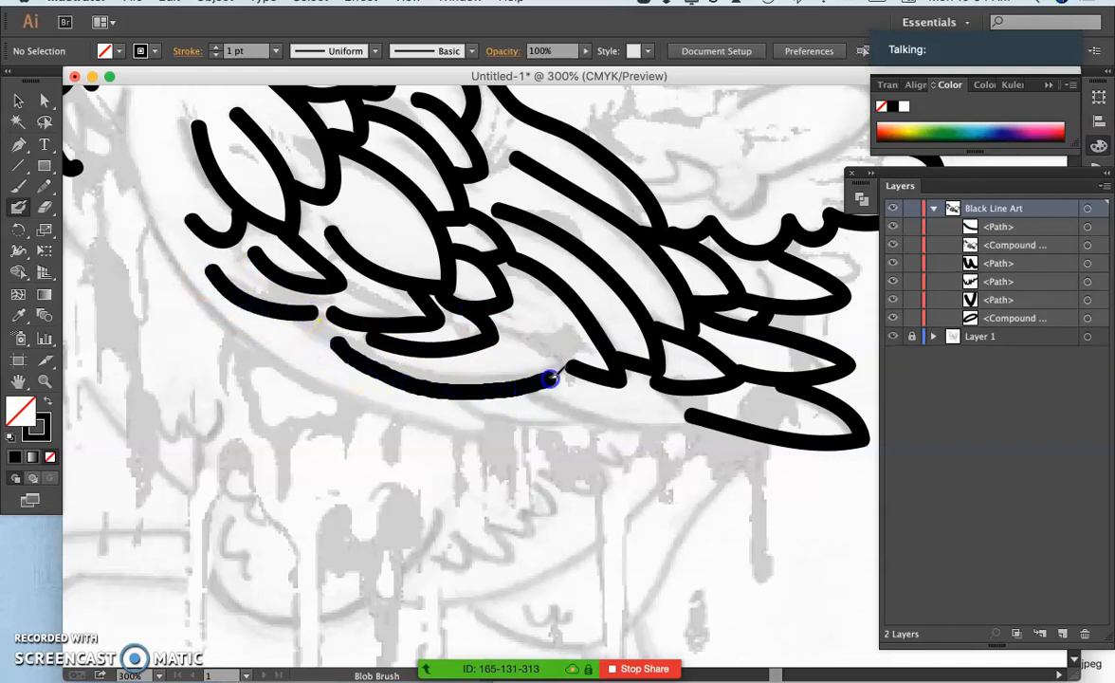
{"action": "left_click_drag", "start_coordinate": [550, 380], "coordinate": [503, 322]}
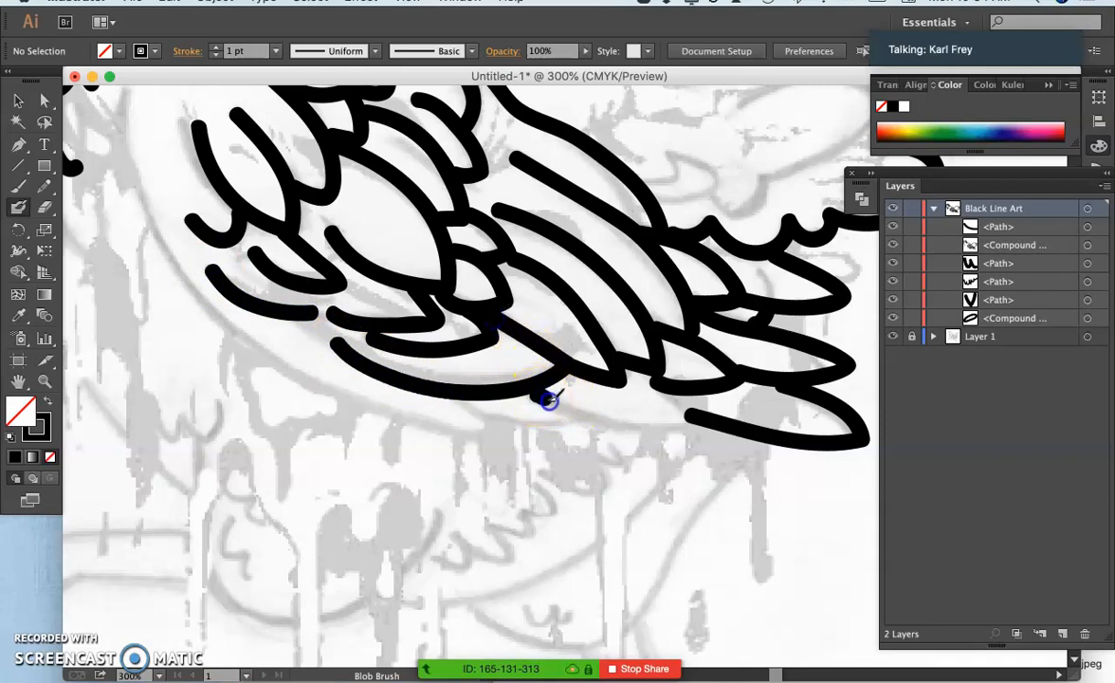
{"action": "left_click_drag", "start_coordinate": [548, 402], "coordinate": [680, 402]}
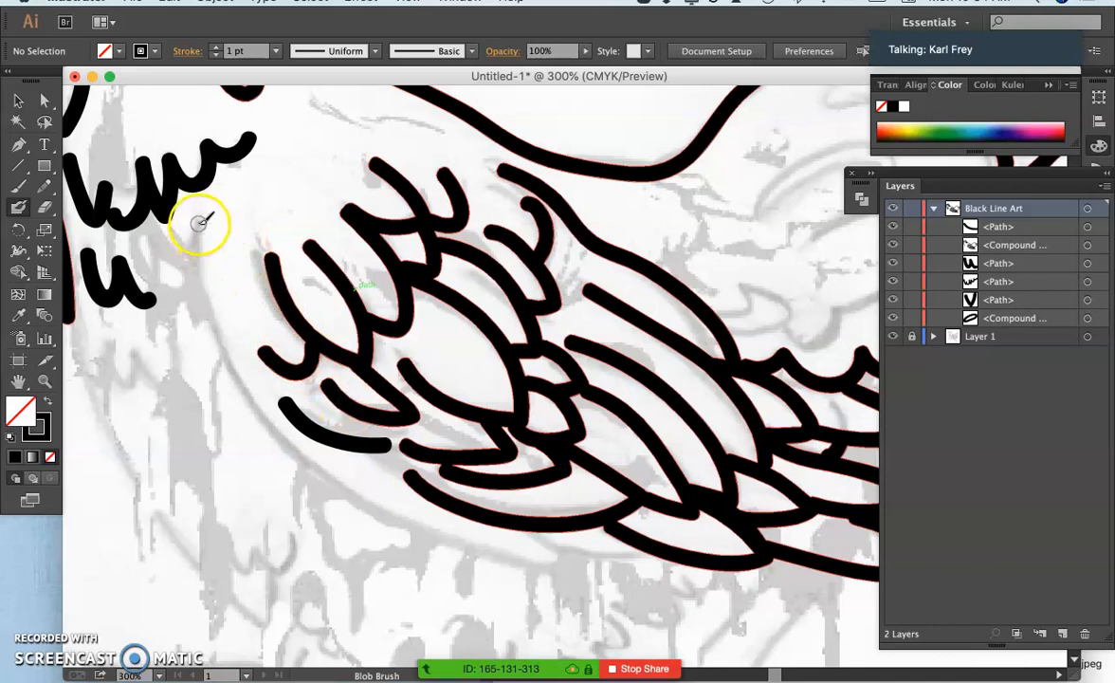
Ink the lower body outline down beside the wing and along its base
{"action": "left_click_drag", "start_coordinate": [198, 224], "coordinate": [269, 428]}
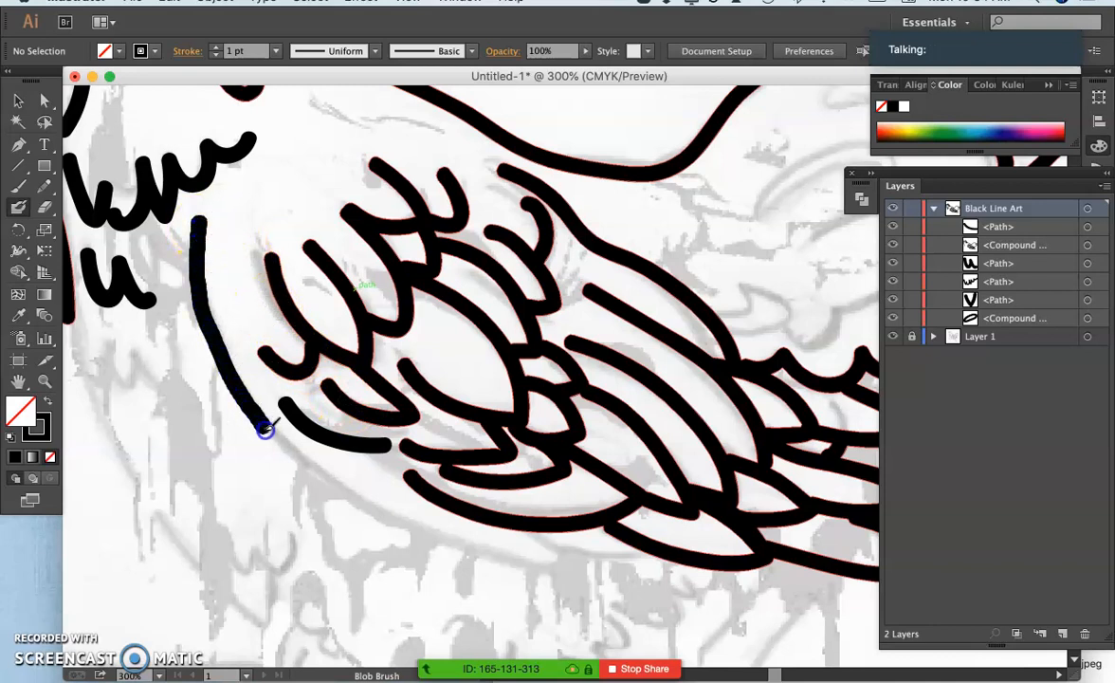
{"action": "left_click_drag", "start_coordinate": [265, 432], "coordinate": [522, 572]}
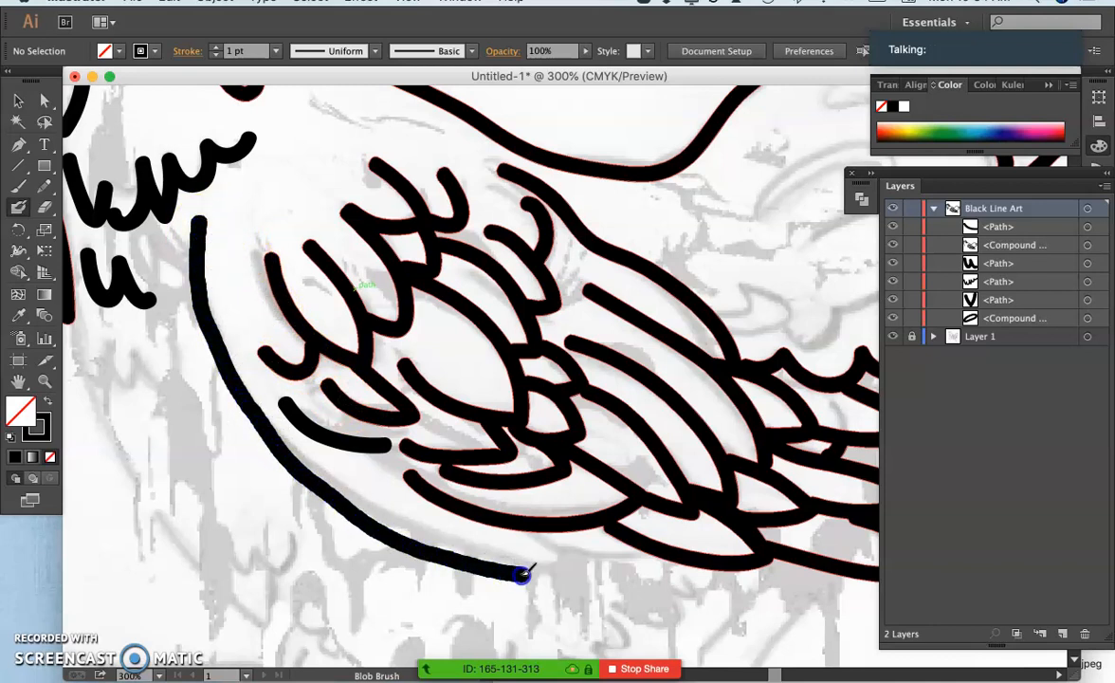
{"action": "left_click_drag", "start_coordinate": [521, 572], "coordinate": [531, 530]}
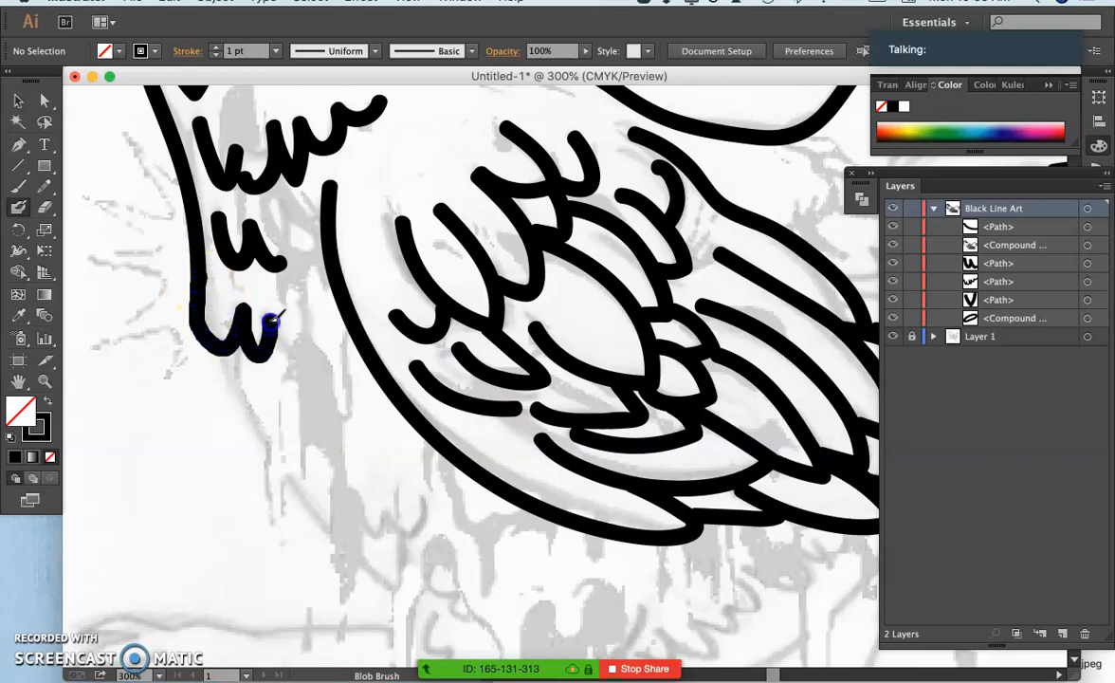
Draw the dripping lines and jagged breast feather edge on the left
{"action": "left_click_drag", "start_coordinate": [270, 323], "coordinate": [326, 359]}
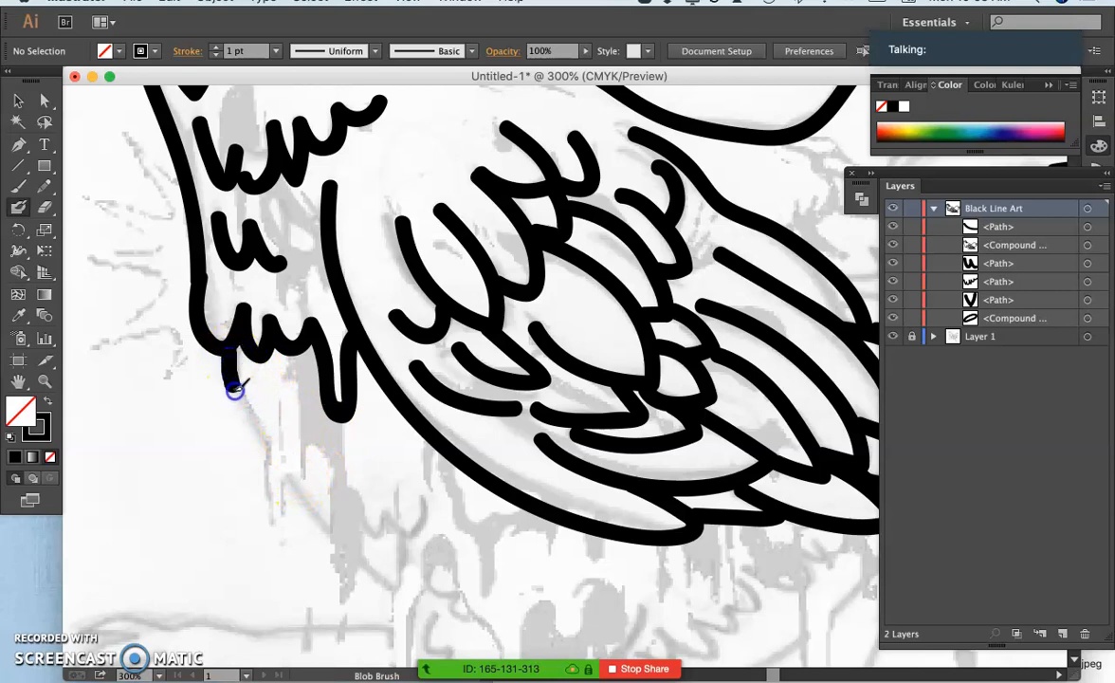
{"action": "left_click_drag", "start_coordinate": [237, 391], "coordinate": [292, 535]}
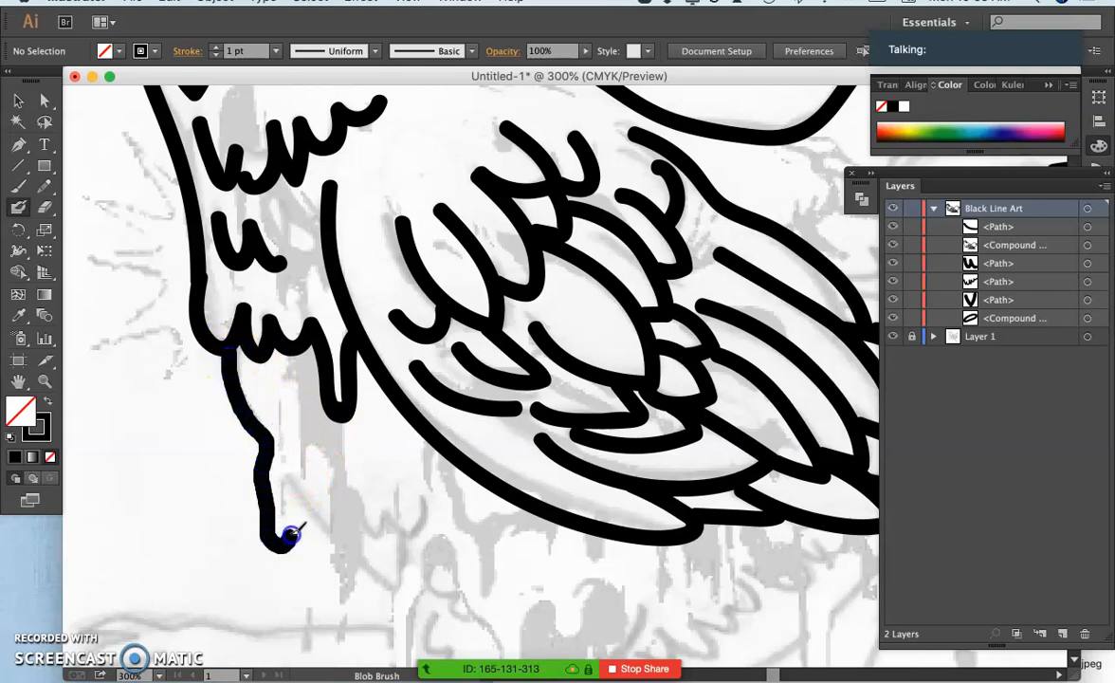
{"action": "left_click_drag", "start_coordinate": [299, 535], "coordinate": [312, 408]}
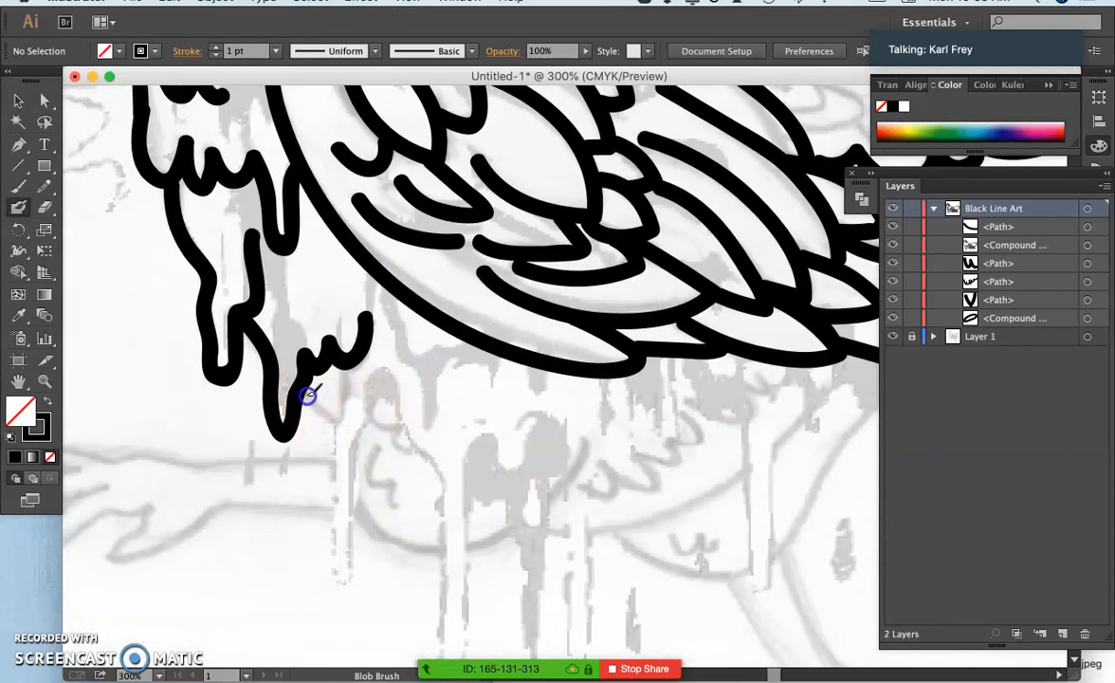
Paint the drip shape below the breast and outline the chicken's front toe
{"action": "left_click_drag", "start_coordinate": [307, 397], "coordinate": [333, 586]}
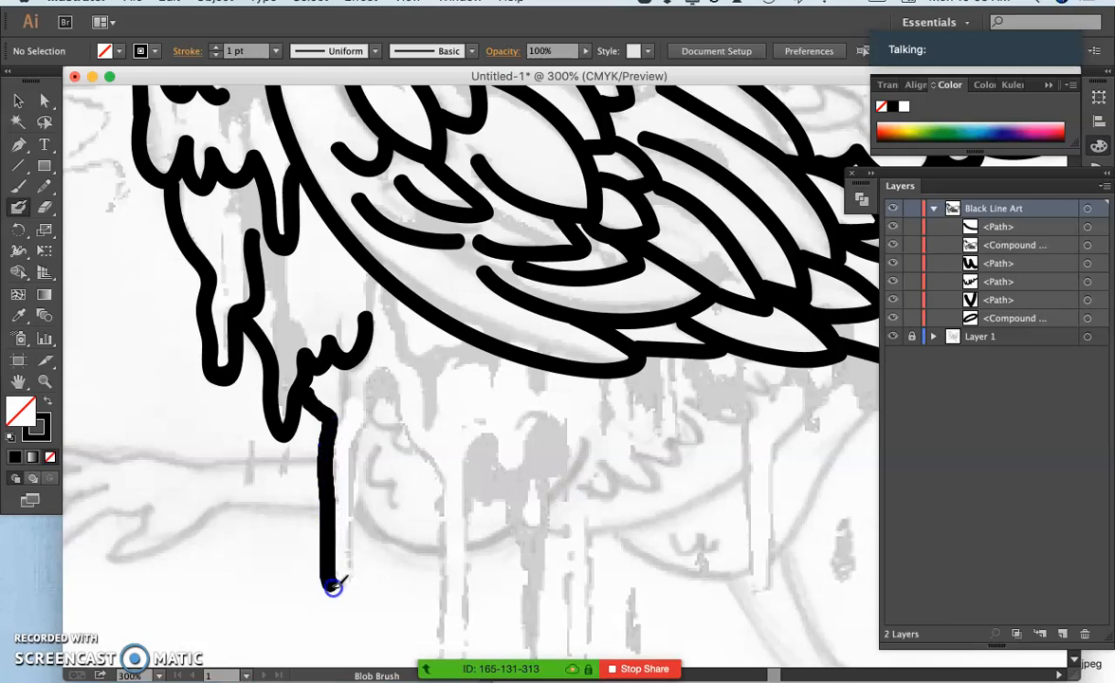
{"action": "left_click_drag", "start_coordinate": [334, 585], "coordinate": [383, 383]}
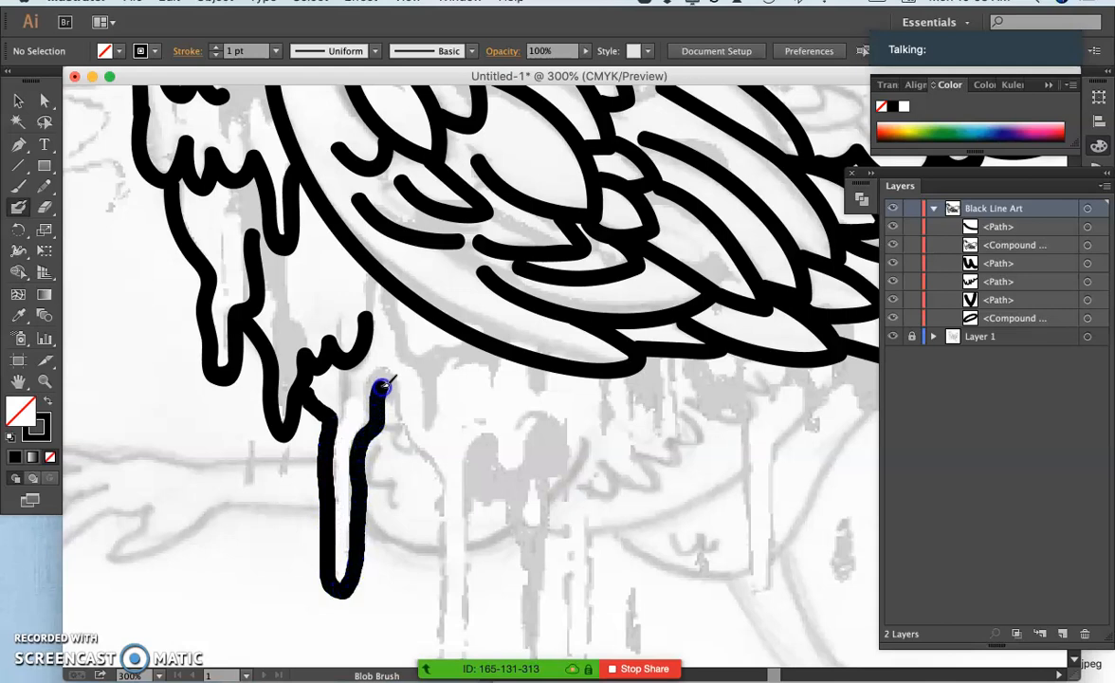
{"action": "left_click_drag", "start_coordinate": [380, 383], "coordinate": [398, 477]}
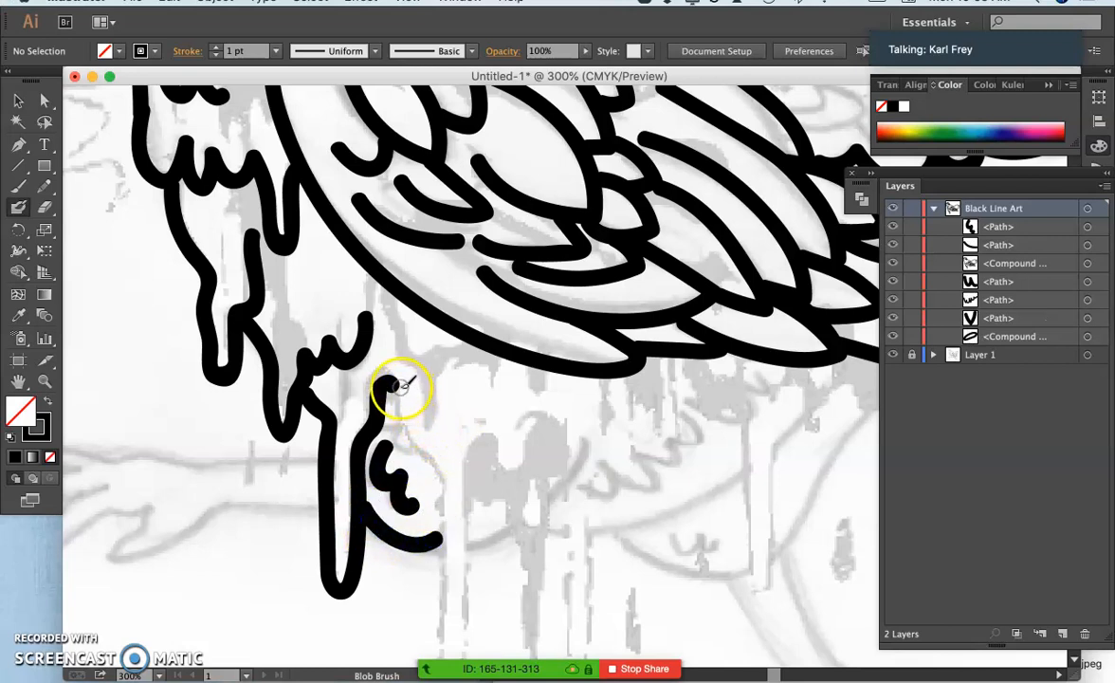
{"action": "left_click_drag", "start_coordinate": [393, 389], "coordinate": [436, 521]}
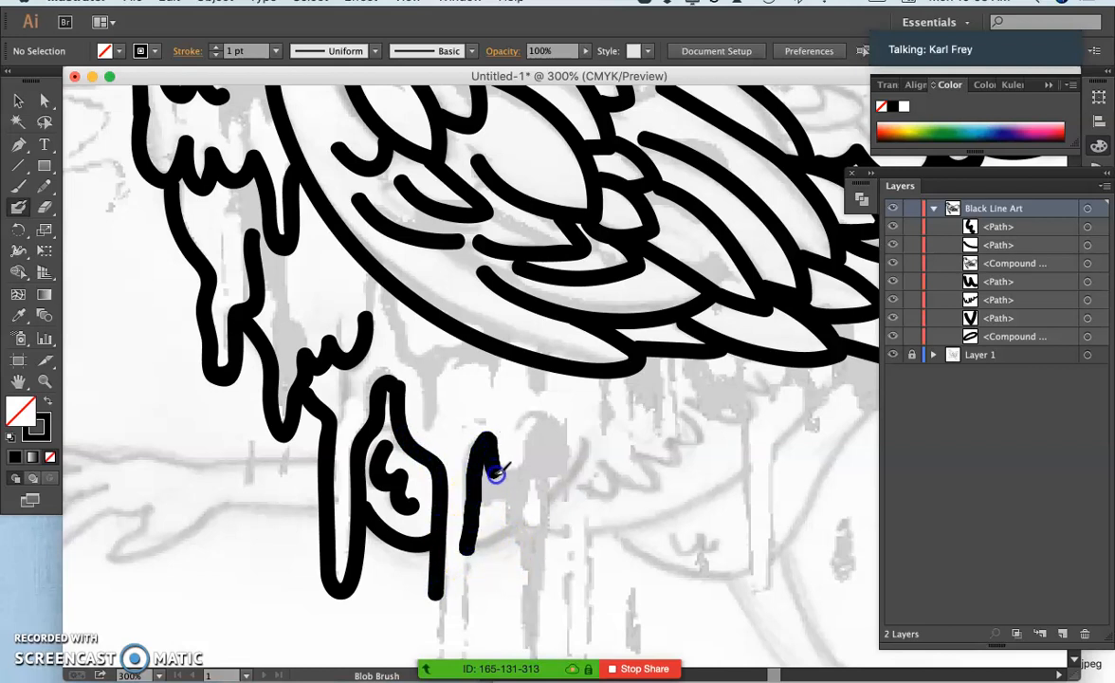
Paint the back leg and its curling claws with thick black strokes
{"action": "left_click_drag", "start_coordinate": [490, 474], "coordinate": [559, 421]}
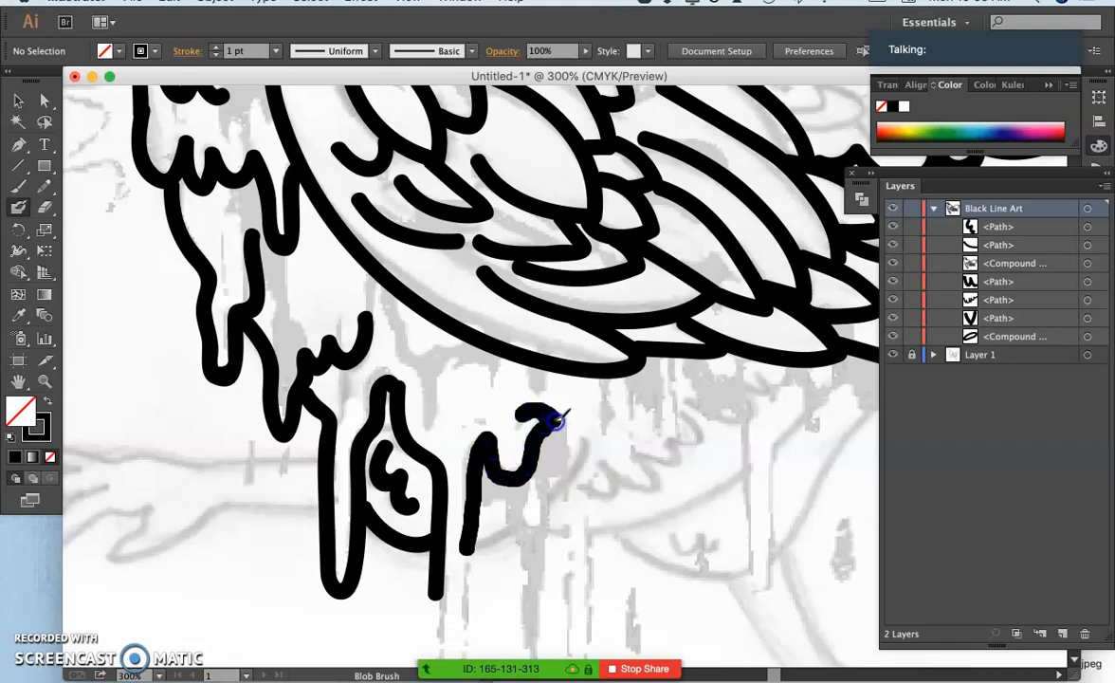
{"action": "left_click_drag", "start_coordinate": [554, 421], "coordinate": [546, 493]}
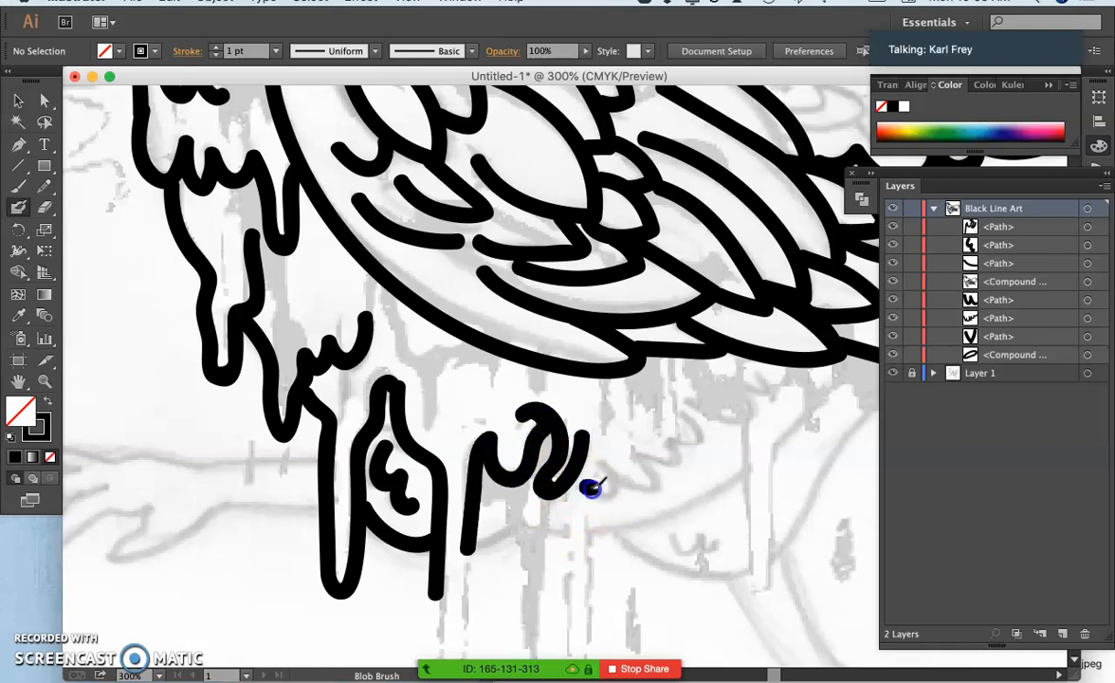
{"action": "left_click_drag", "start_coordinate": [588, 489], "coordinate": [668, 440]}
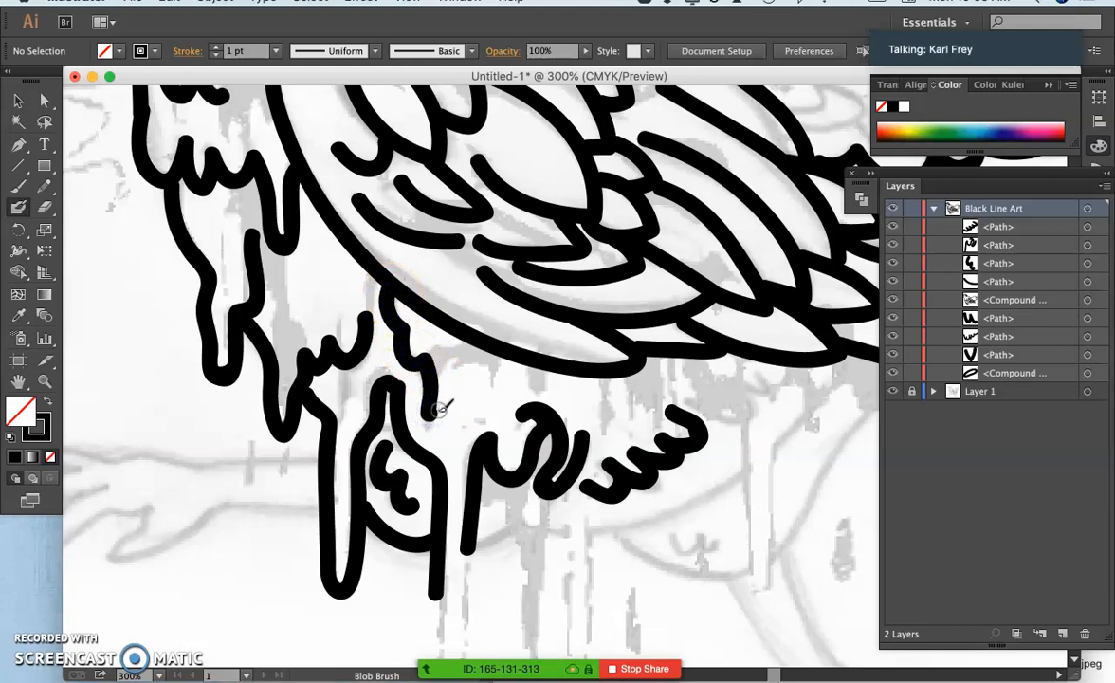
{"action": "left_click_drag", "start_coordinate": [421, 421], "coordinate": [489, 357]}
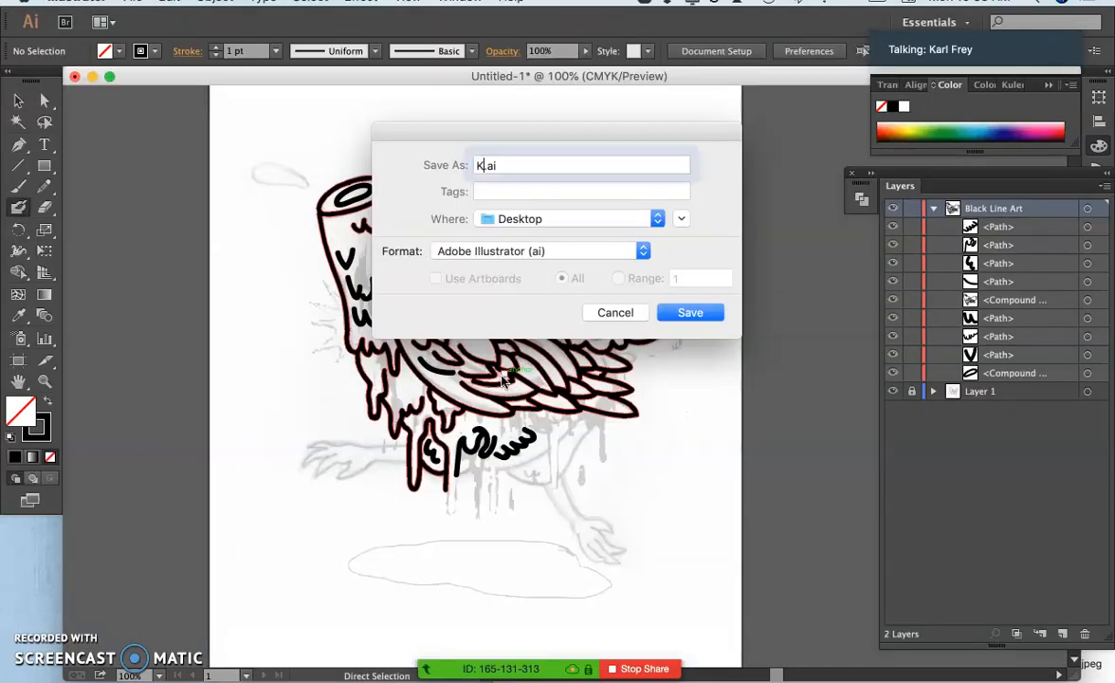
Save the line-art drawing as an Adobe Illustrator (.ai) file on the Desktop
{"action": "left_click", "coordinate": [690, 311]}
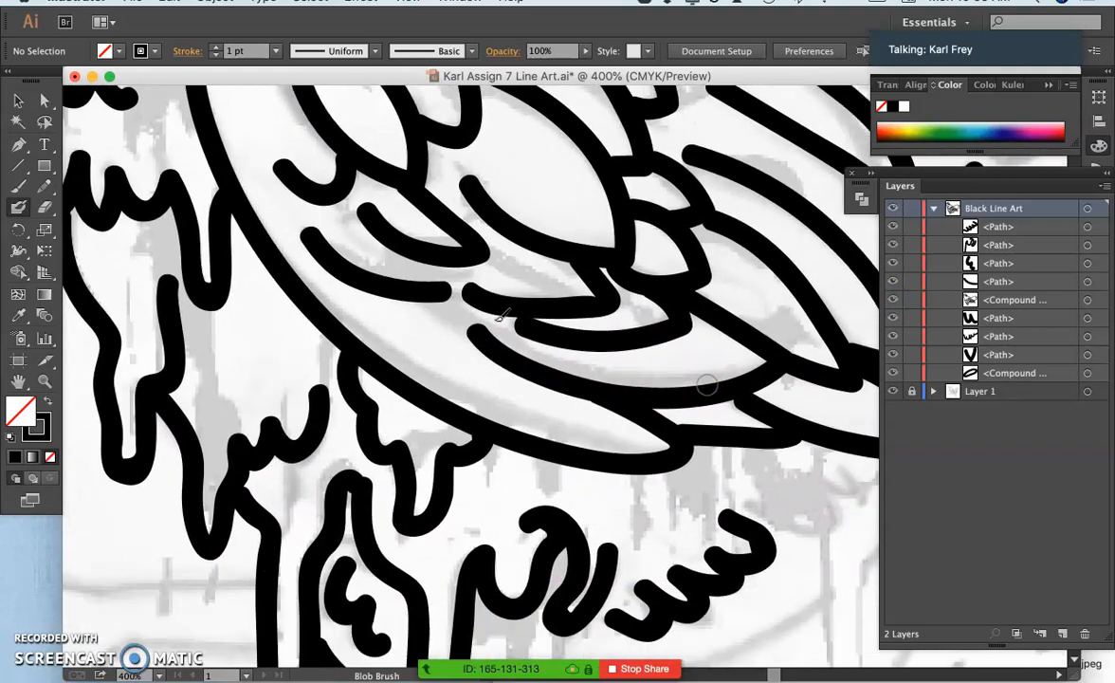
{"action": "scroll", "scroll_direction": "down", "scroll_amount": 3}
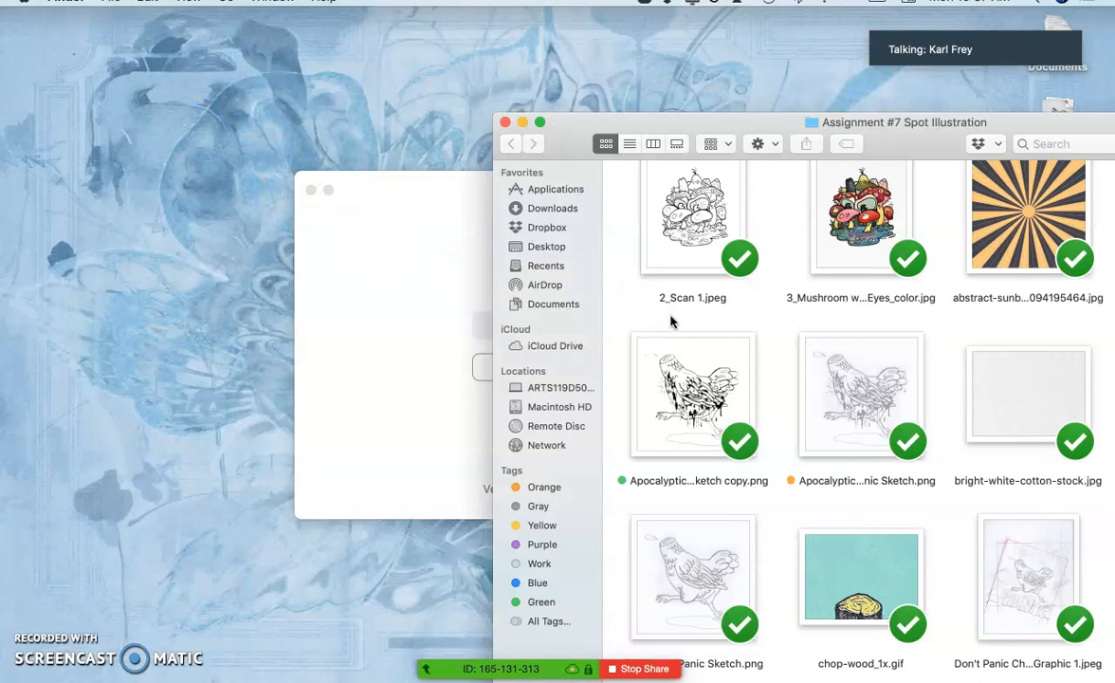
Select Chicken Panic Sketch.png in the Assignment #7 folder and open it with Adobe Photoshop CC
{"action": "scroll", "scroll_direction": "down", "scroll_amount": 3}
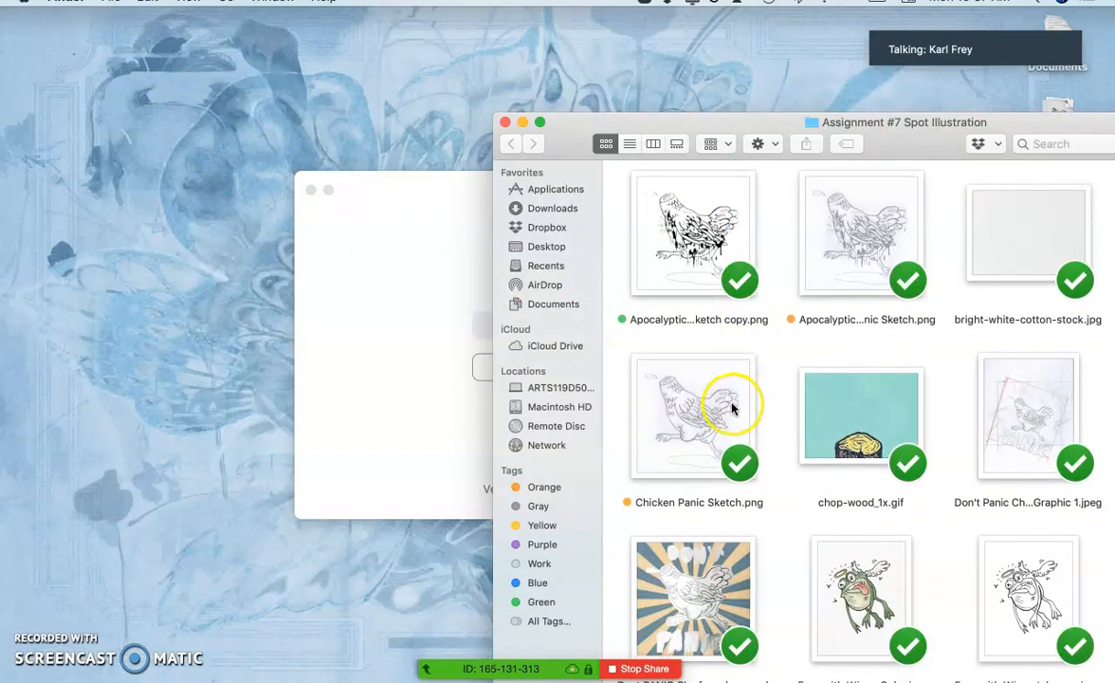
{"action": "left_click", "coordinate": [694, 415]}
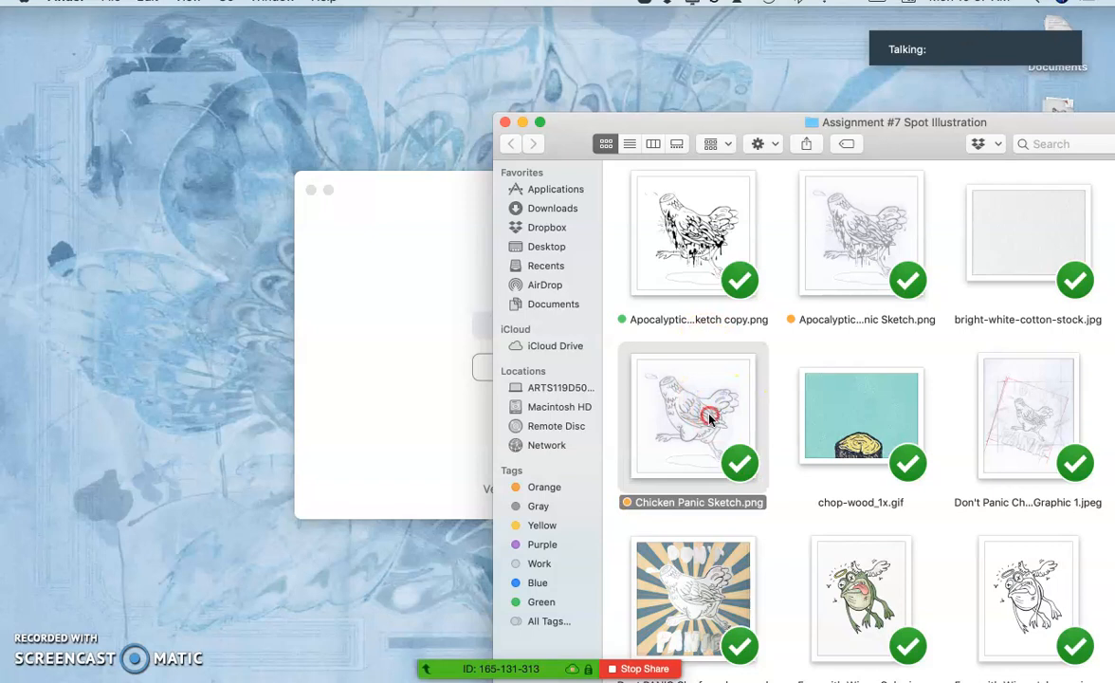
{"action": "right_click", "coordinate": [692, 417]}
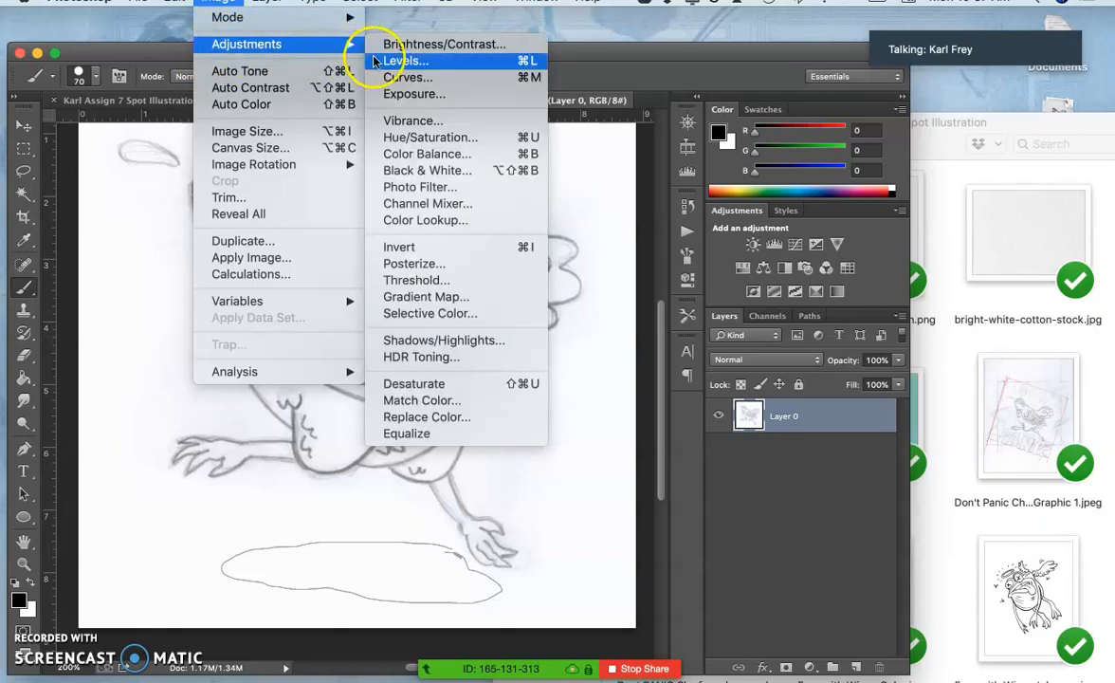
In Levels, pull the white and black input points inward to darken lines and whiten paper
{"action": "left_click", "coordinate": [405, 60]}
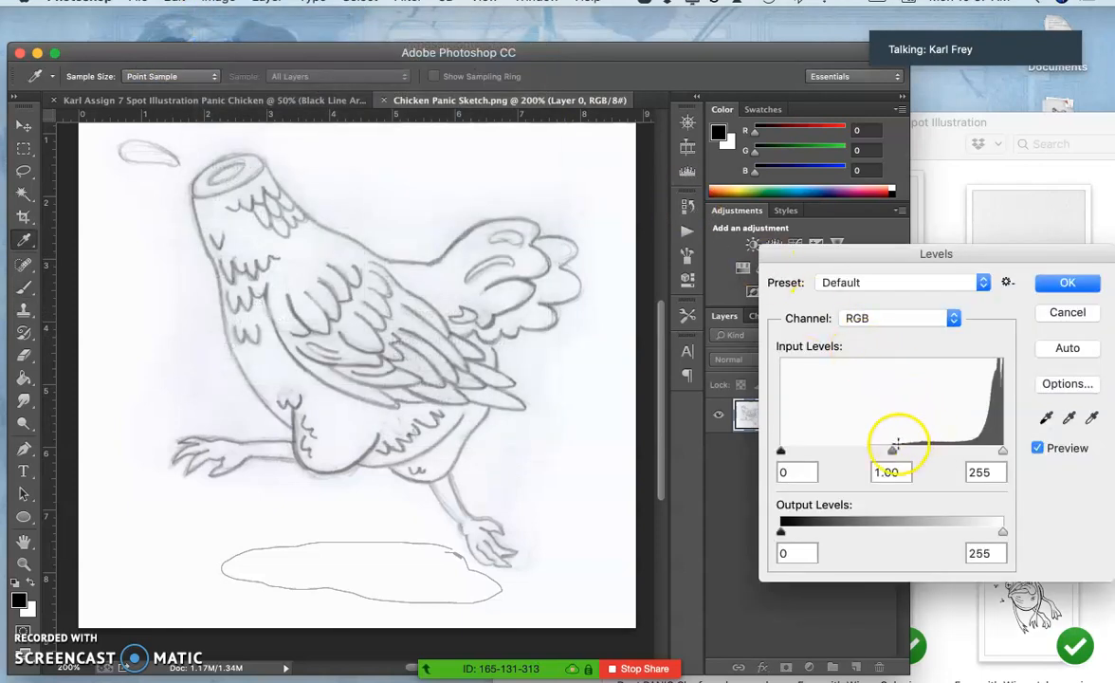
{"action": "left_click_drag", "start_coordinate": [1003, 451], "coordinate": [938, 451]}
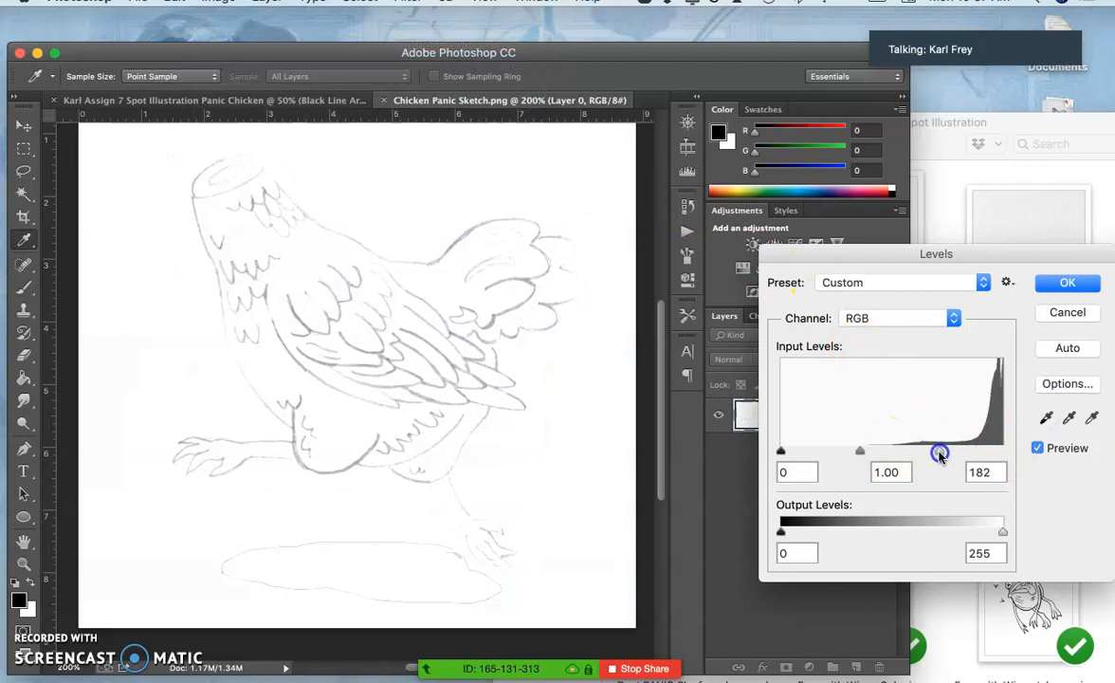
{"action": "left_click_drag", "start_coordinate": [781, 450], "coordinate": [906, 449]}
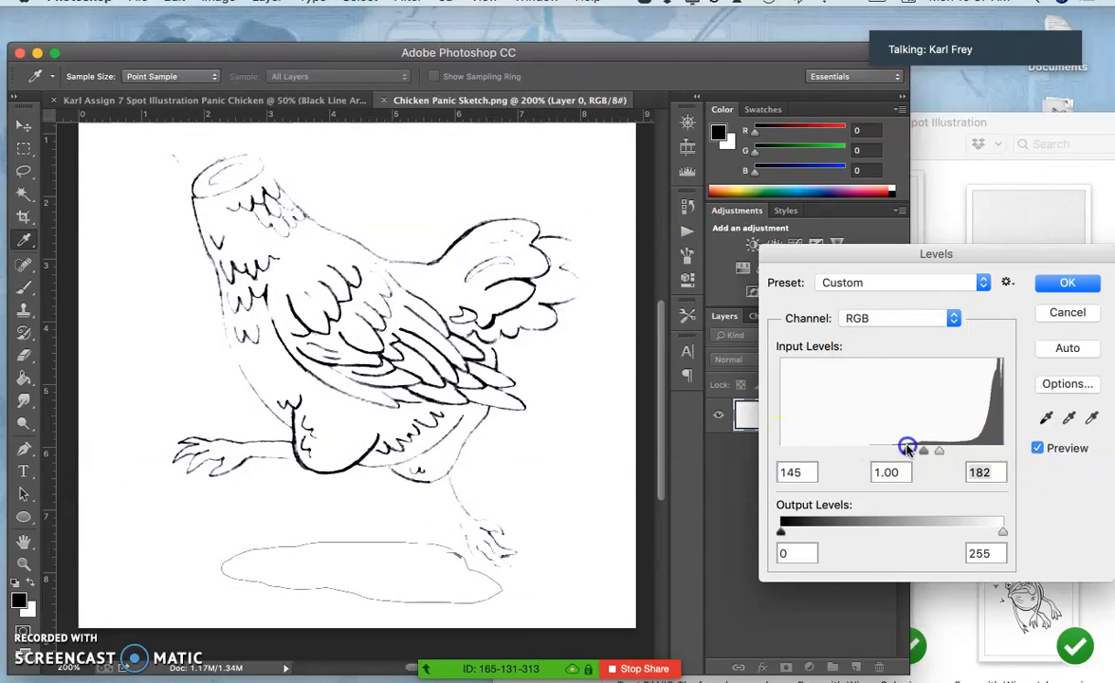
{"action": "left_click_drag", "start_coordinate": [906, 450], "coordinate": [967, 449]}
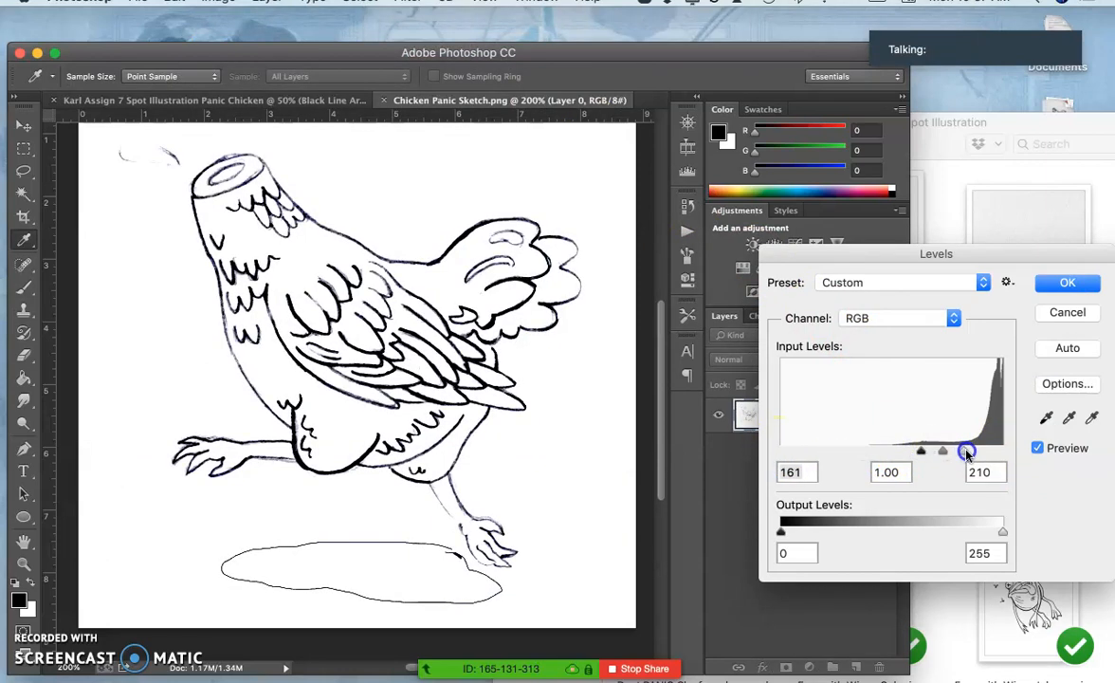
{"action": "left_click_drag", "start_coordinate": [967, 451], "coordinate": [920, 451]}
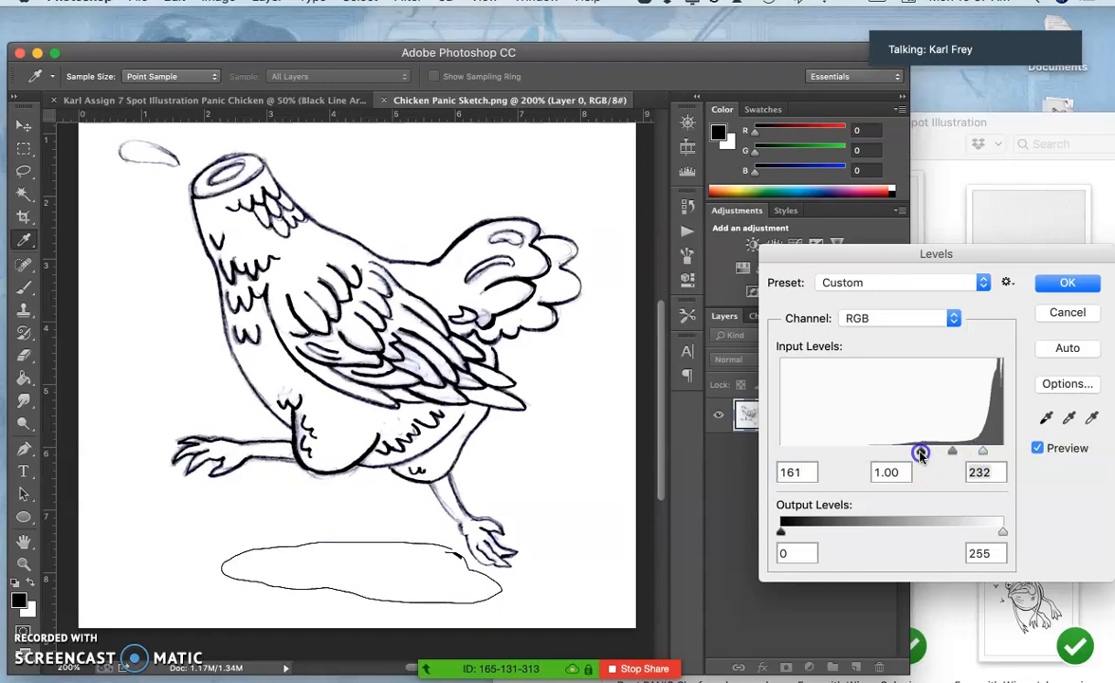
Refine the midtone and black points for heavier lines, then apply the Levels adjustment
{"action": "left_click_drag", "start_coordinate": [920, 451], "coordinate": [947, 451]}
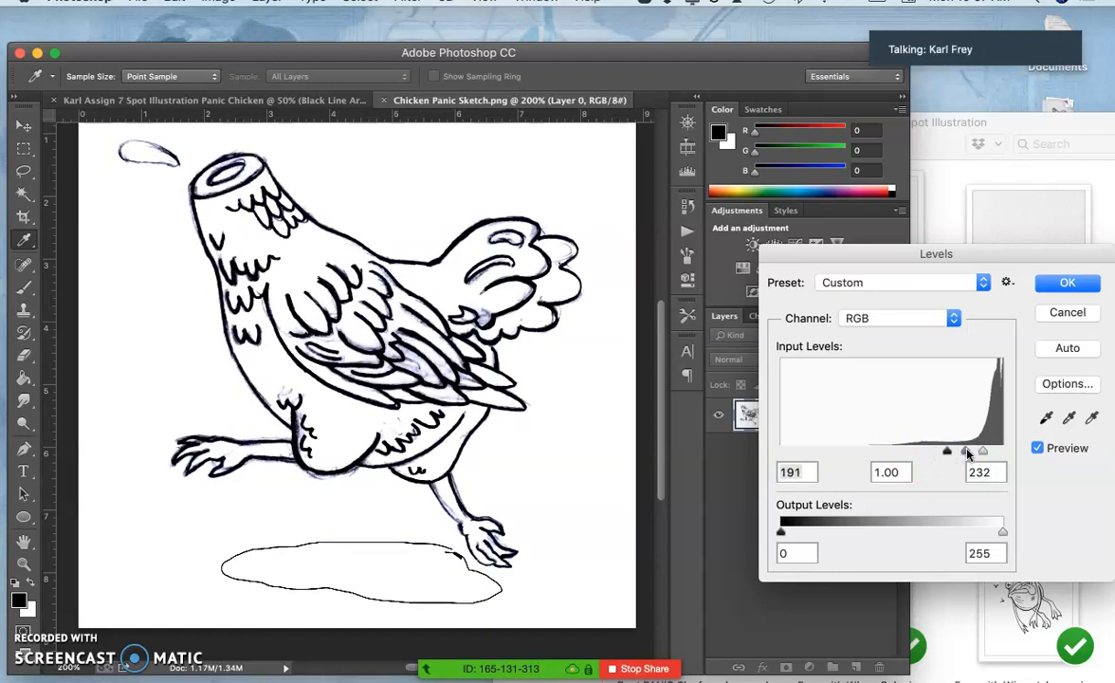
{"action": "left_click_drag", "start_coordinate": [965, 451], "coordinate": [938, 453]}
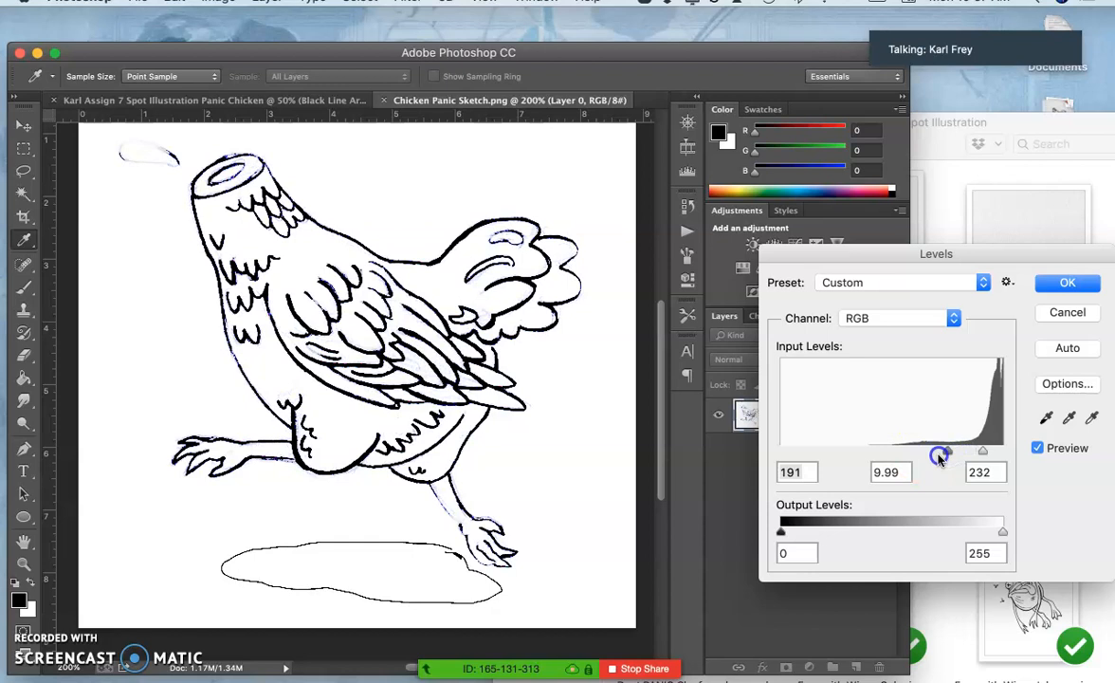
{"action": "left_click_drag", "start_coordinate": [939, 451], "coordinate": [975, 452]}
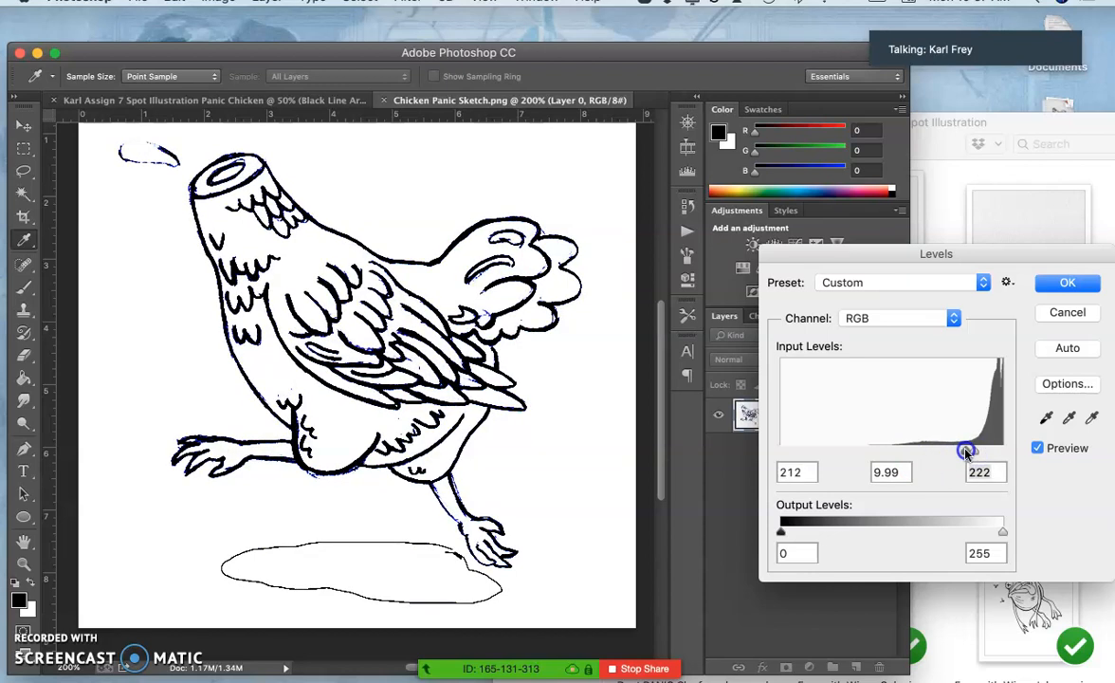
{"action": "left_click_drag", "start_coordinate": [965, 452], "coordinate": [955, 451]}
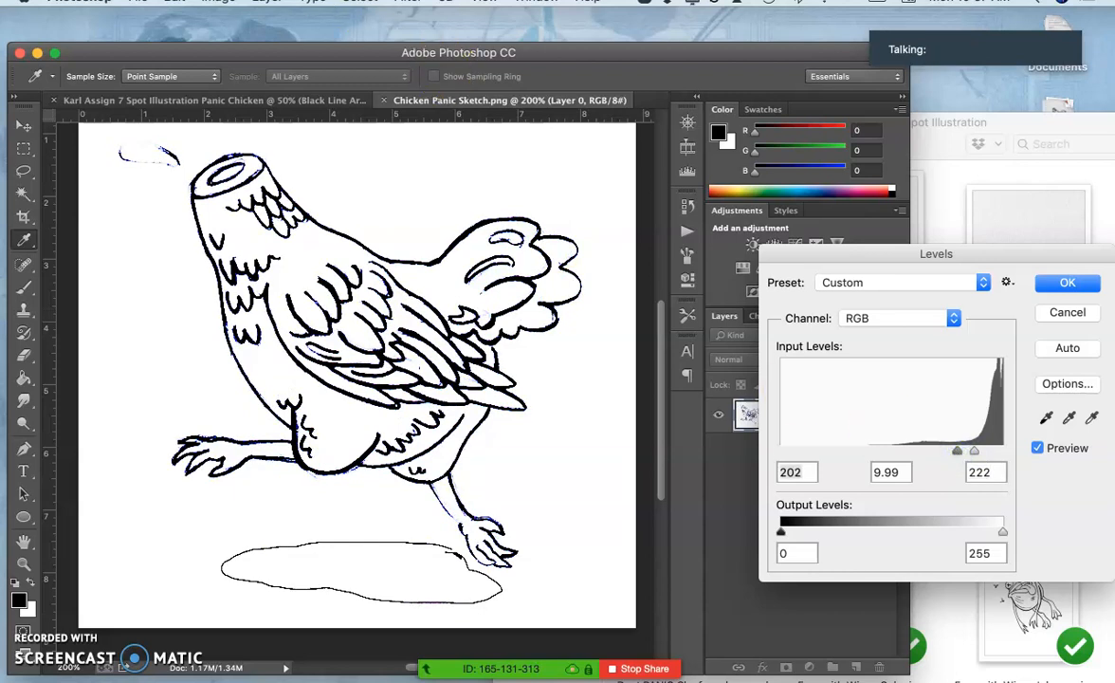
{"action": "left_click", "coordinate": [218, 2]}
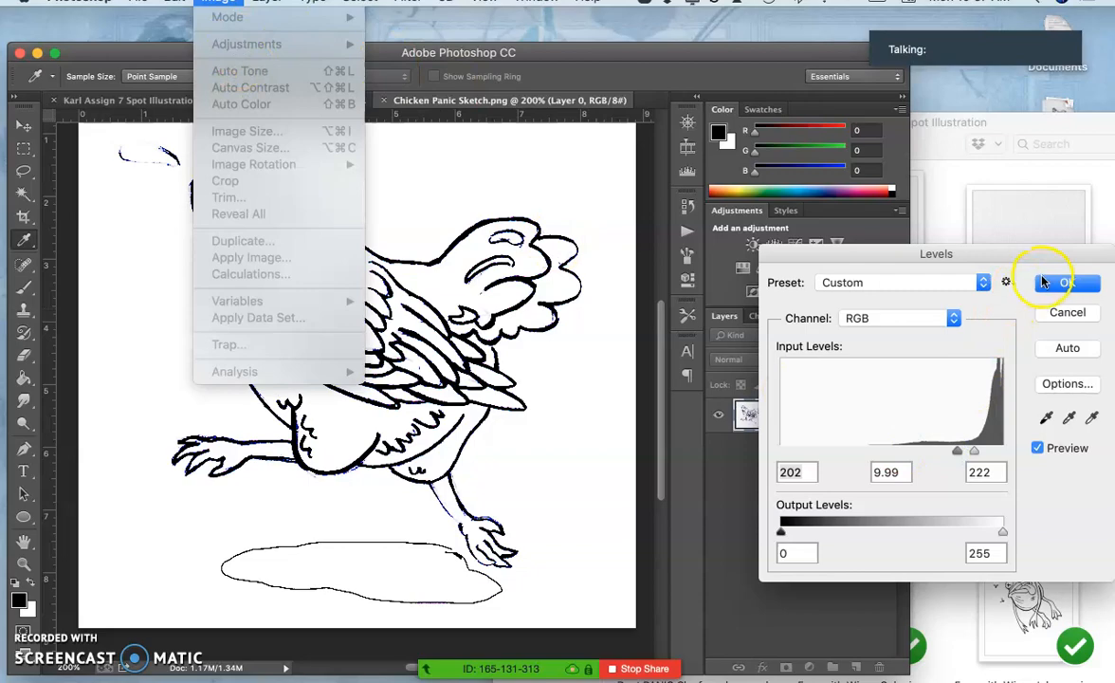
{"action": "left_click", "coordinate": [1063, 282]}
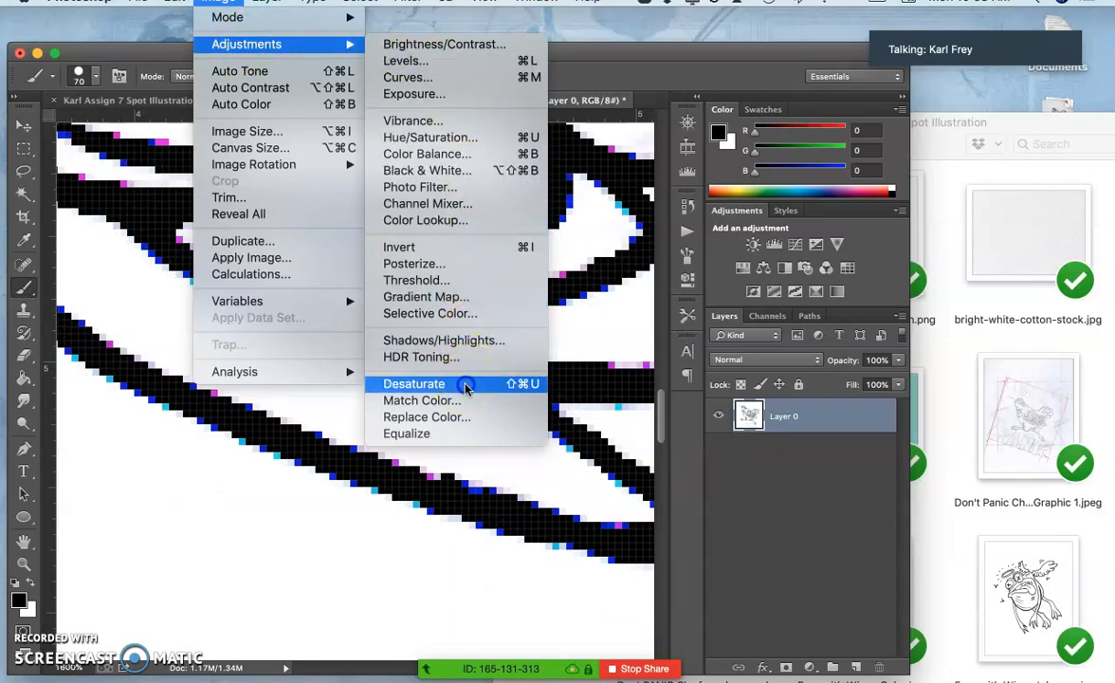
Desaturate the sketch so it is purely black lines on white
{"action": "left_click", "coordinate": [413, 383]}
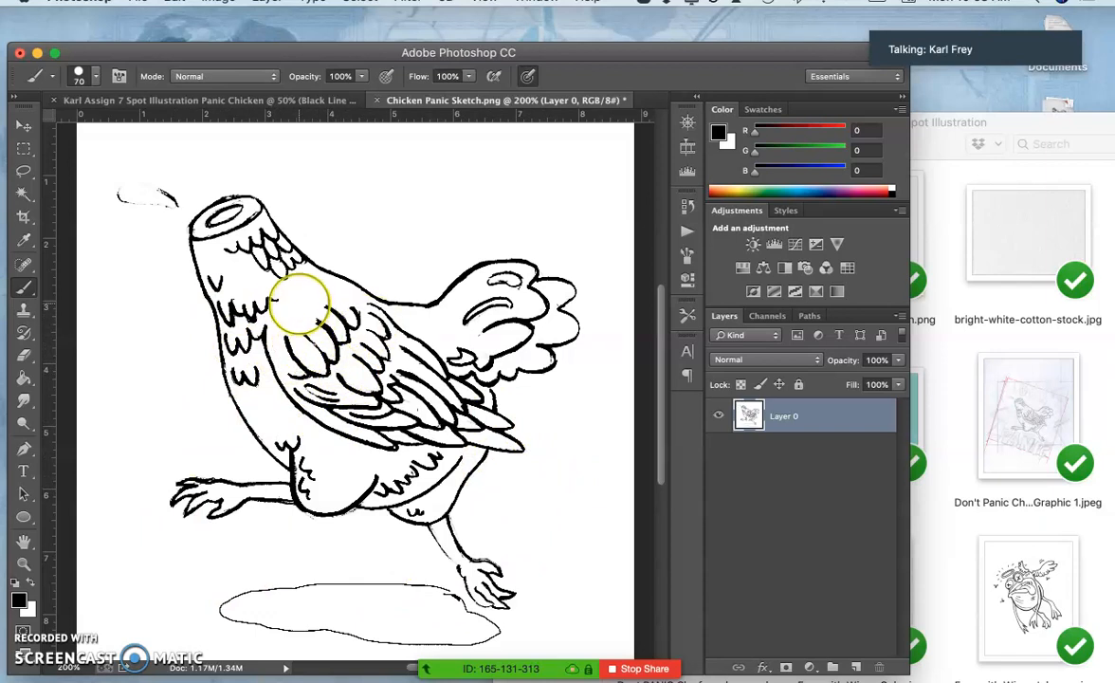
{"action": "mouse_move", "coordinate": [345, 465]}
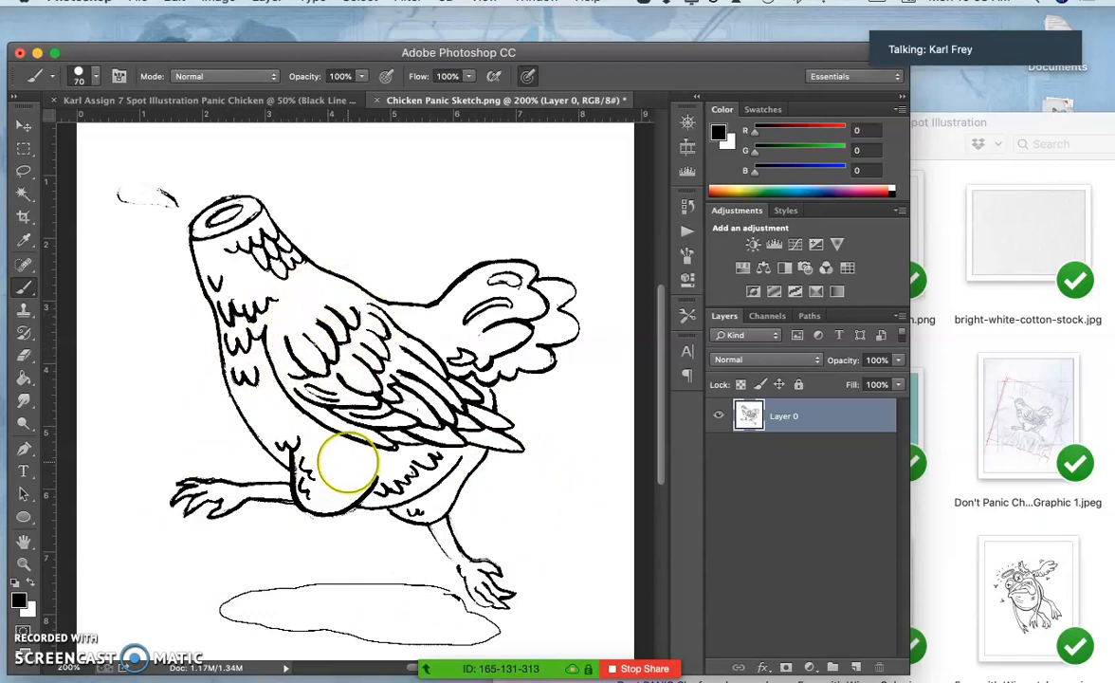
{"action": "mouse_move", "coordinate": [185, 121]}
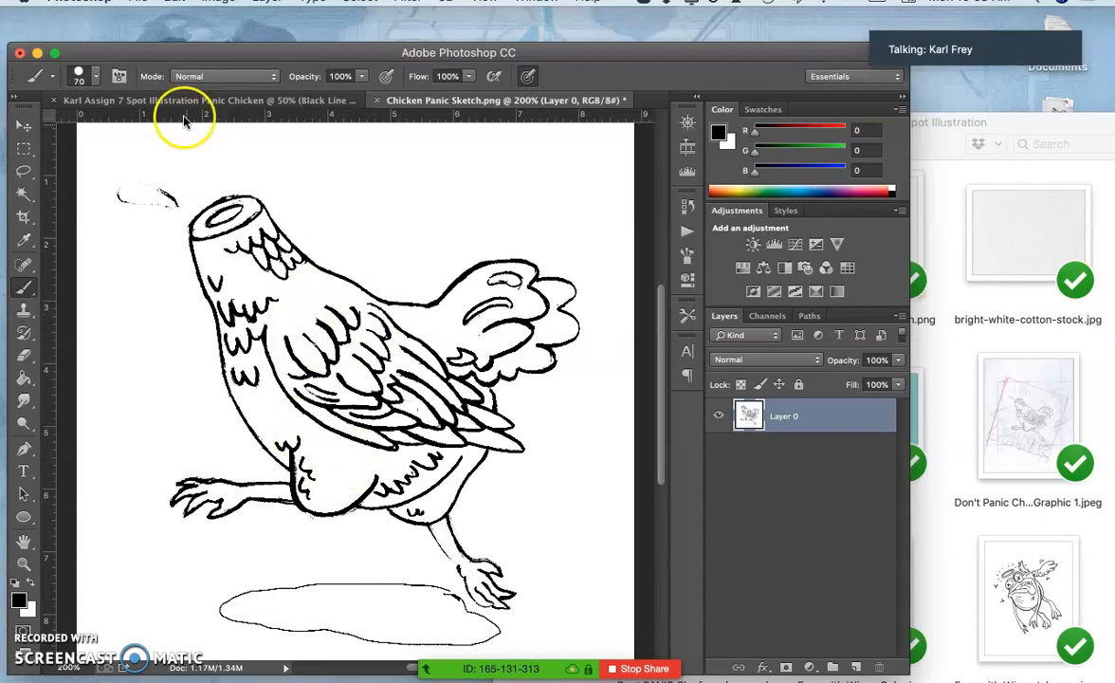
Save the sketch to the Desktop as a JPEG named 'test' at maximum quality 12
{"action": "left_click", "coordinate": [136, 2]}
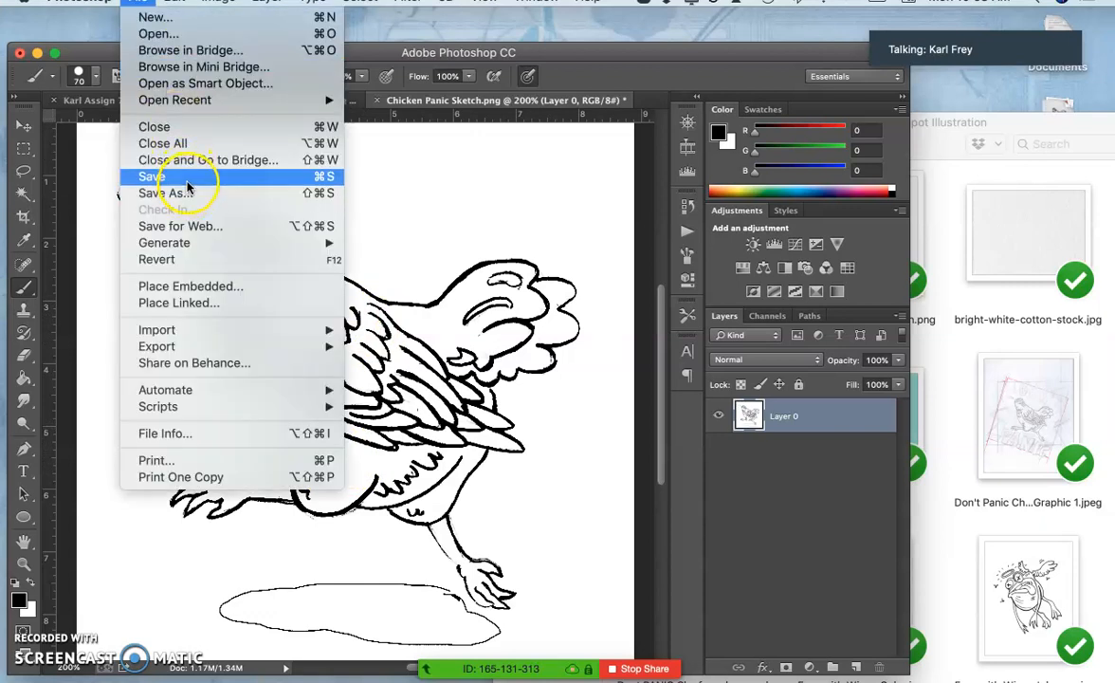
{"action": "mouse_move", "coordinate": [171, 193]}
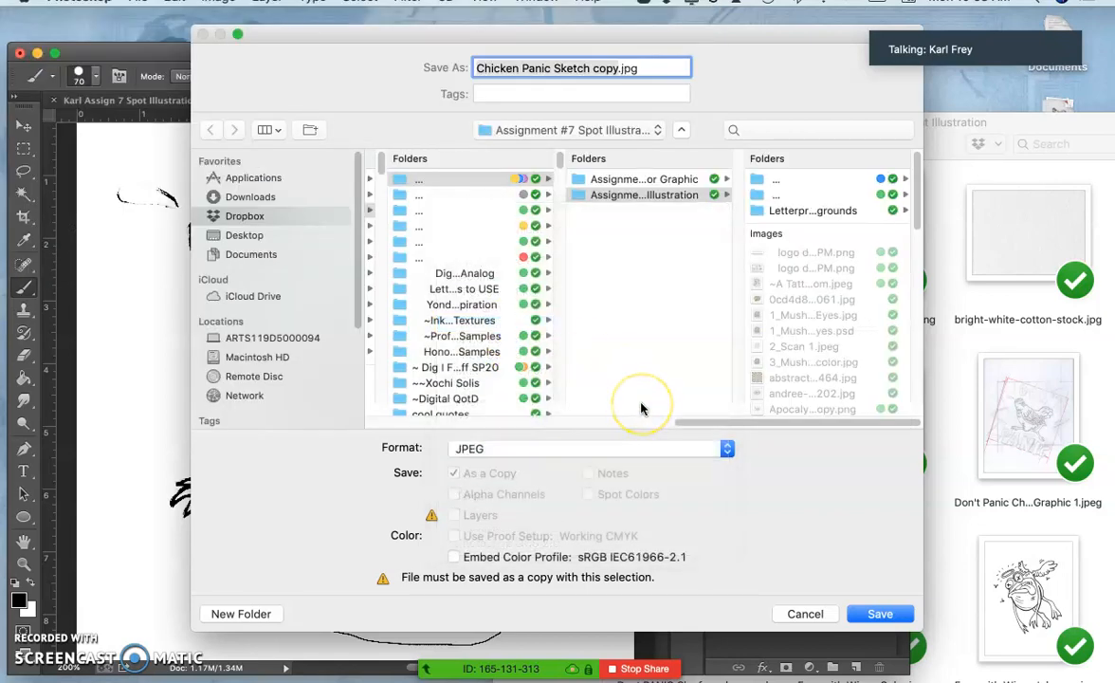
{"action": "left_click", "coordinate": [242, 235]}
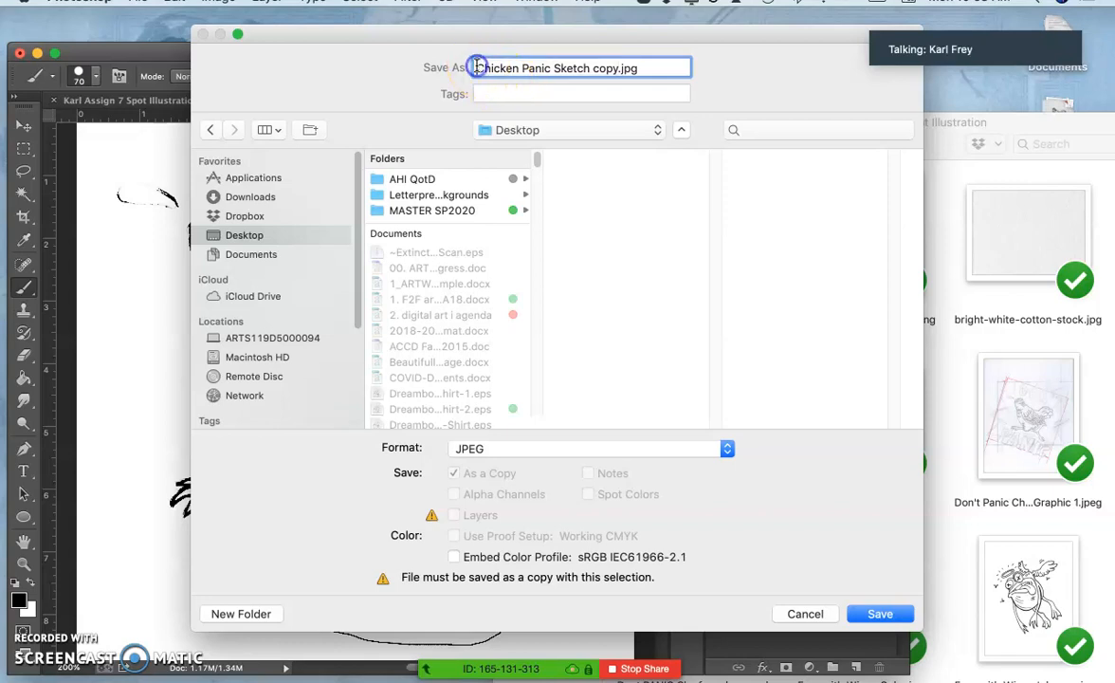
{"action": "type", "text": "test"}
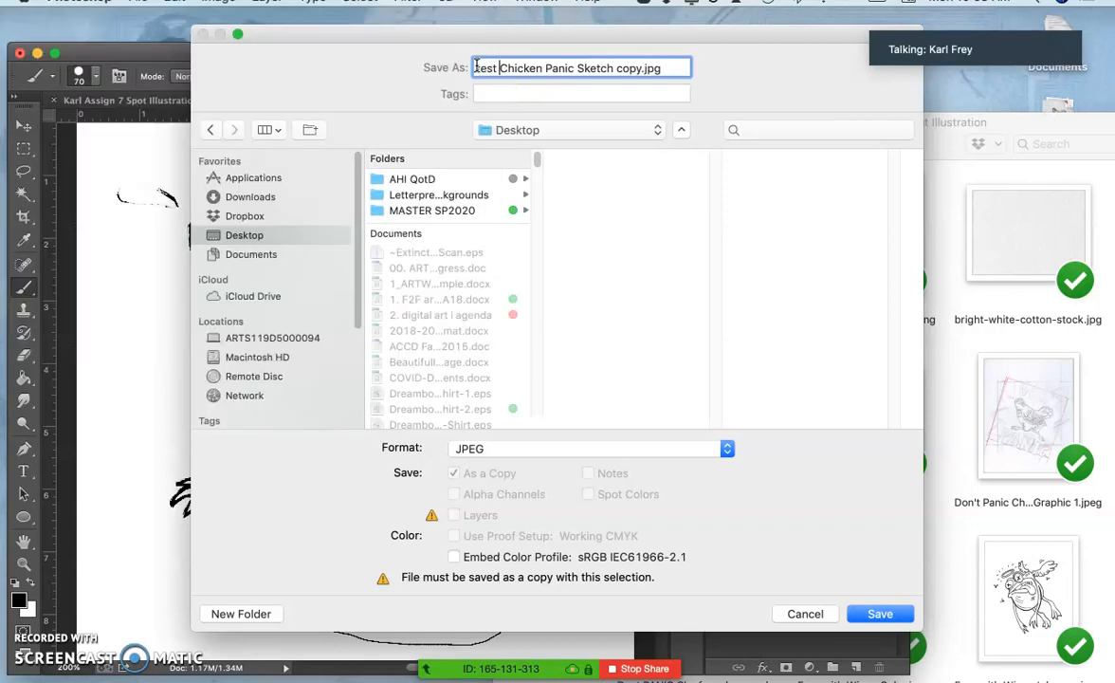
{"action": "left_click", "coordinate": [880, 614]}
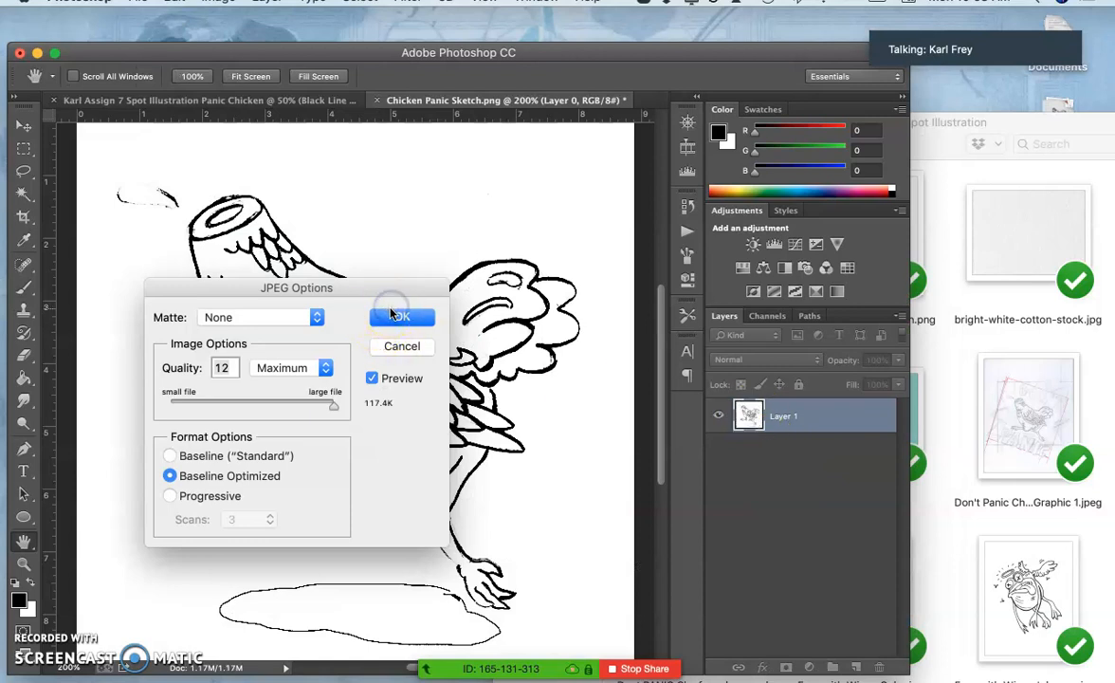
{"action": "left_click", "coordinate": [398, 315]}
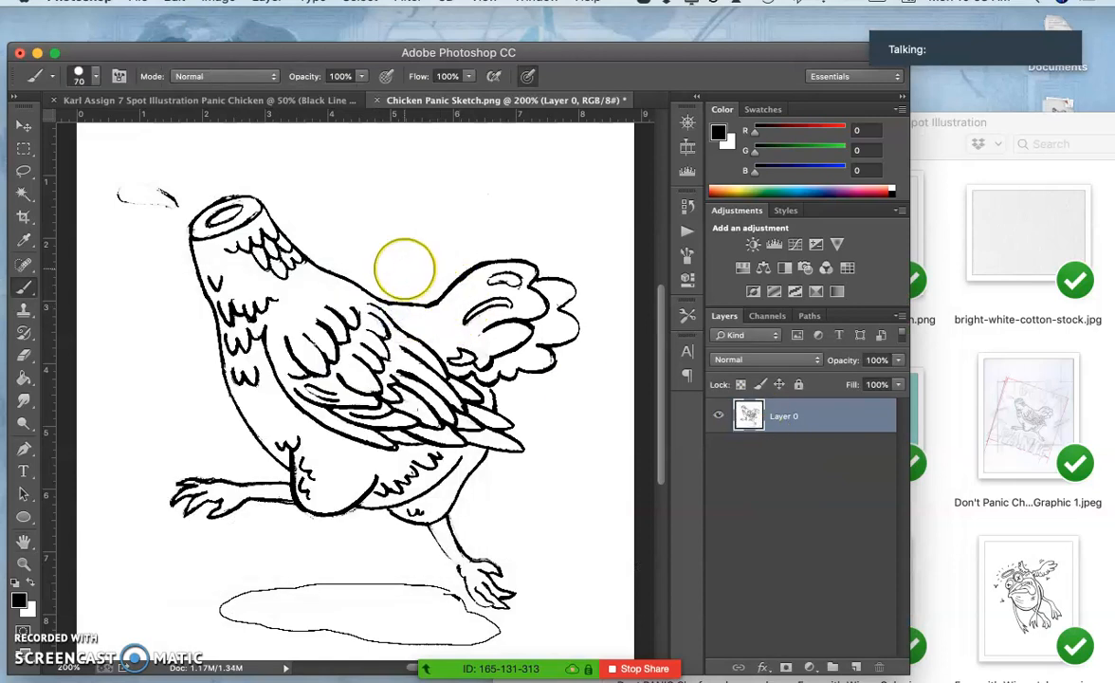
{"action": "mouse_move", "coordinate": [383, 396]}
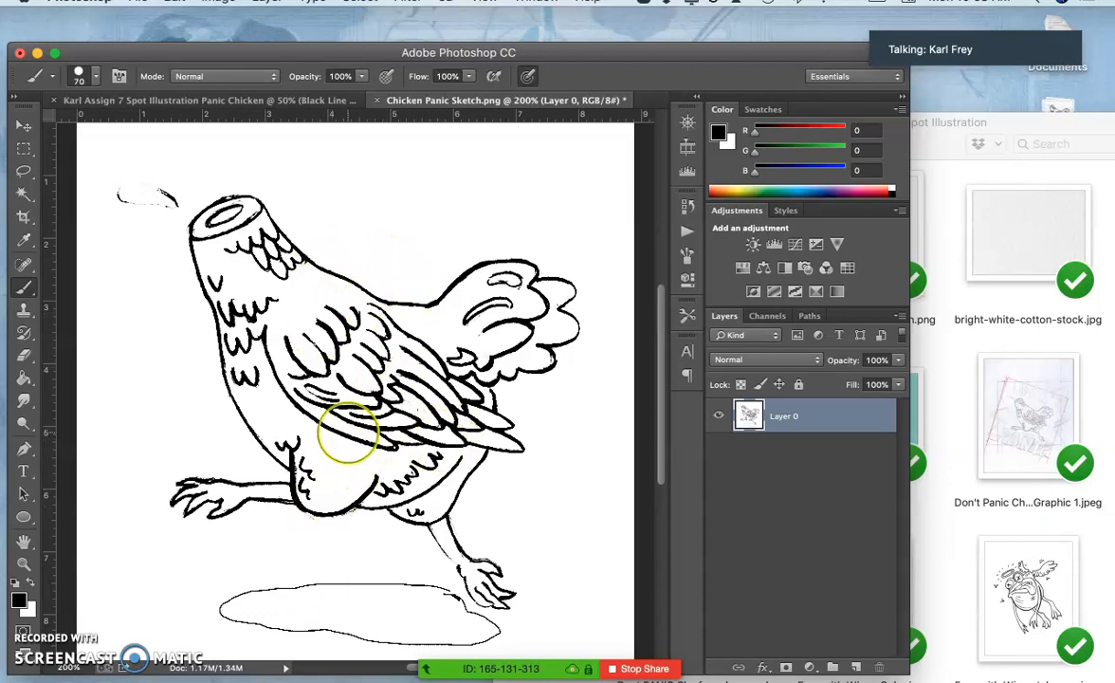
{"action": "mouse_move", "coordinate": [370, 369]}
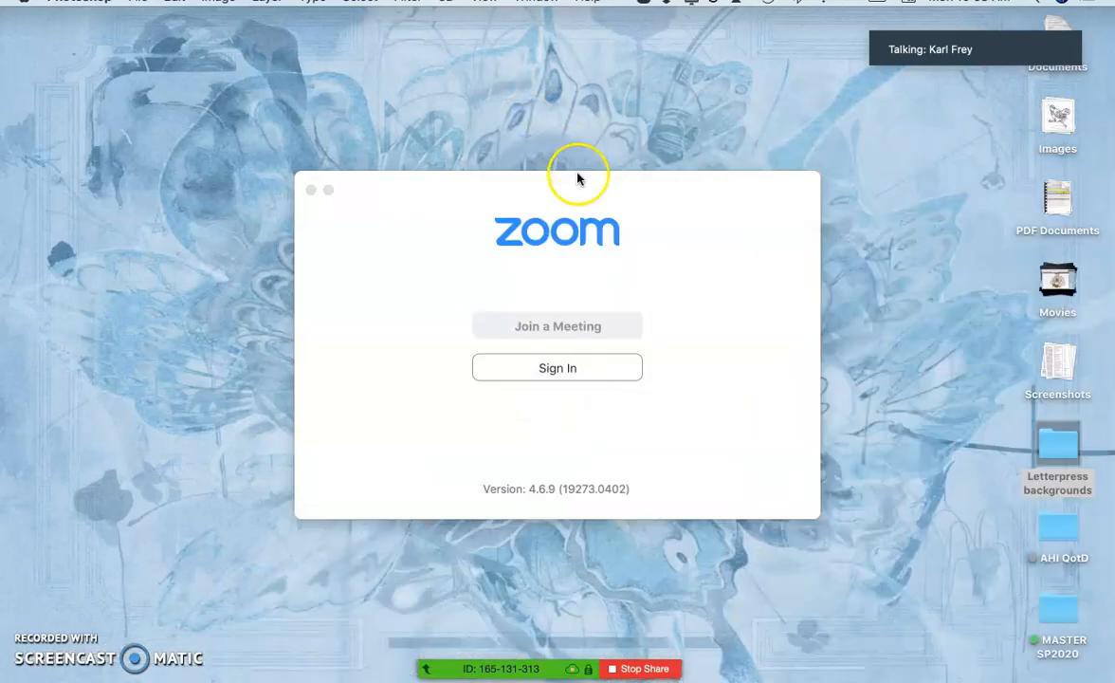
{"action": "mouse_move", "coordinate": [330, 190]}
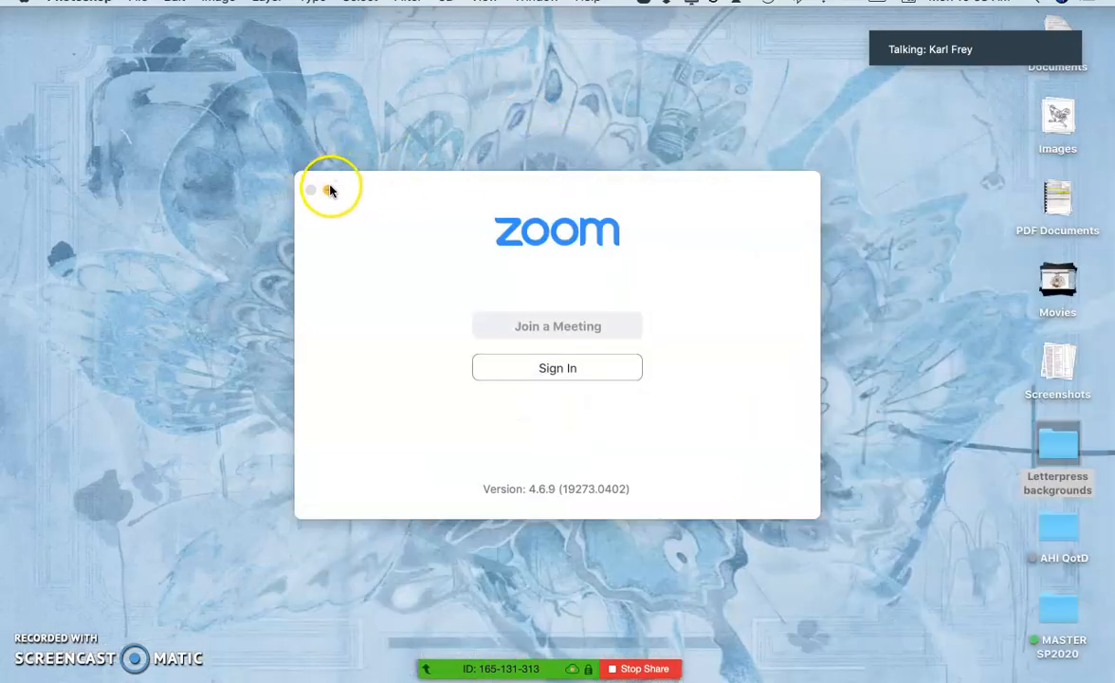
Close the Zoom window and open the JPEG sketch copy with Adobe Illustrator CC
{"action": "left_click", "coordinate": [326, 190]}
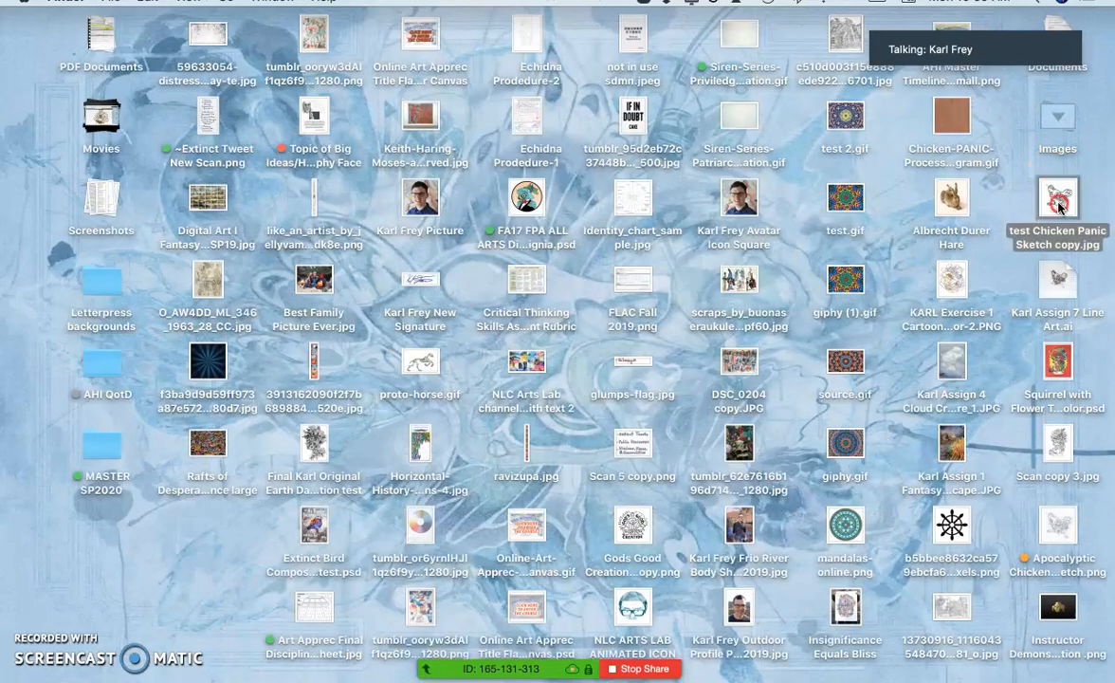
{"action": "right_click", "coordinate": [1056, 197]}
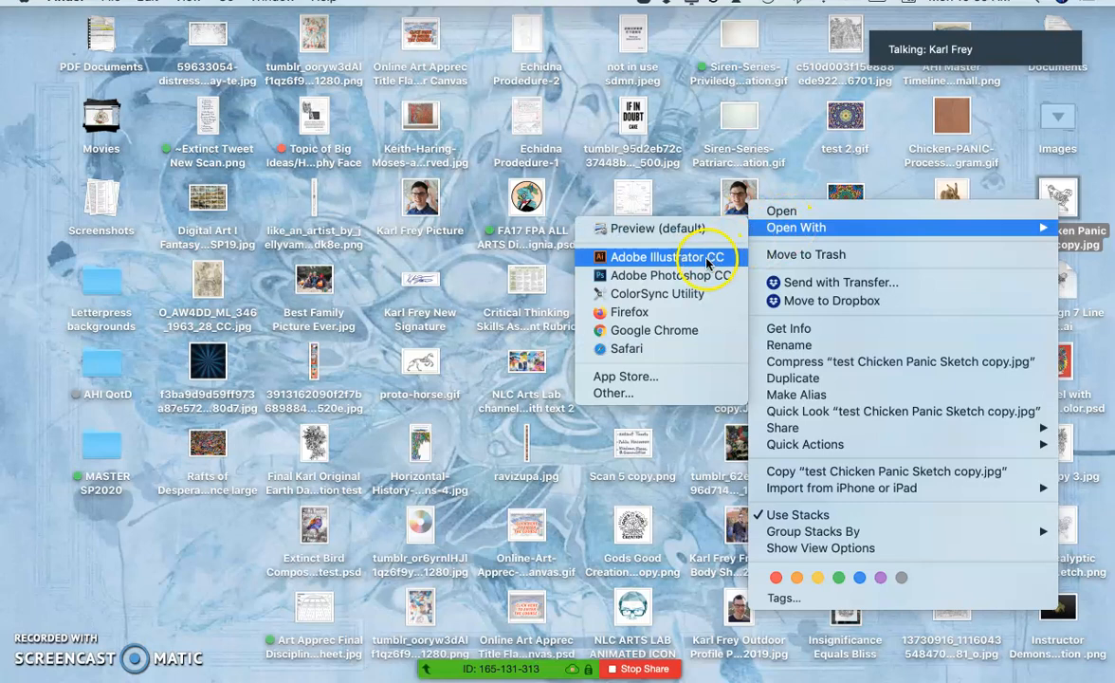
{"action": "left_click", "coordinate": [667, 258]}
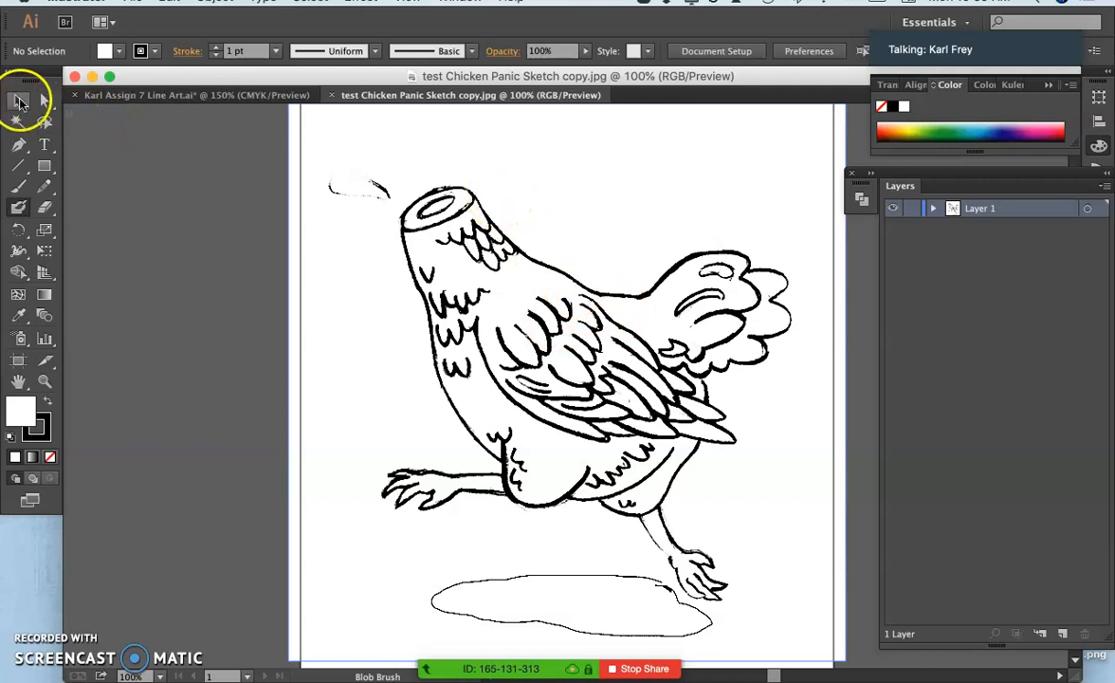
Select the placed sketch and image-trace it with the Black and White Logo preset
{"action": "left_click", "coordinate": [17, 103]}
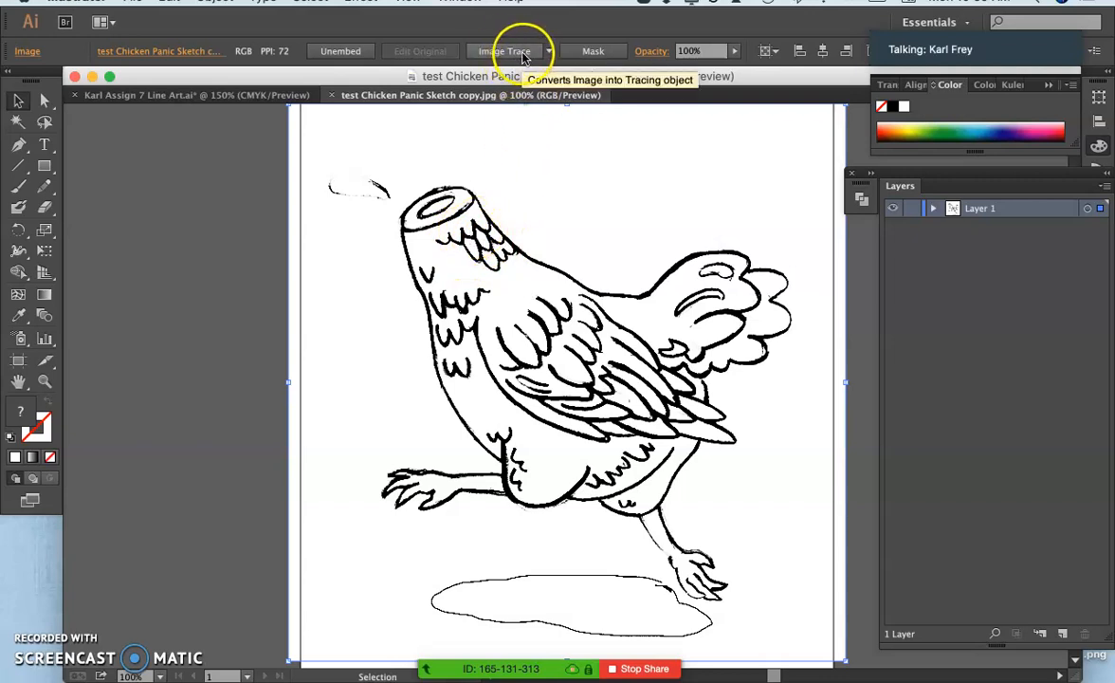
{"action": "left_click", "coordinate": [548, 51]}
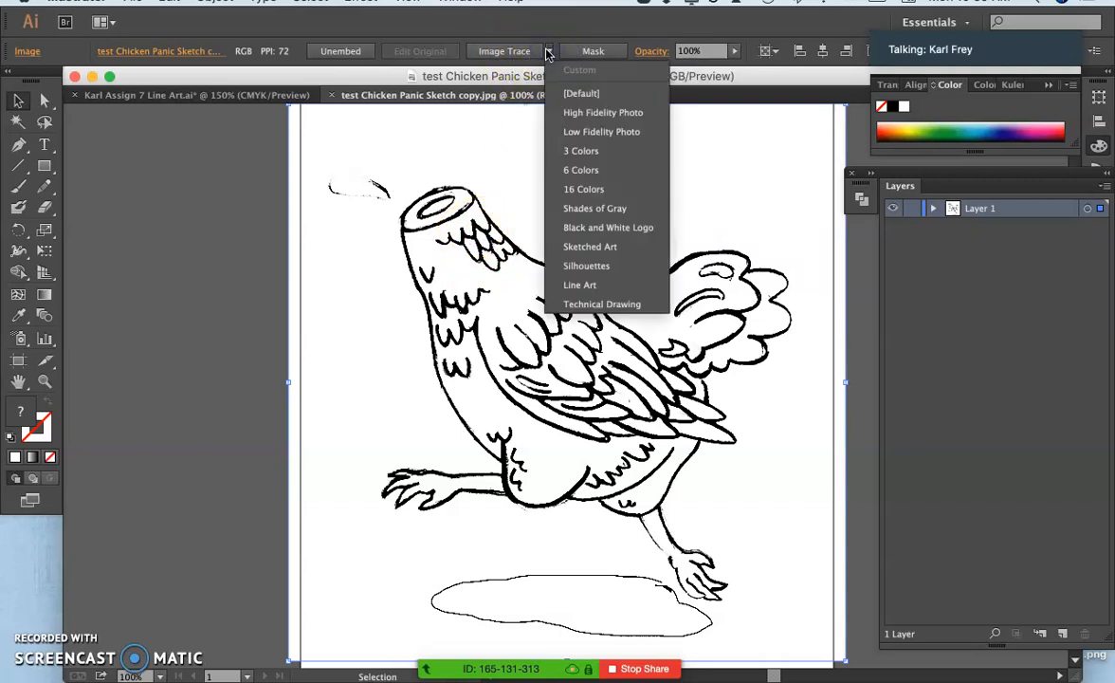
{"action": "mouse_move", "coordinate": [621, 207]}
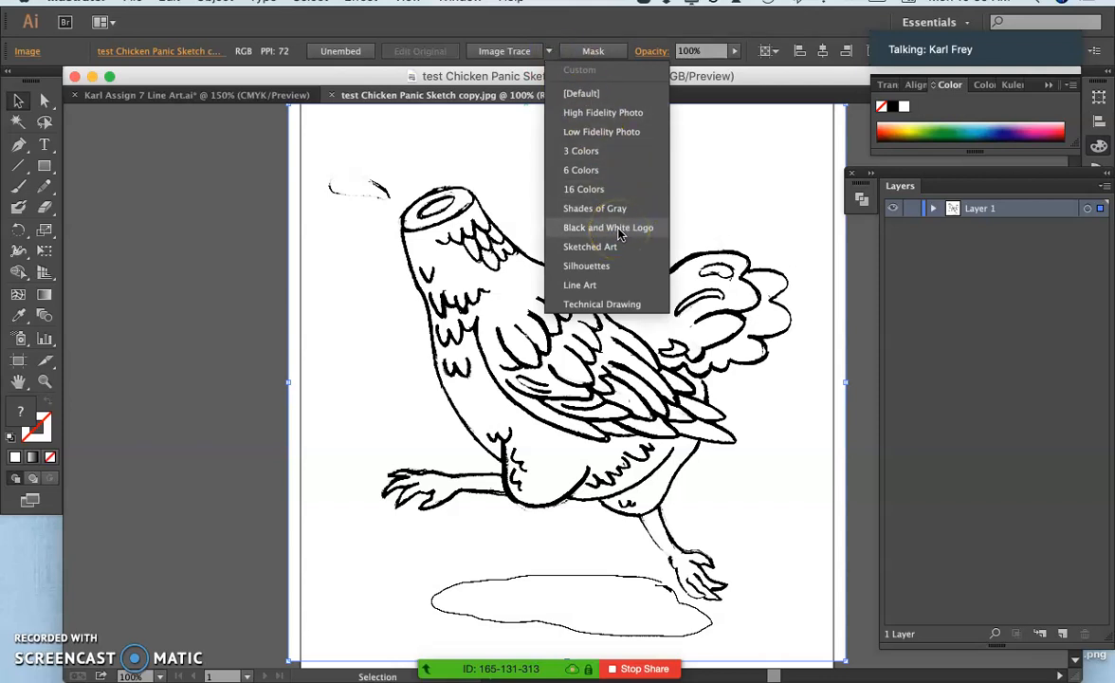
{"action": "left_click", "coordinate": [607, 227]}
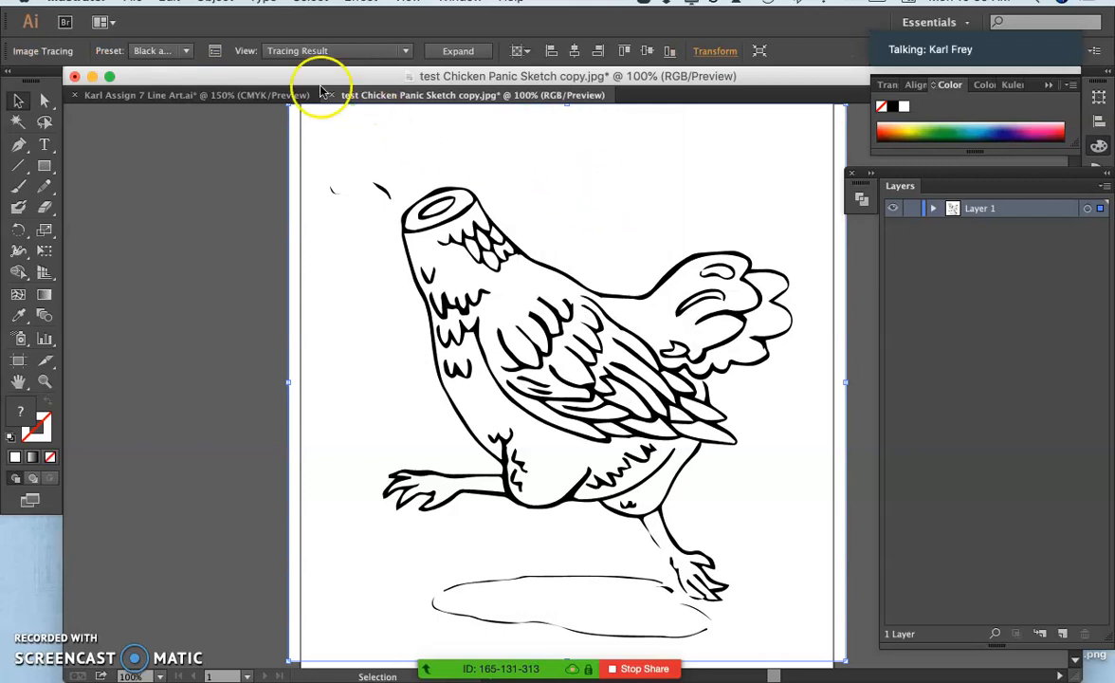
{"action": "mouse_move", "coordinate": [215, 49]}
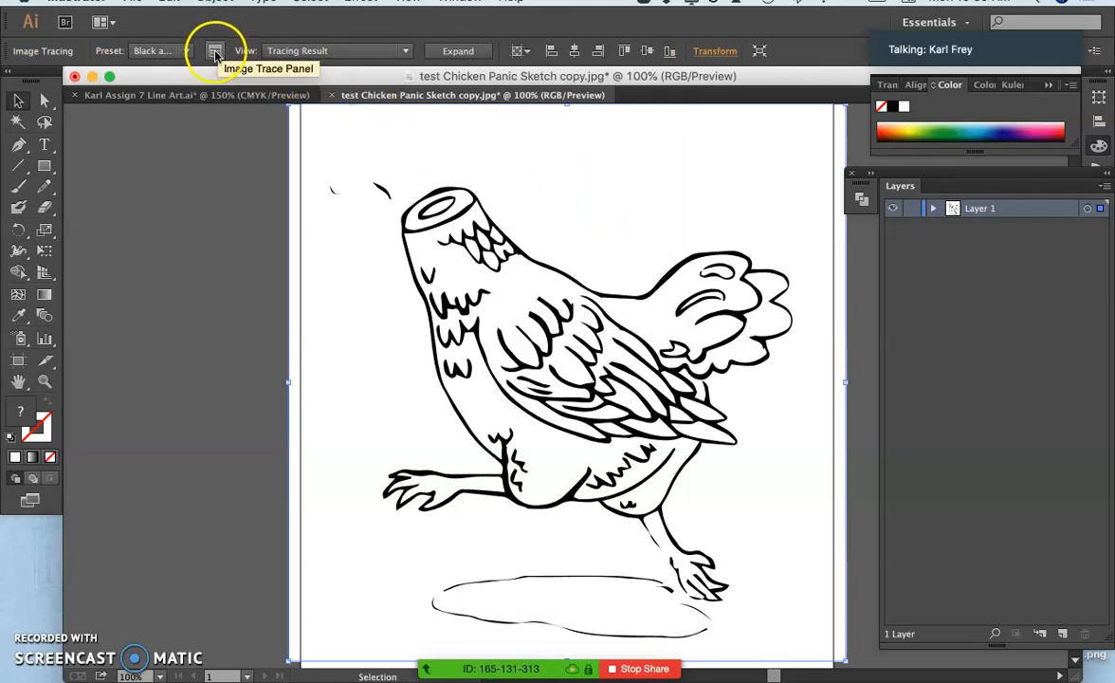
In the Image Trace panel, tick Ignore White so only the black lines remain
{"action": "left_click", "coordinate": [216, 49]}
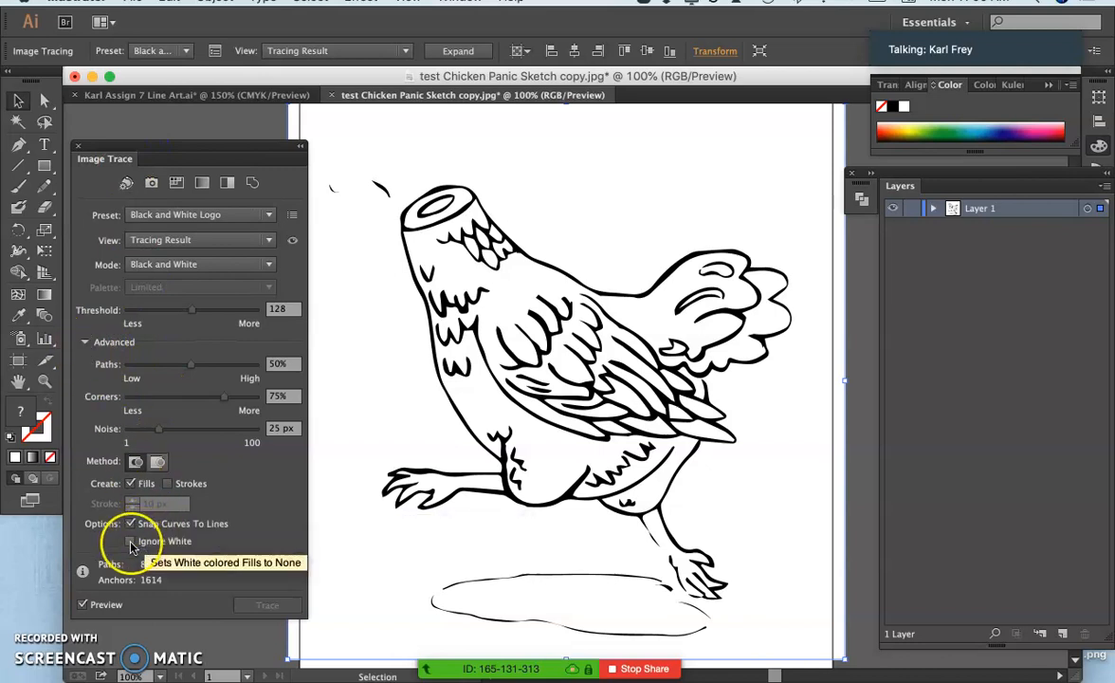
{"action": "left_click", "coordinate": [131, 540]}
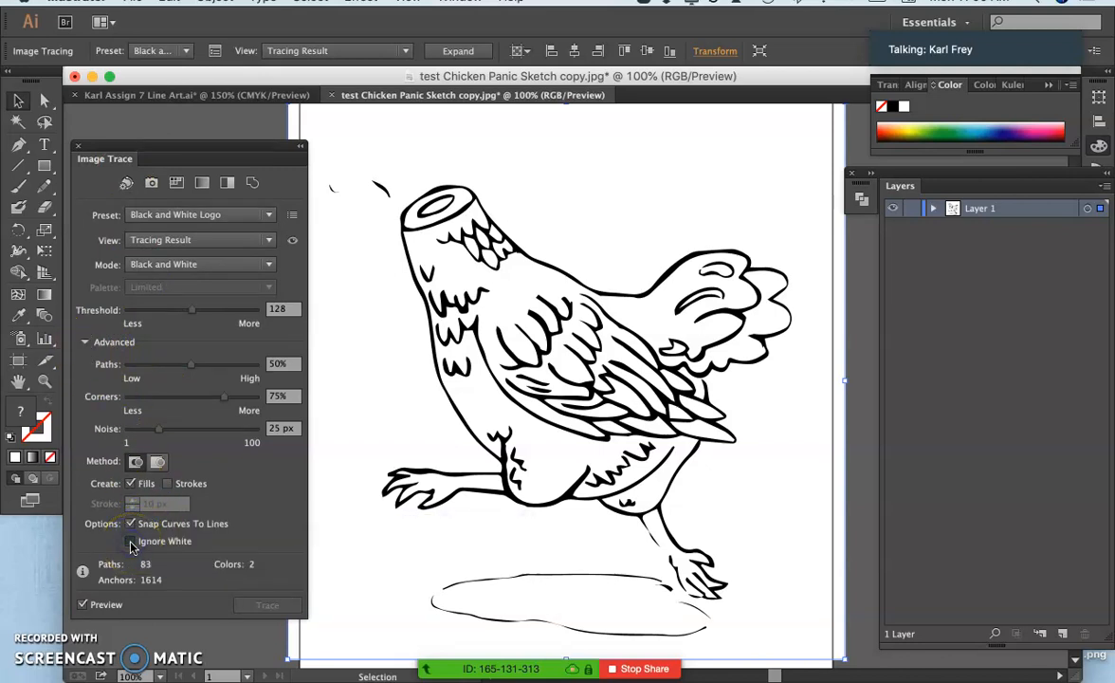
{"action": "left_click", "coordinate": [131, 540]}
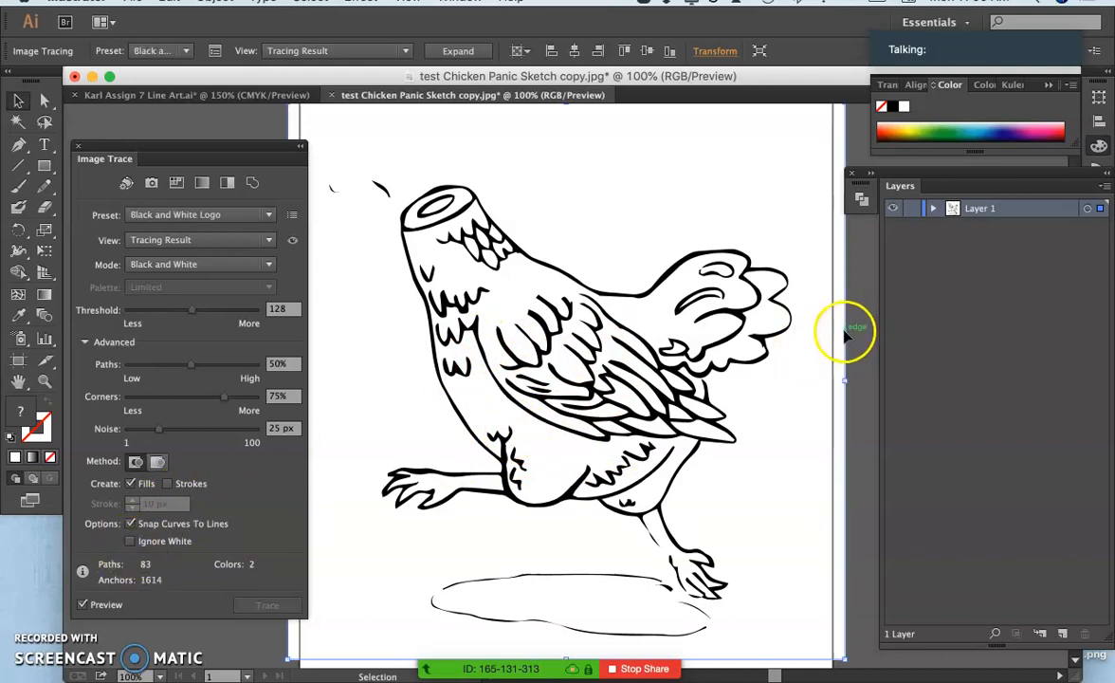
{"action": "mouse_move", "coordinate": [465, 455]}
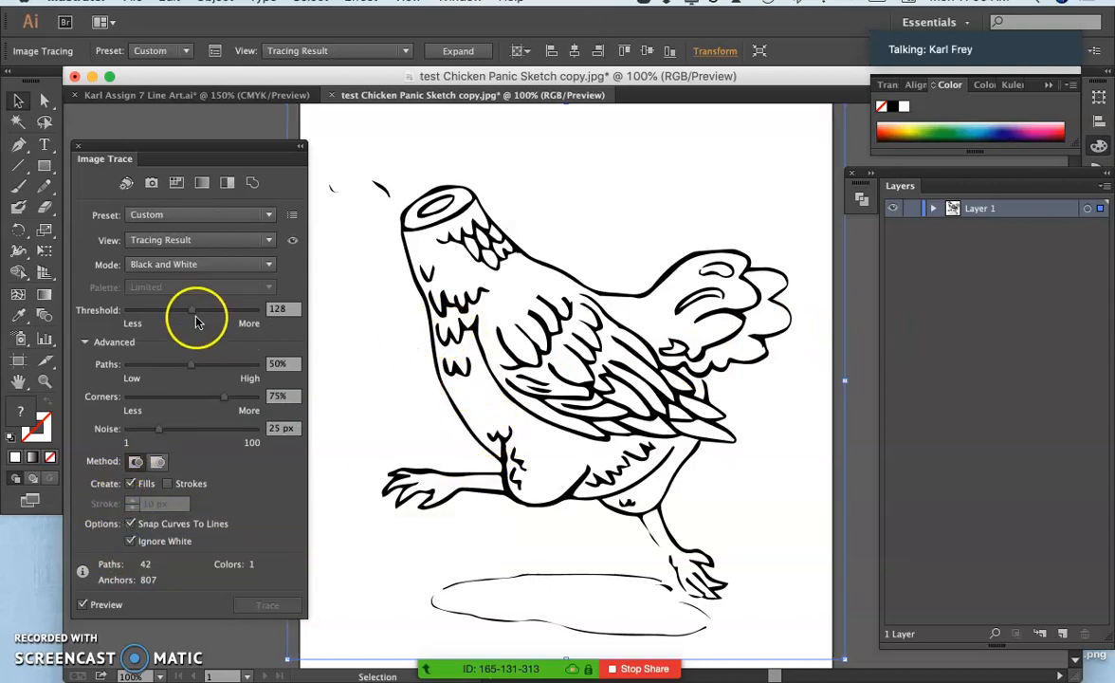
Set the trace Threshold to 193 and Paths fitting to 62%
{"action": "left_click_drag", "start_coordinate": [191, 310], "coordinate": [178, 311]}
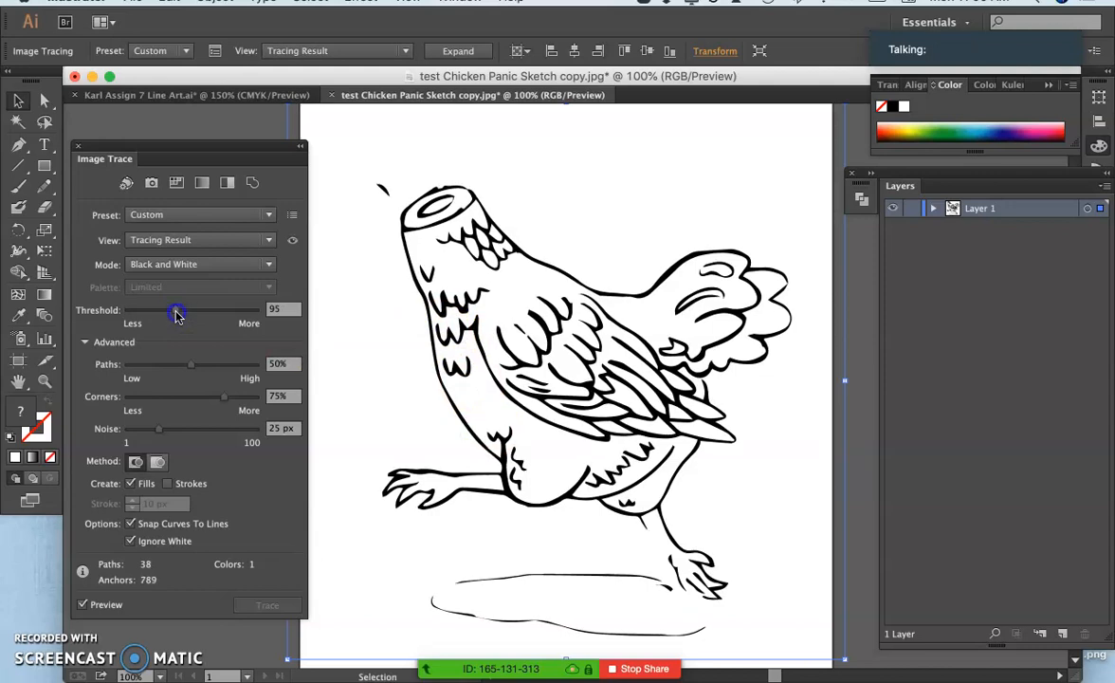
{"action": "left_click_drag", "start_coordinate": [176, 311], "coordinate": [231, 311]}
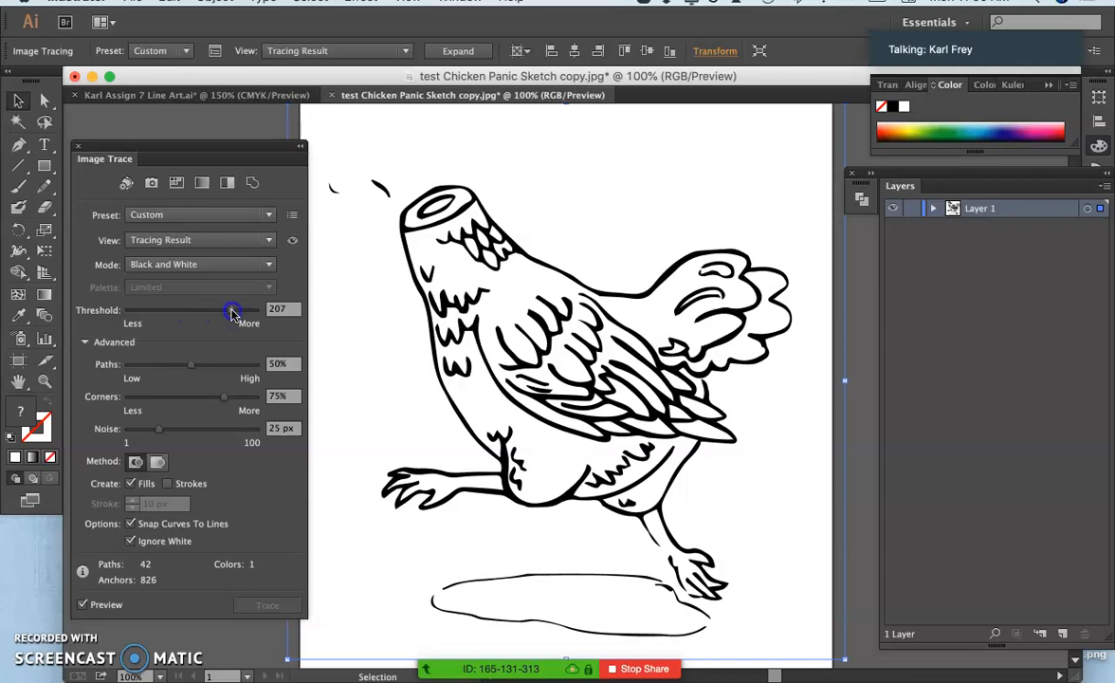
{"action": "left_click_drag", "start_coordinate": [231, 311], "coordinate": [223, 311]}
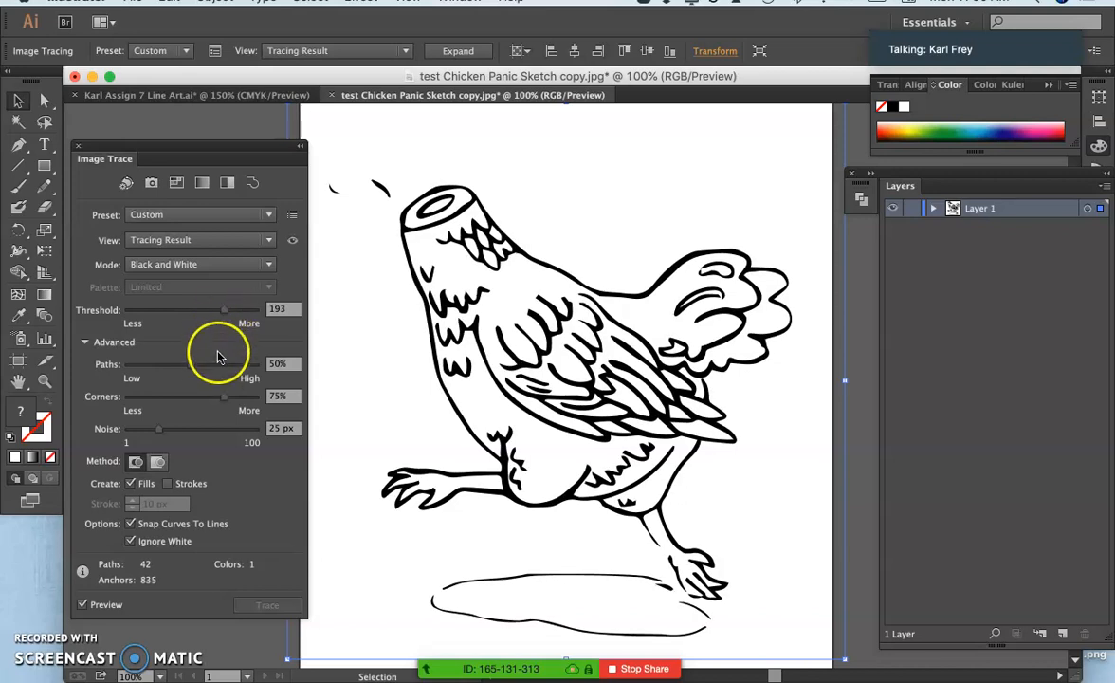
{"action": "mouse_move", "coordinate": [220, 368]}
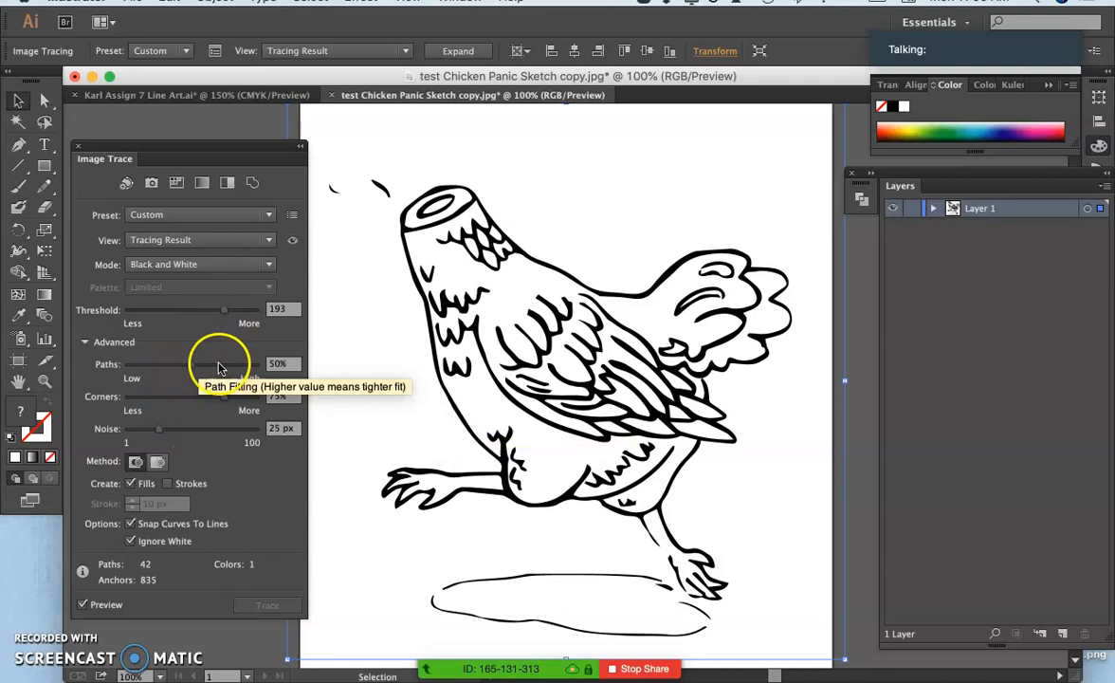
{"action": "mouse_move", "coordinate": [159, 370]}
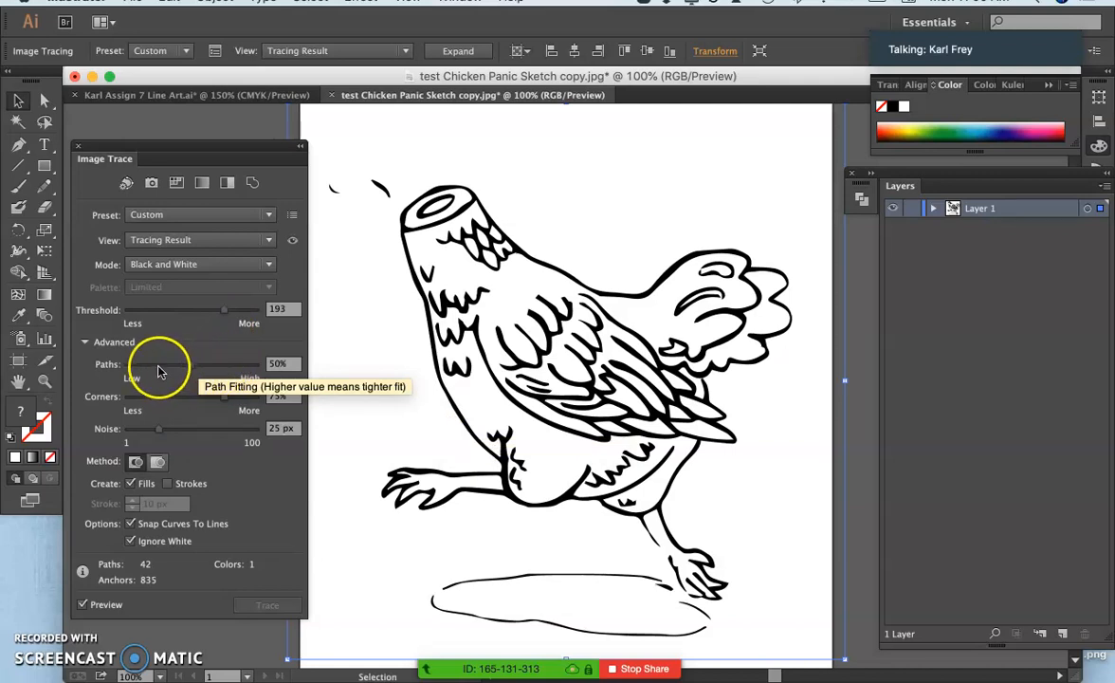
{"action": "left_click_drag", "start_coordinate": [189, 364], "coordinate": [152, 364]}
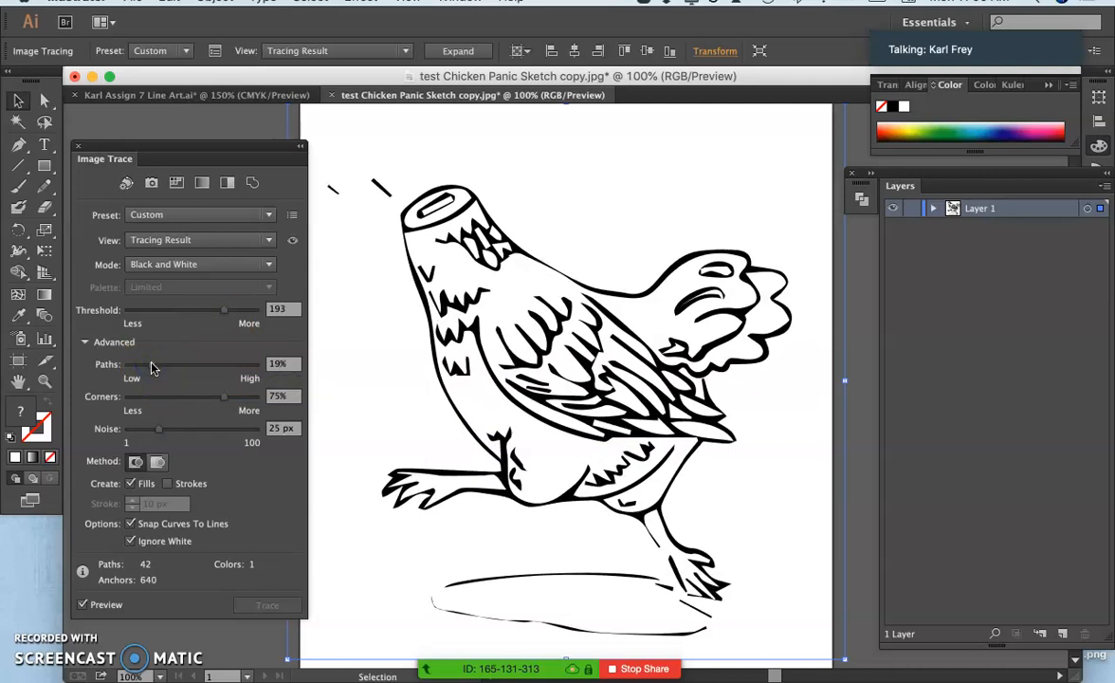
{"action": "left_click_drag", "start_coordinate": [151, 364], "coordinate": [182, 364]}
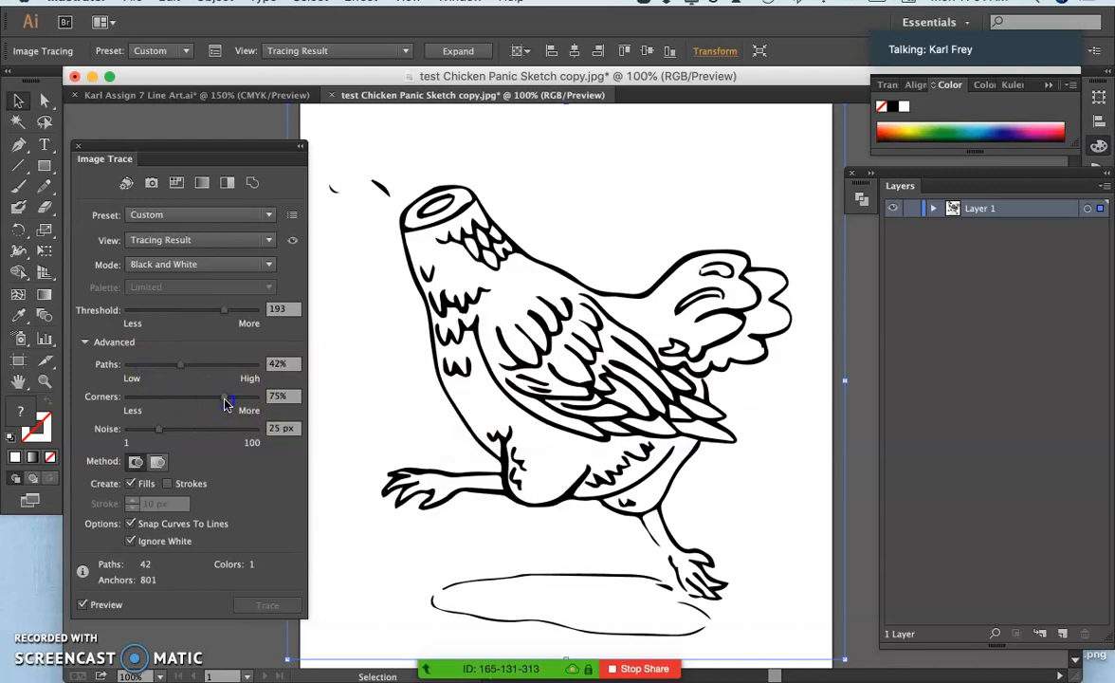
Set Corners to 98% and Noise to 37 px, then expand the tracing into vector paths
{"action": "left_click_drag", "start_coordinate": [226, 396], "coordinate": [254, 396]}
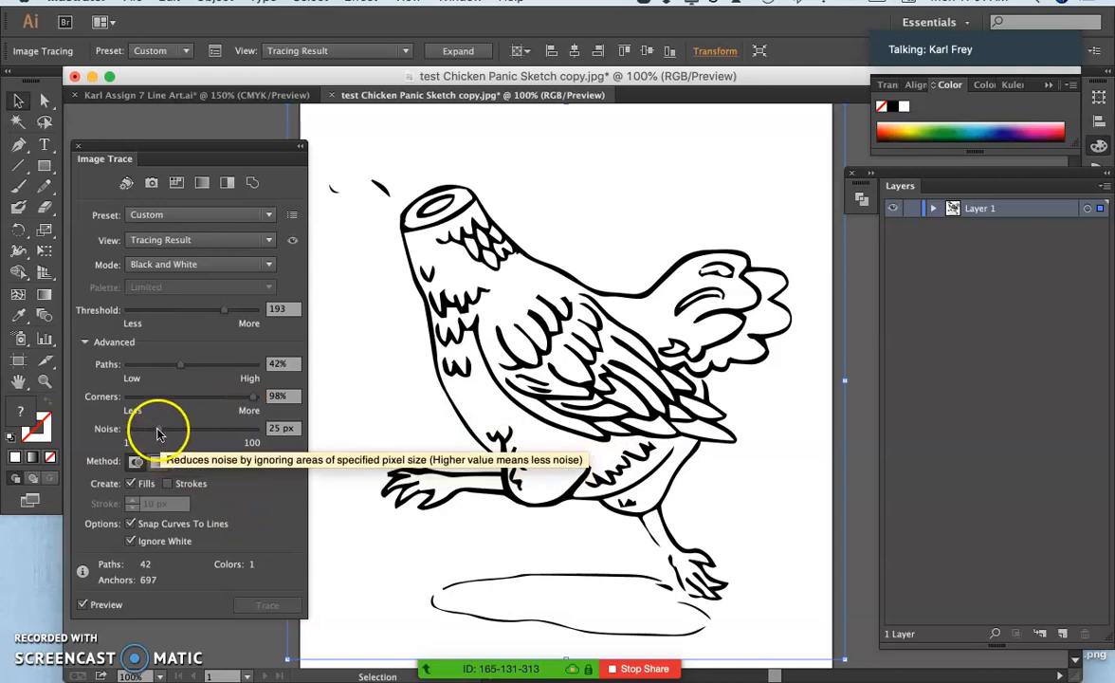
{"action": "left_click_drag", "start_coordinate": [155, 429], "coordinate": [129, 428]}
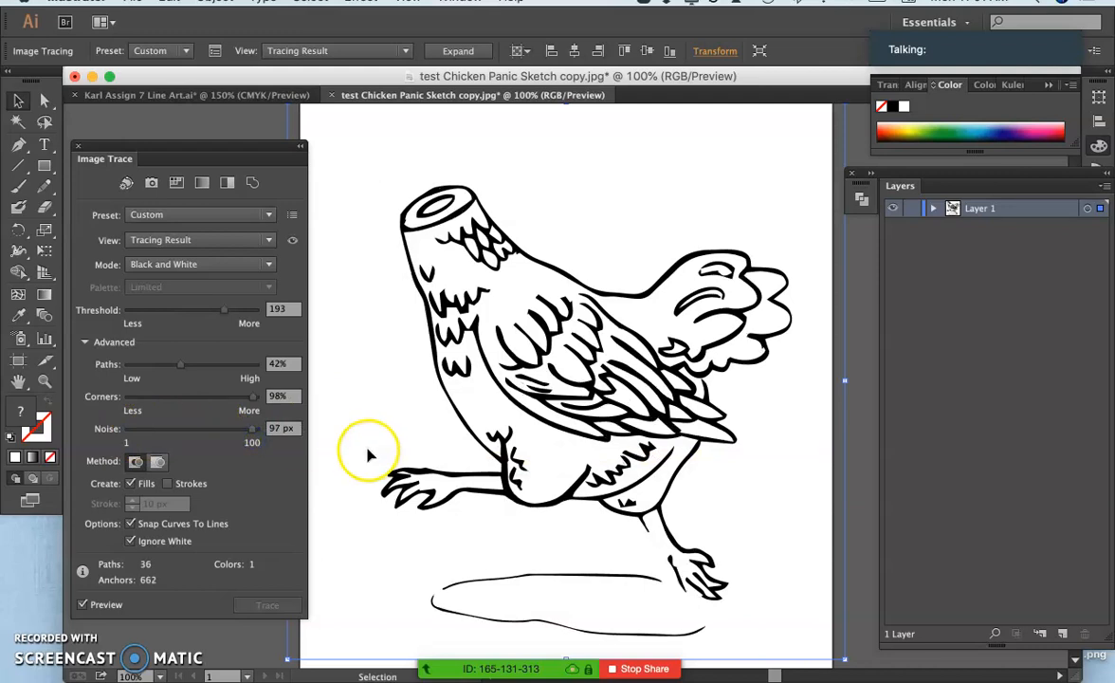
{"action": "mouse_move", "coordinate": [237, 452]}
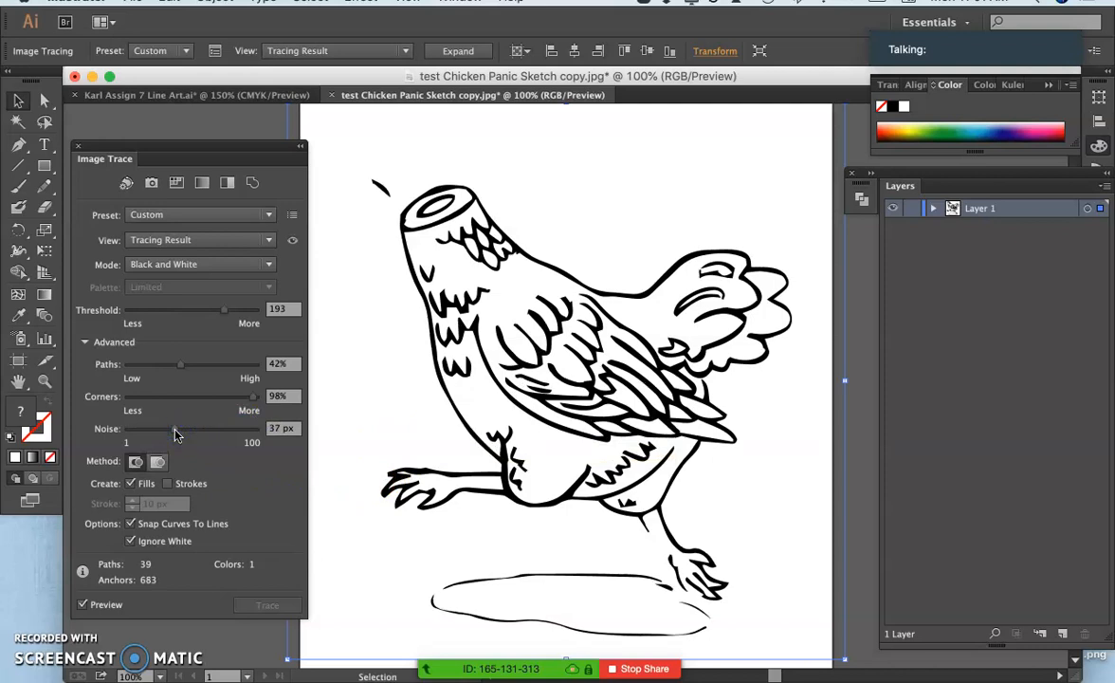
{"action": "mouse_move", "coordinate": [304, 256]}
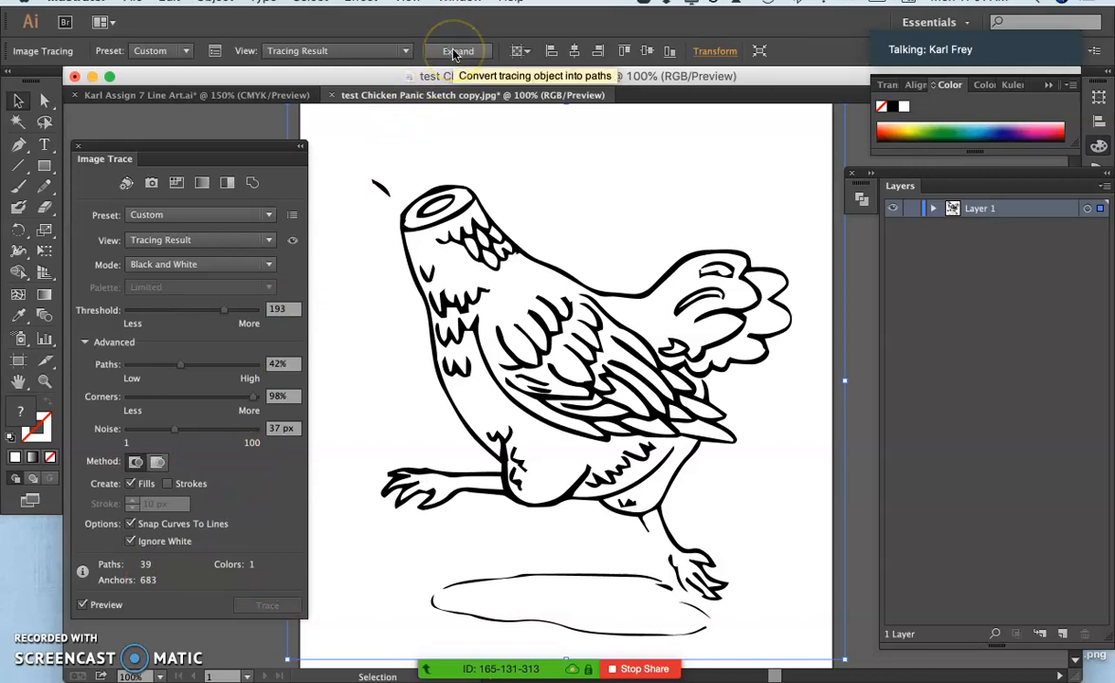
{"action": "left_click", "coordinate": [459, 49]}
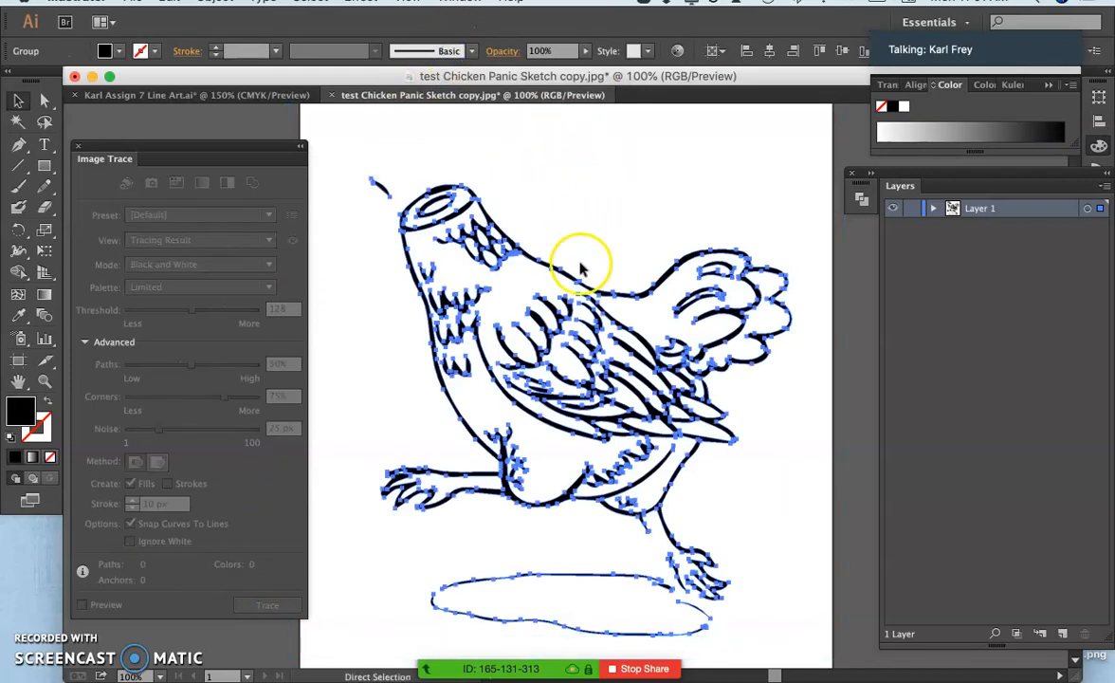